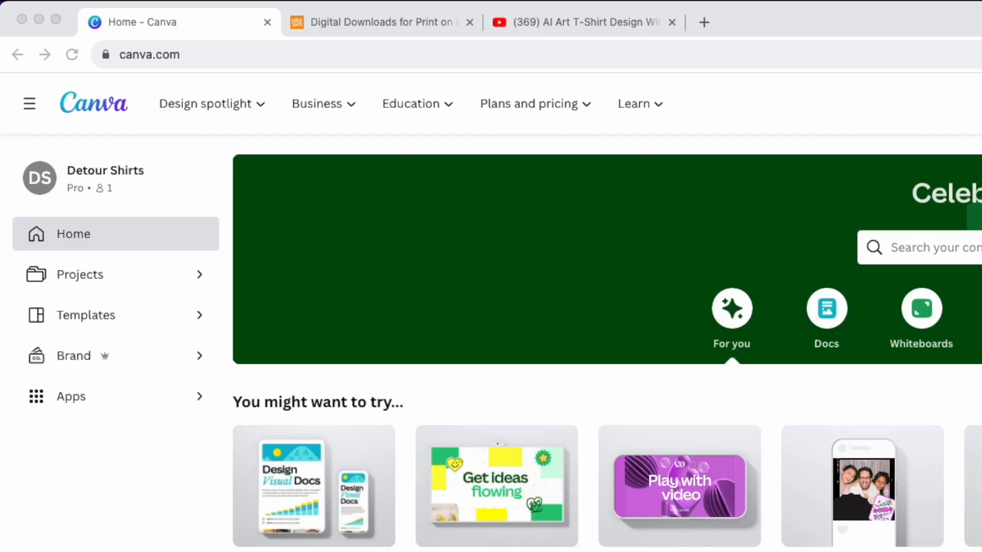
mouse_move(90, 202)
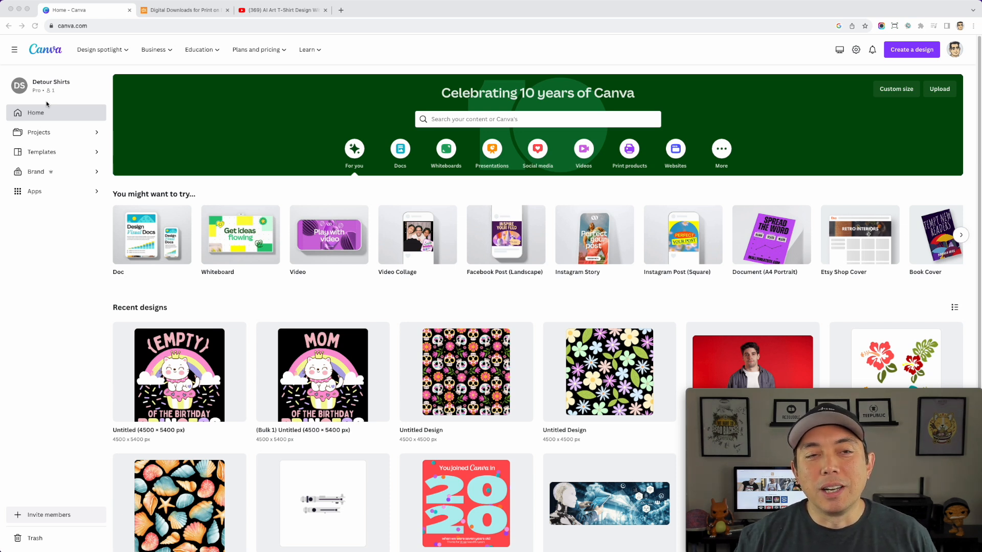
Open the birthday princess cat design from Recent designs and select the PRINCESS wording.
scroll("down", 3)
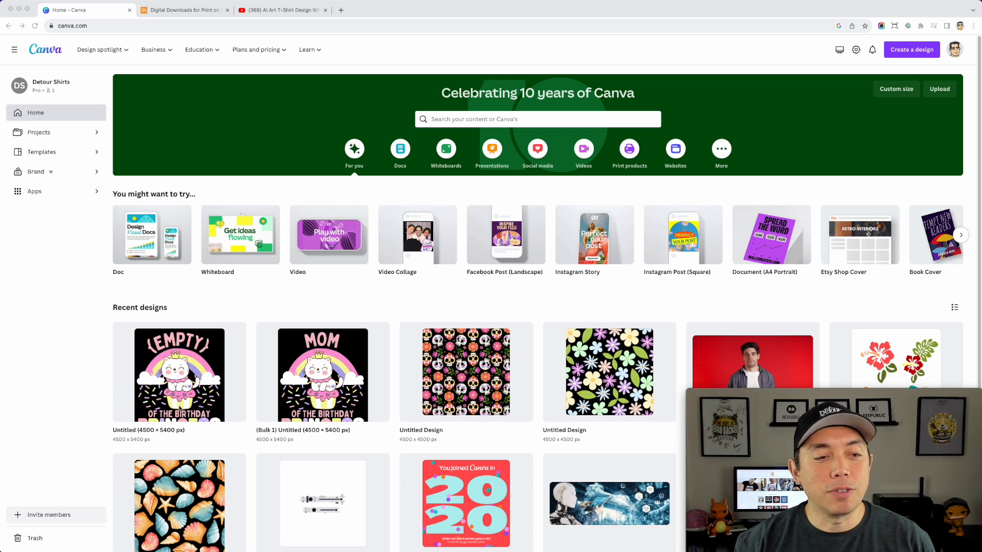
scroll("down", 3)
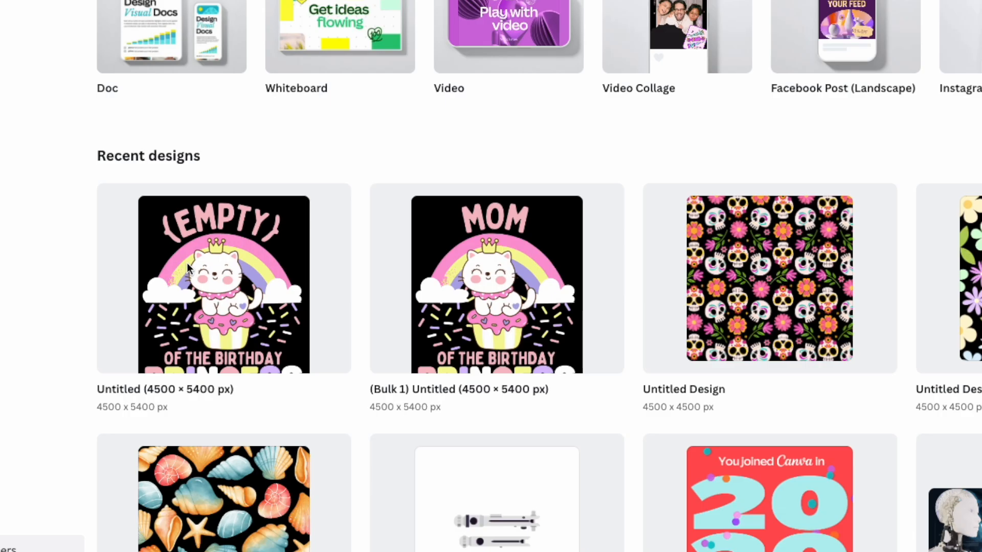
left_click(222, 278)
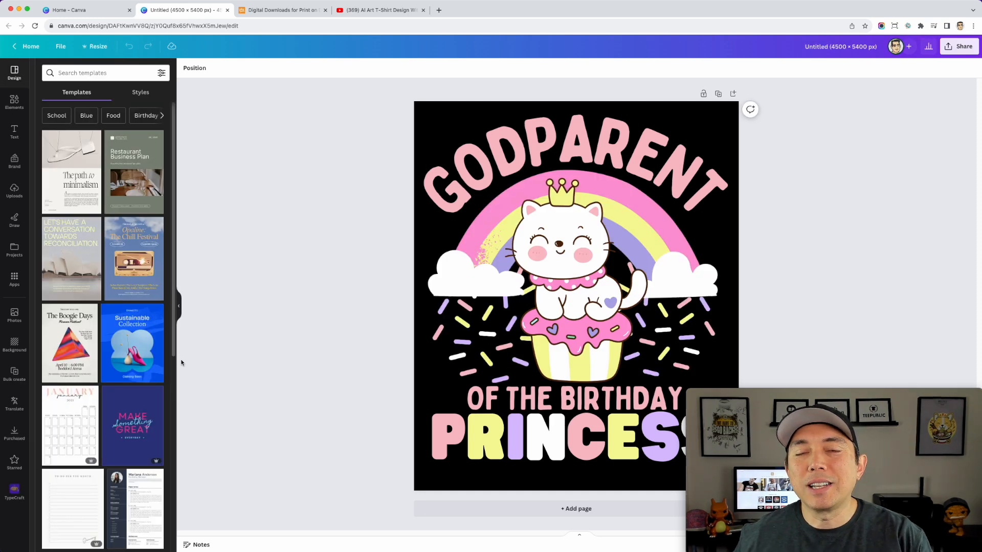
left_click(379, 11)
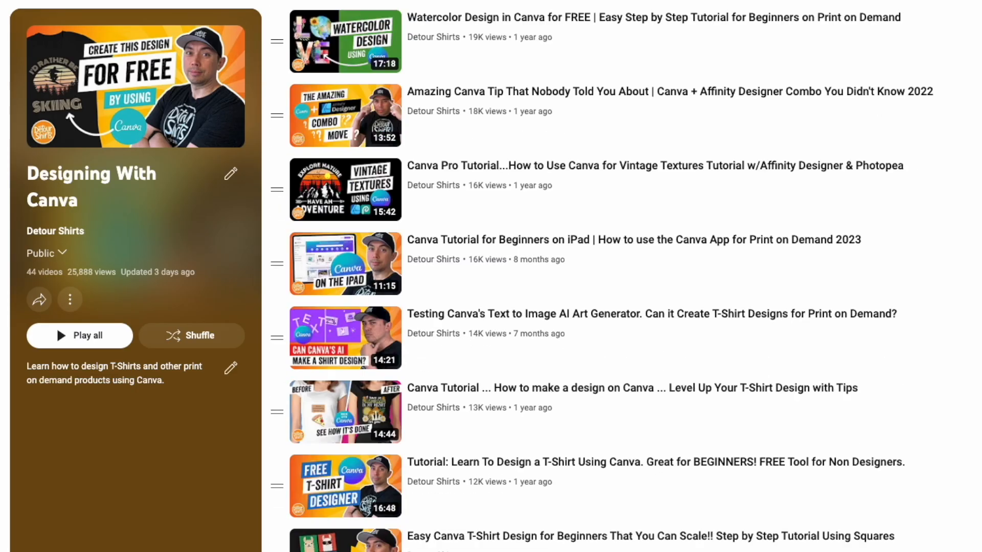
scroll("down", 3)
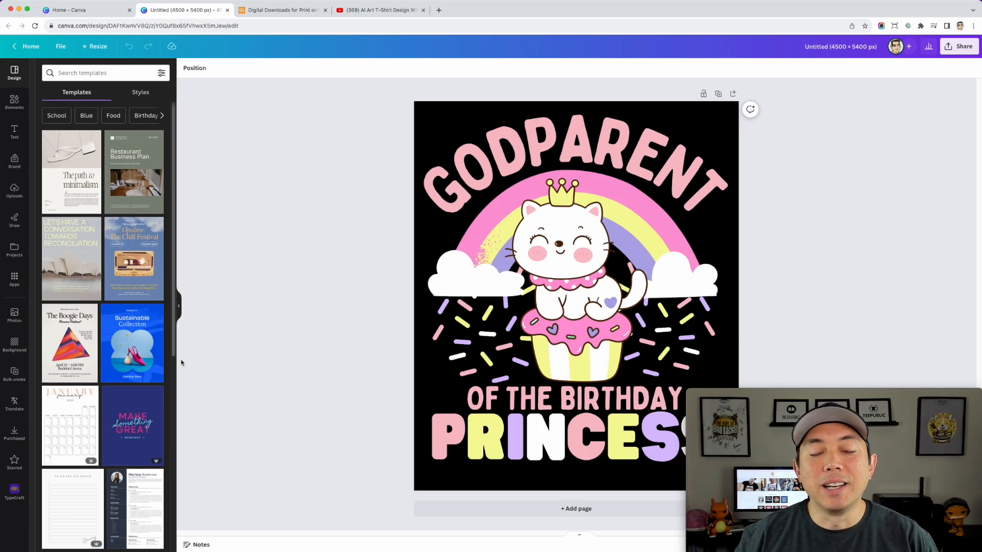
left_click(475, 186)
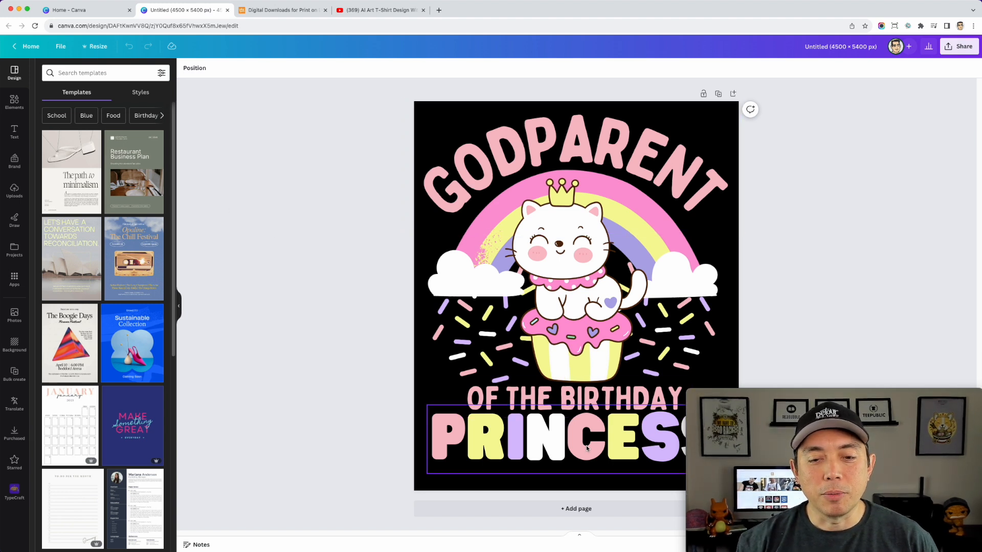
left_click(250, 208)
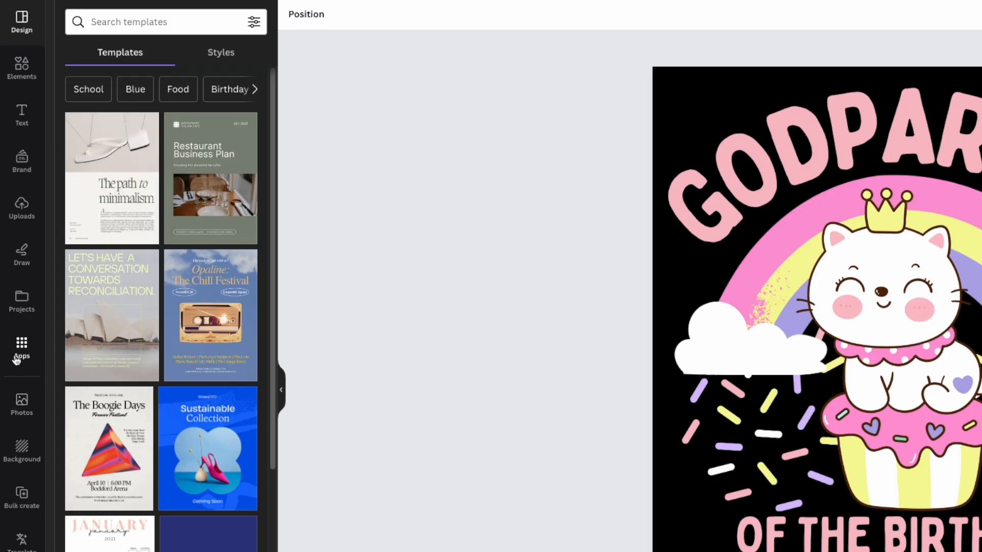
Search the Canva apps catalog for "bulk create" so the Bulk create app is listed.
left_click(22, 349)
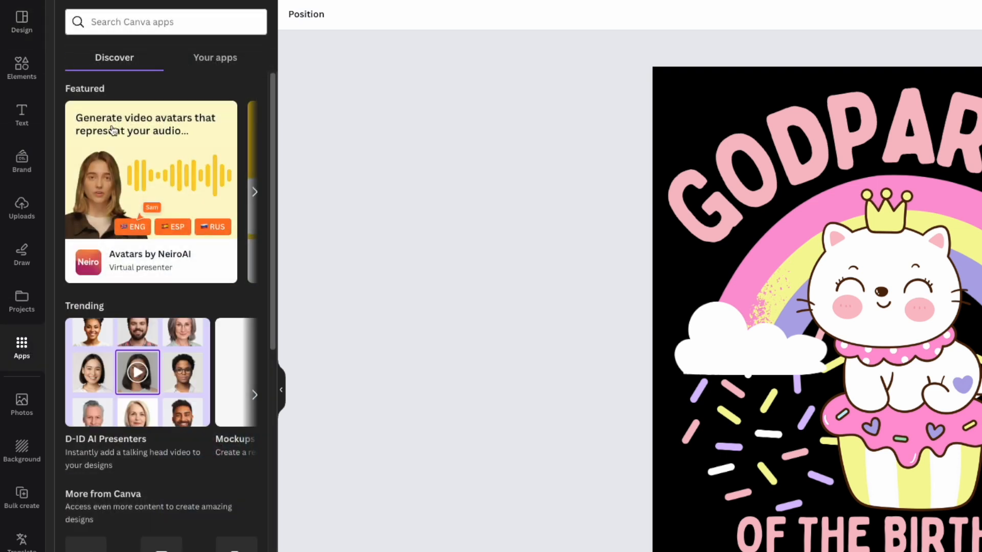
left_click(166, 21)
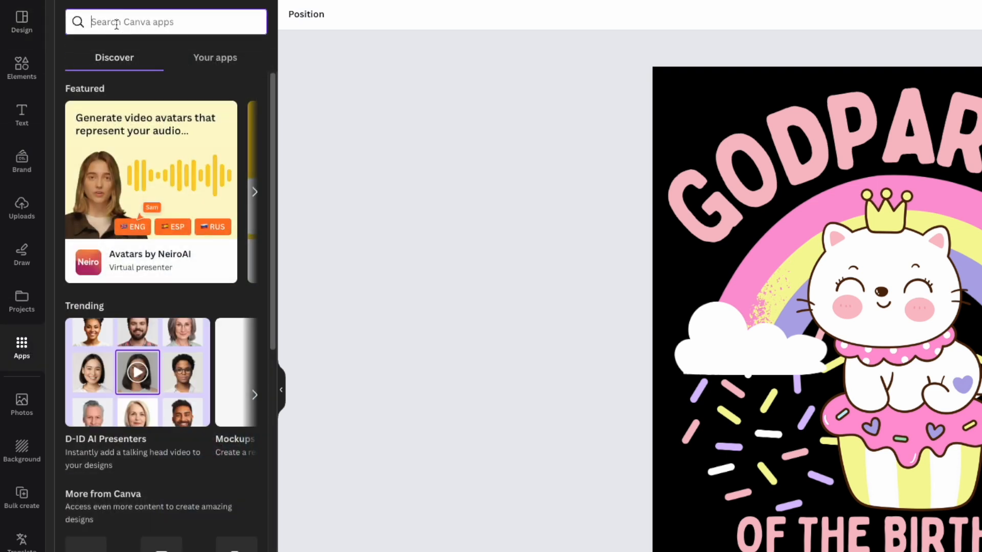
type("bulk c")
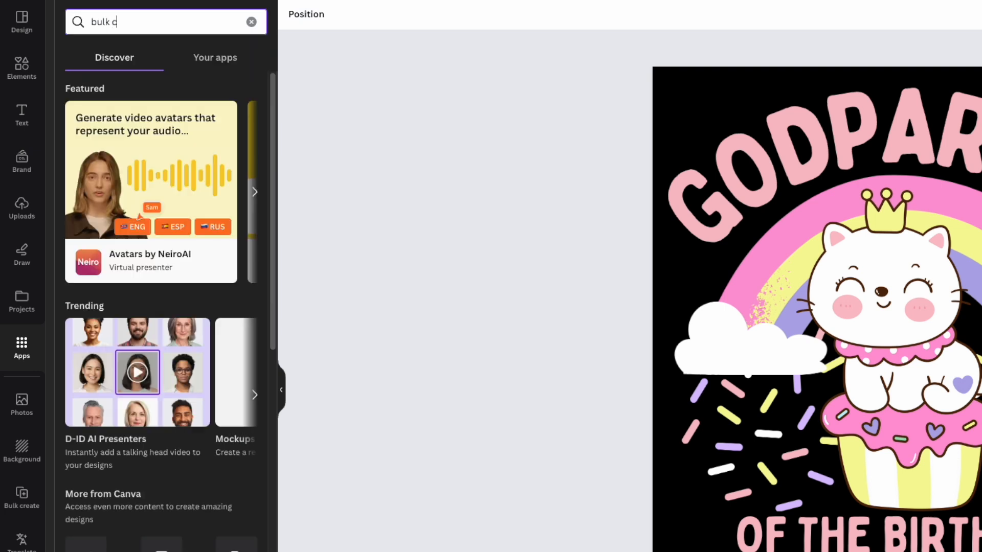
type("reate")
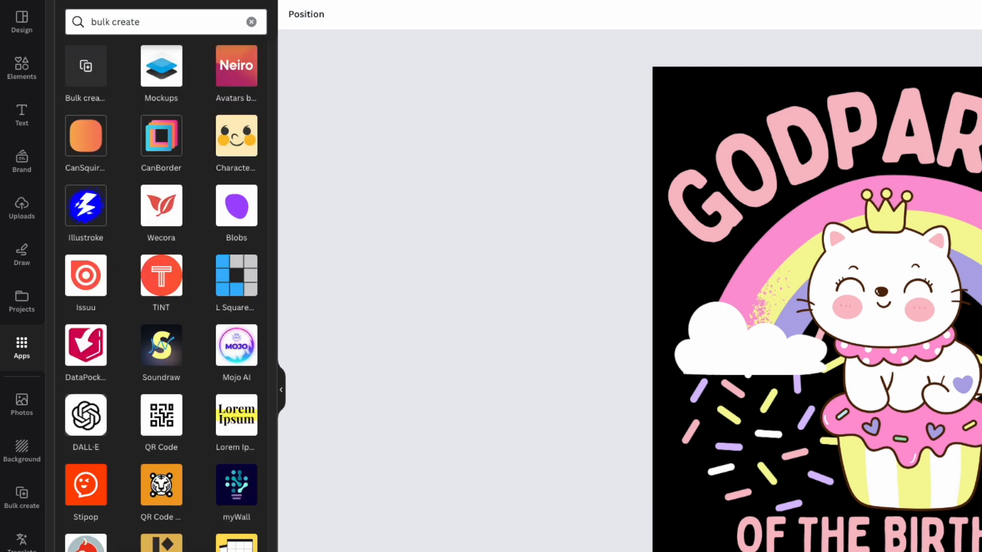
mouse_move(86, 65)
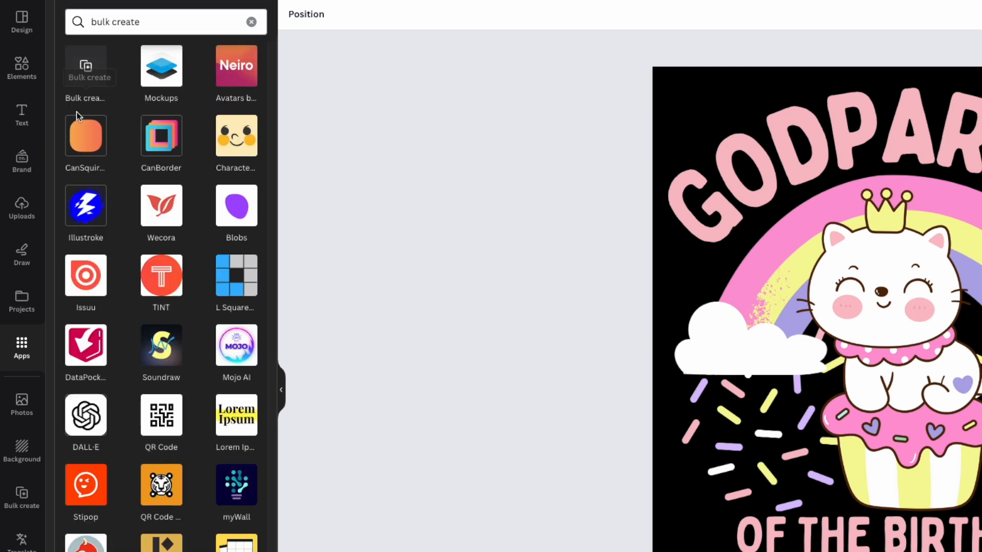
mouse_move(88, 74)
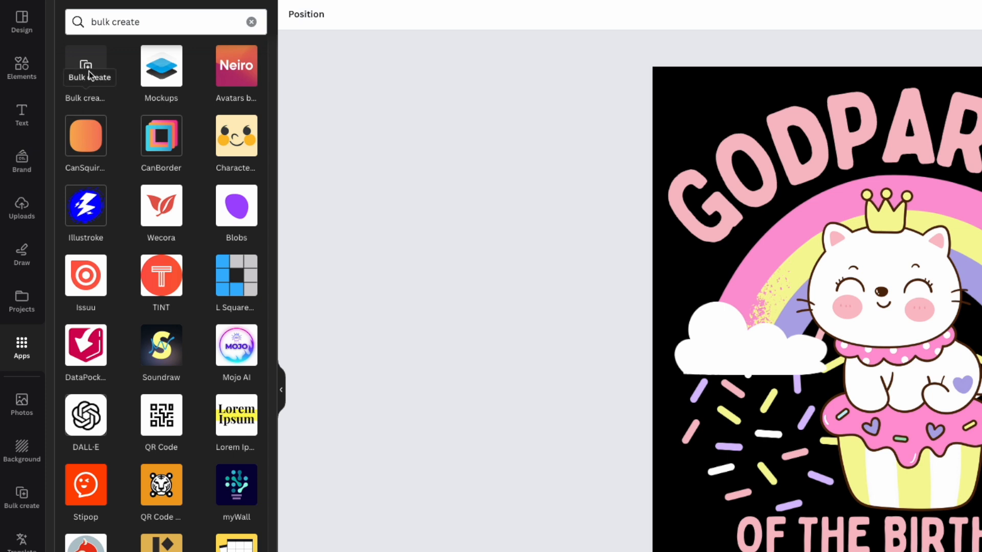
mouse_move(21, 506)
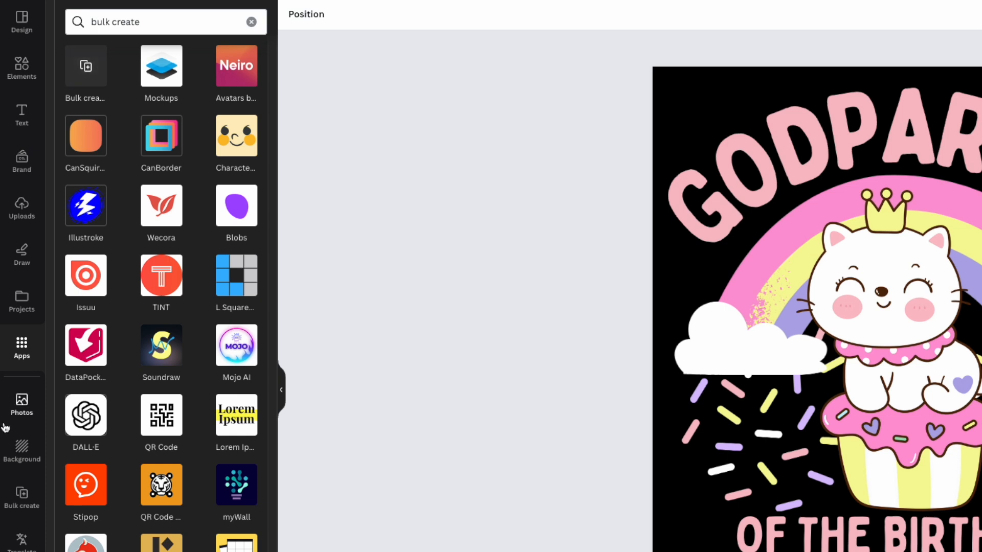
mouse_move(21, 498)
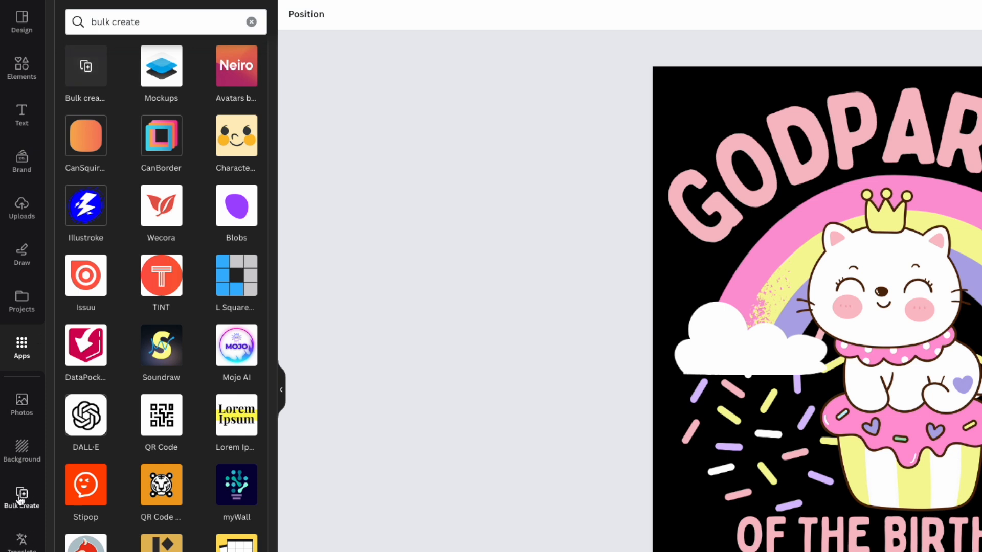
mouse_move(22, 498)
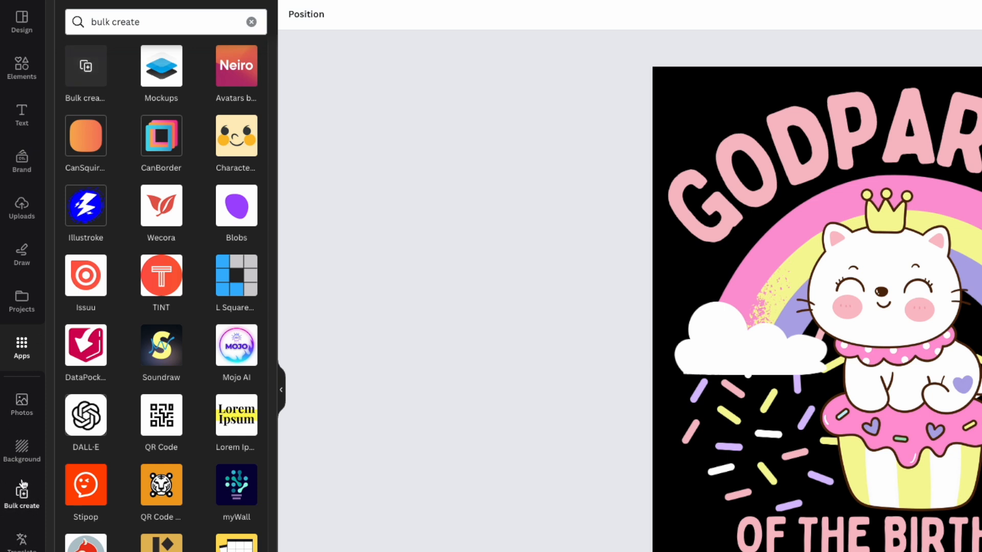
mouse_move(21, 497)
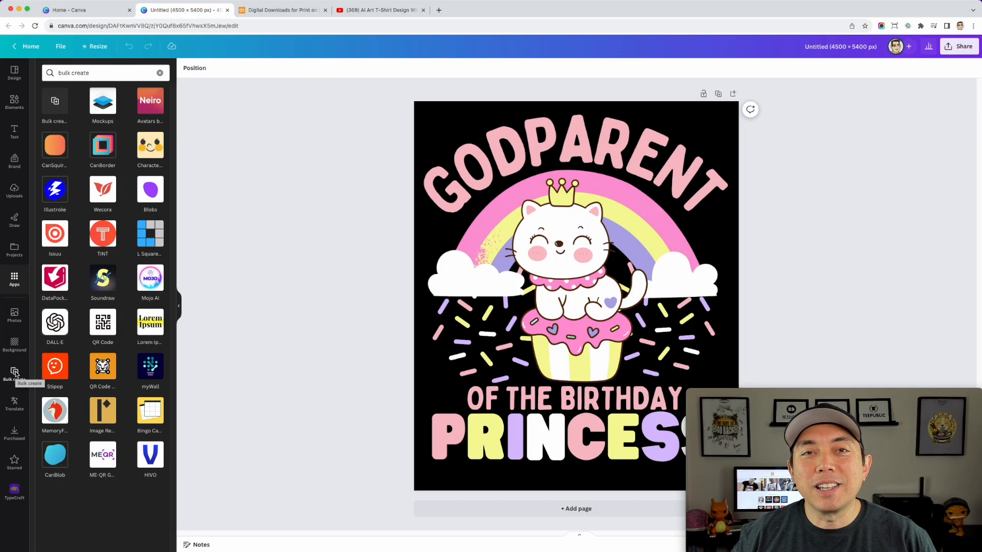
mouse_move(77, 381)
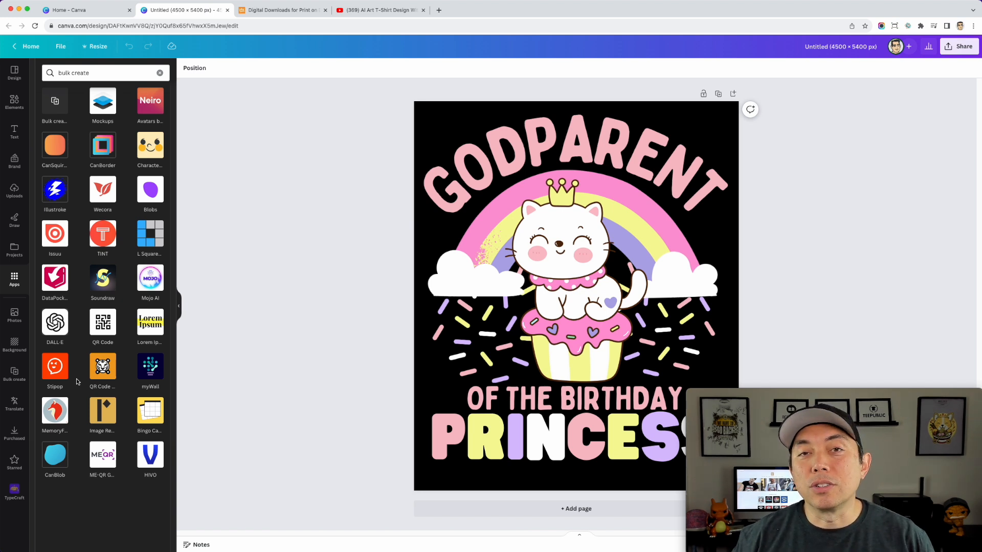
mouse_move(197, 234)
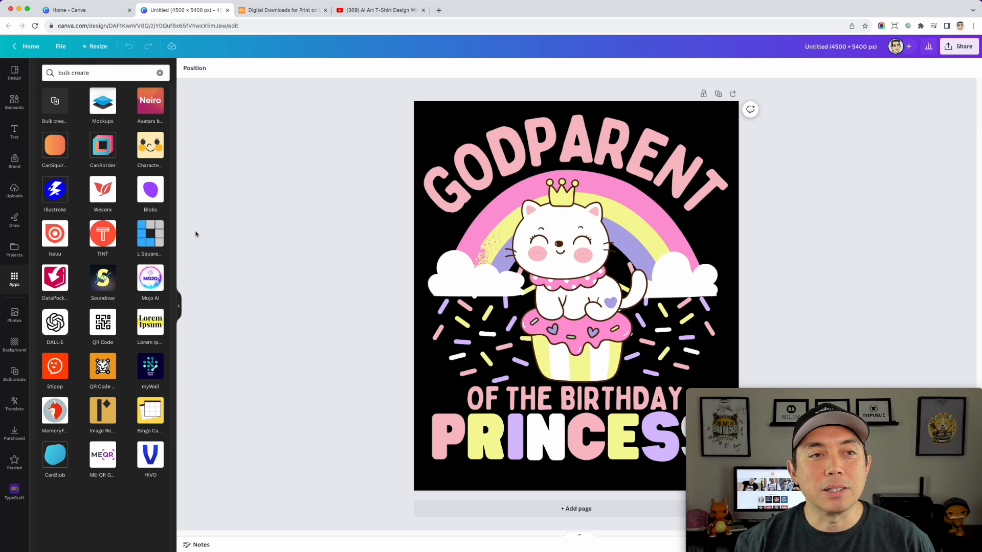
From the Detour Shirts Downloads collection, open the 100 More Scalable T-Shirt Quotes product page.
left_click(282, 10)
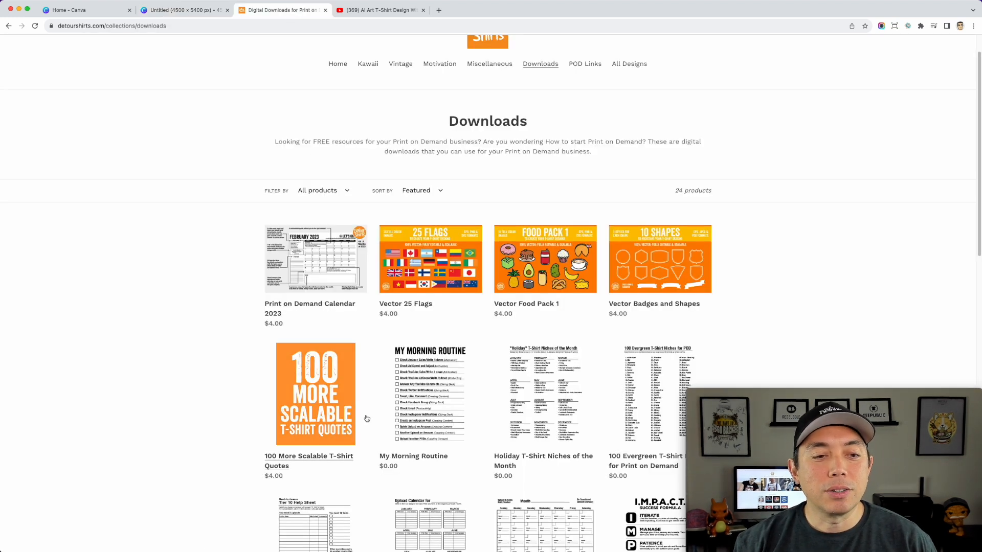
scroll("down", 3)
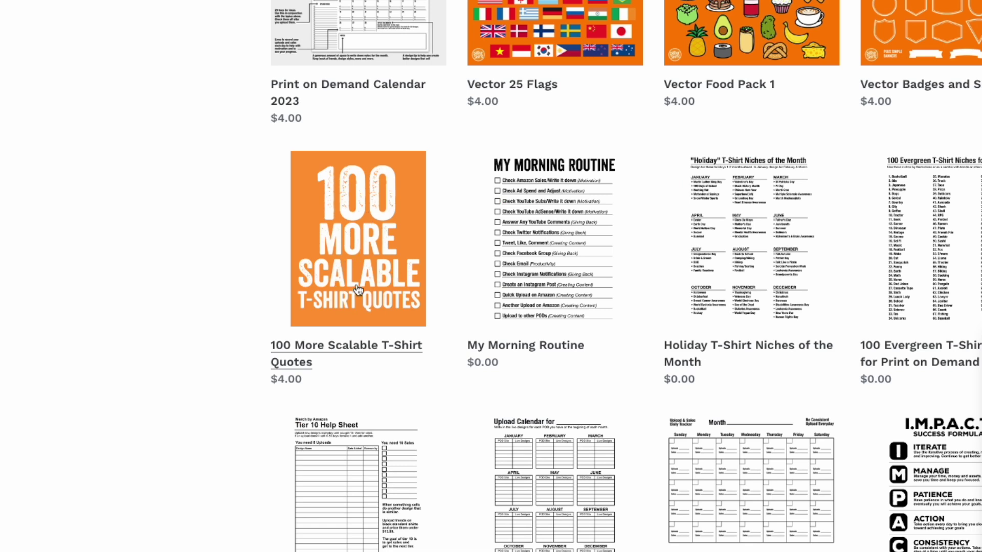
mouse_move(369, 344)
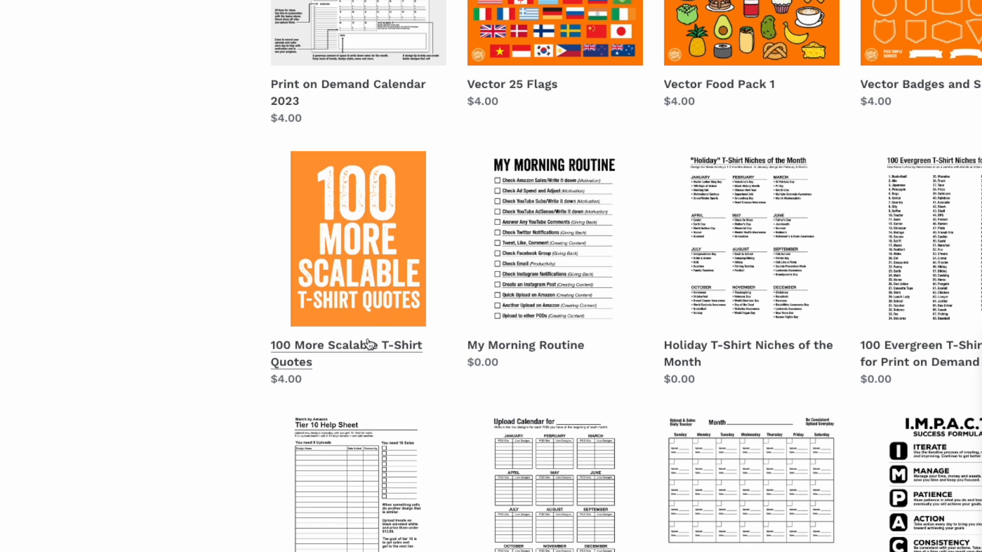
left_click(346, 345)
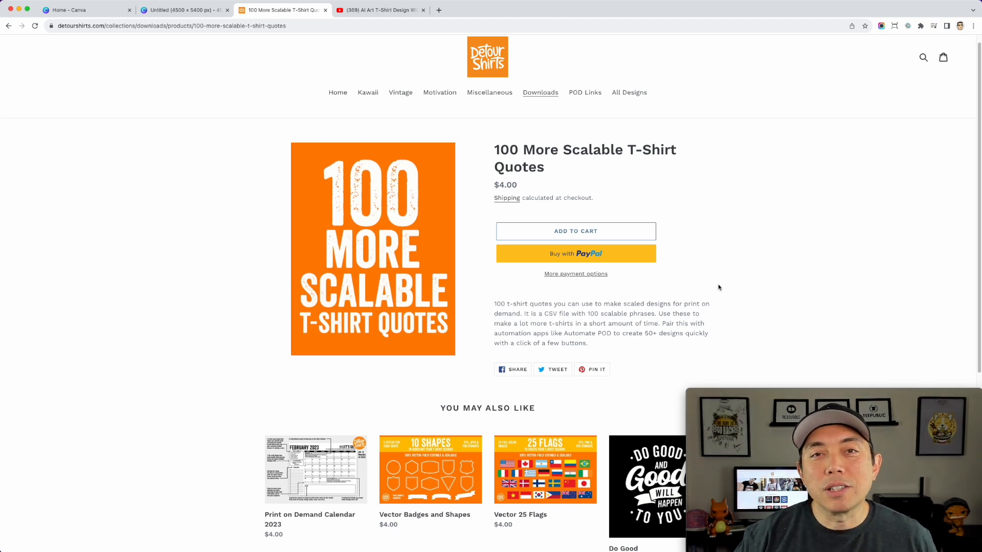
mouse_move(472, 88)
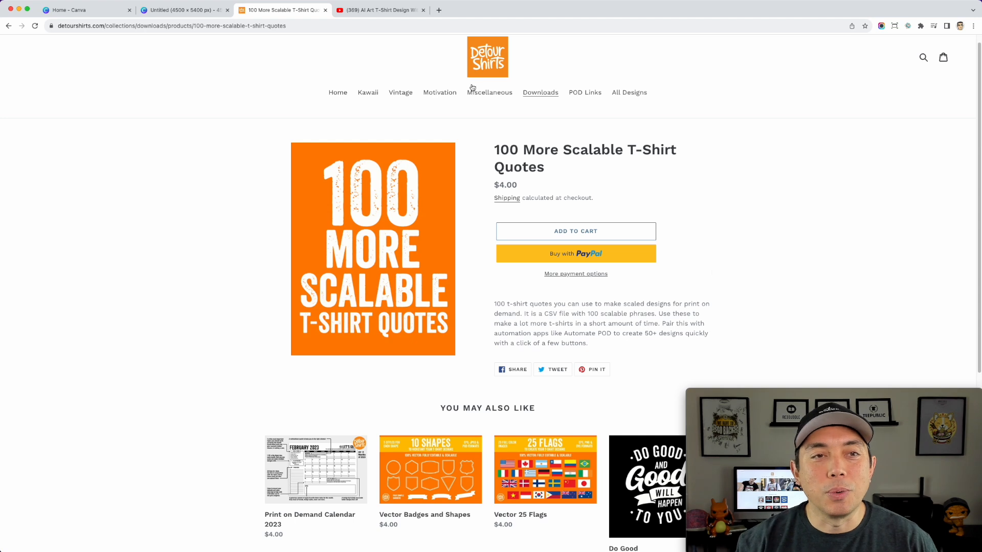
left_click(379, 10)
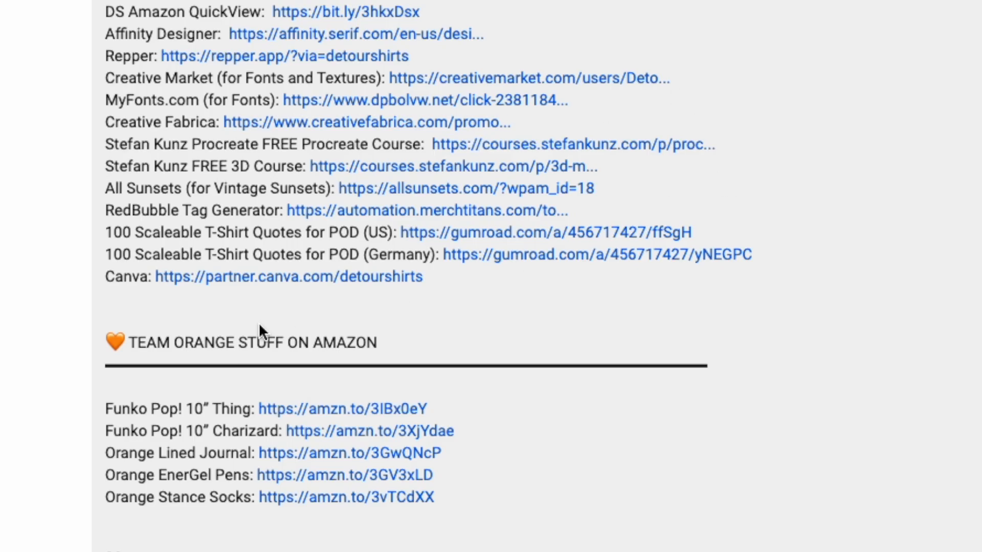
mouse_move(171, 254)
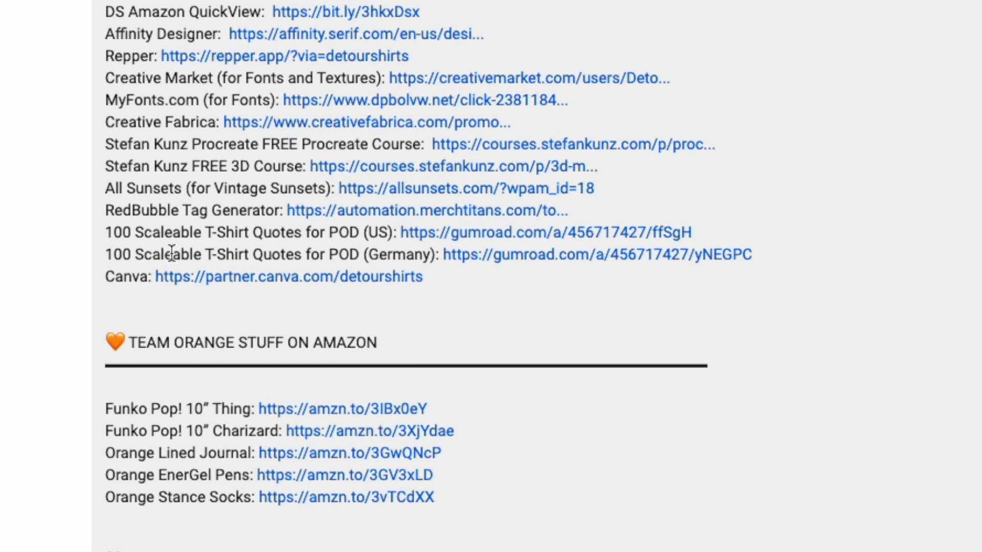
mouse_move(488, 259)
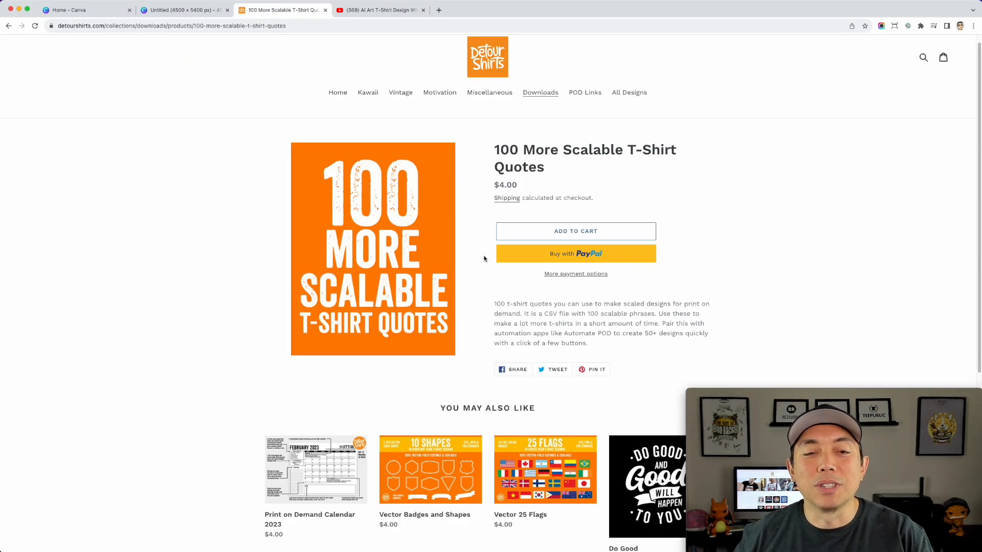
mouse_move(202, 52)
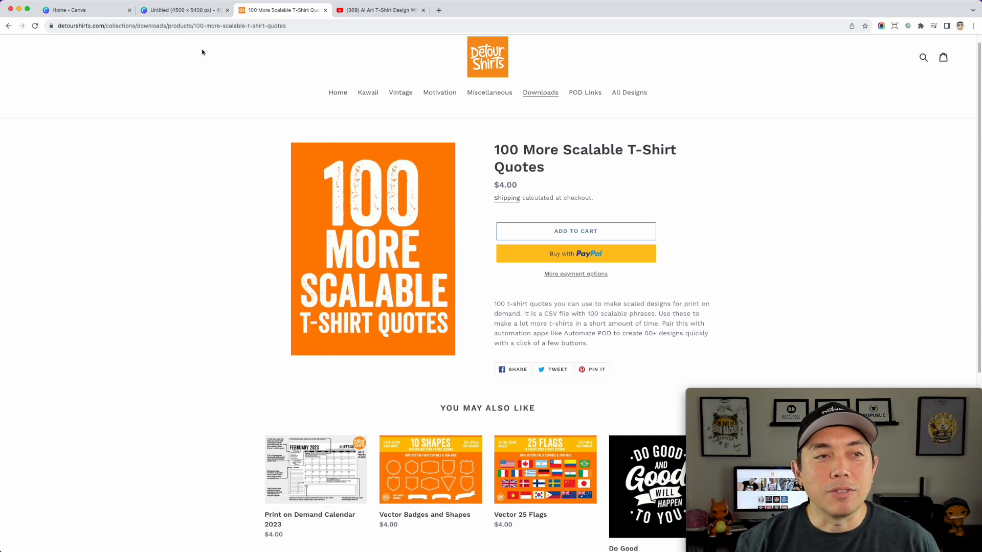
left_click(182, 10)
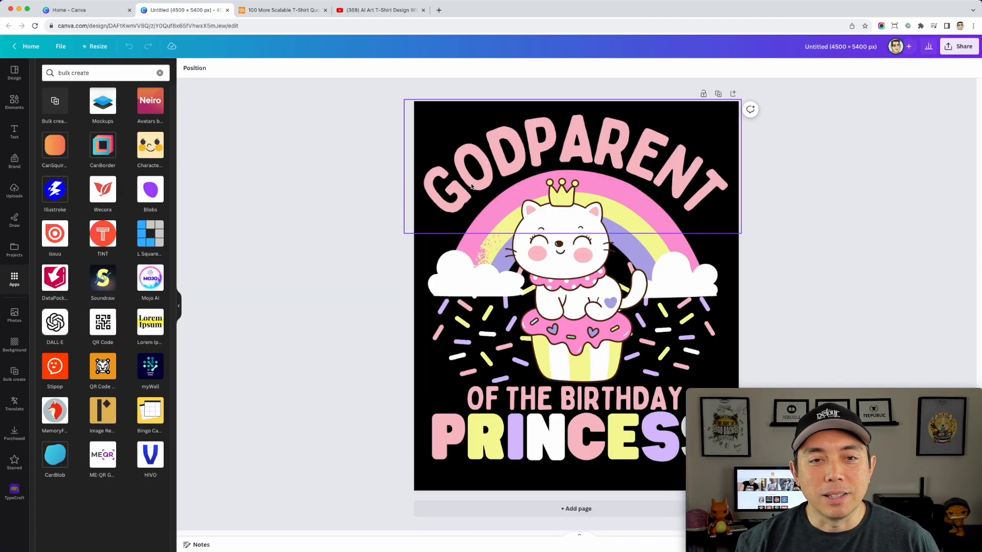
mouse_move(616, 272)
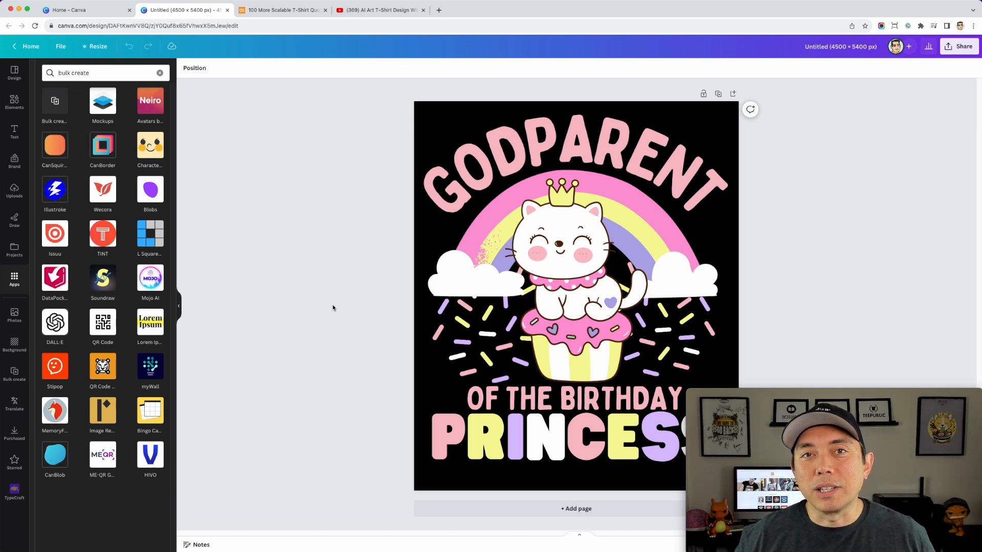
mouse_move(400, 270)
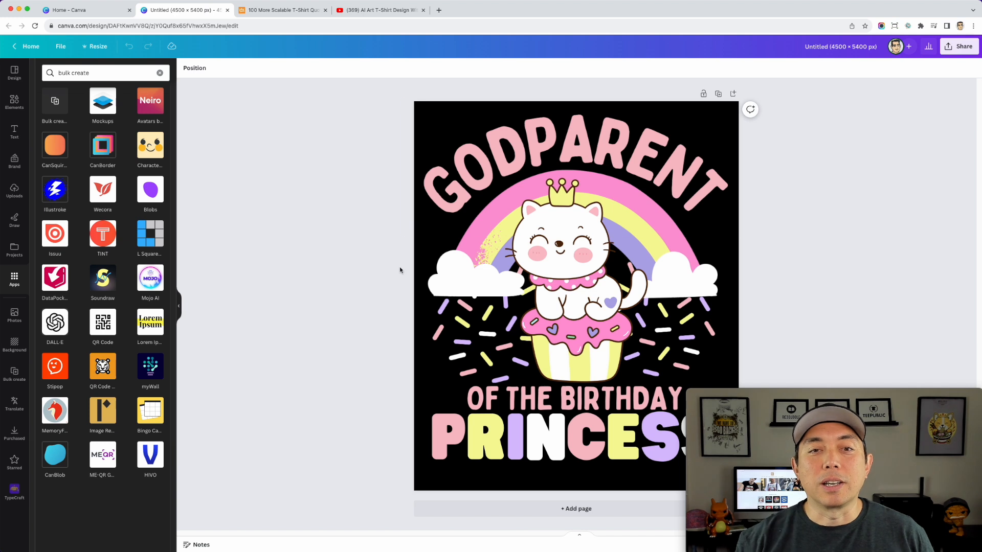
left_click(658, 189)
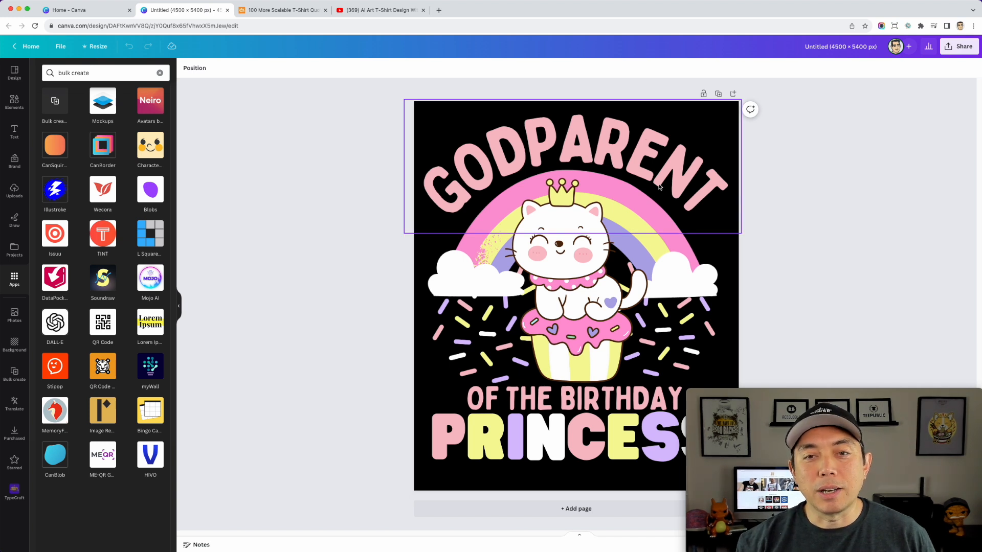
mouse_move(477, 168)
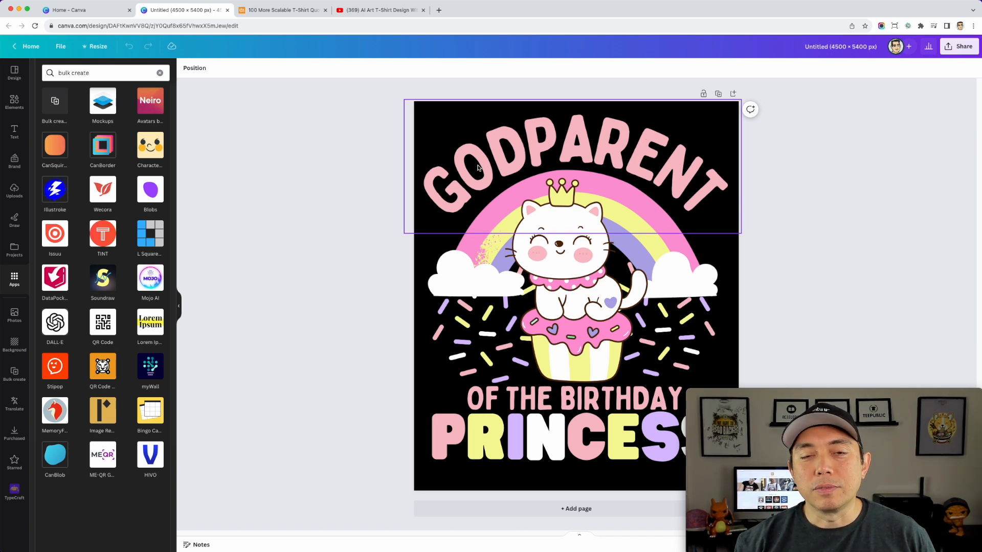
mouse_move(476, 185)
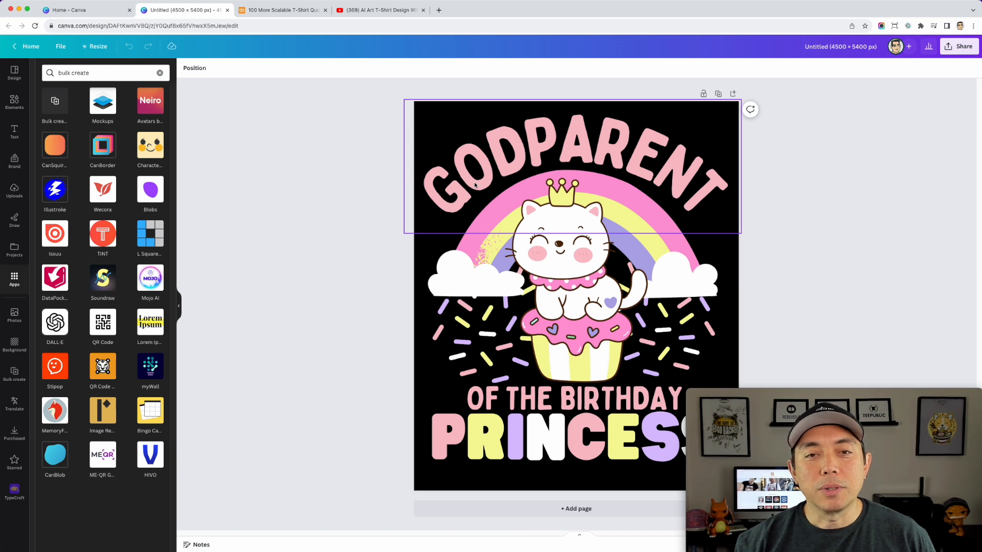
mouse_move(525, 185)
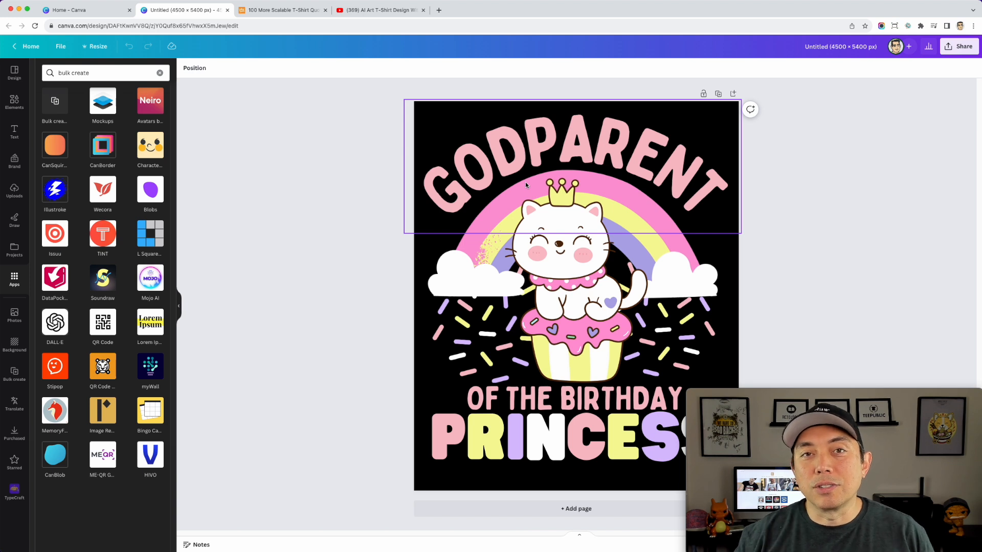
left_click(871, 189)
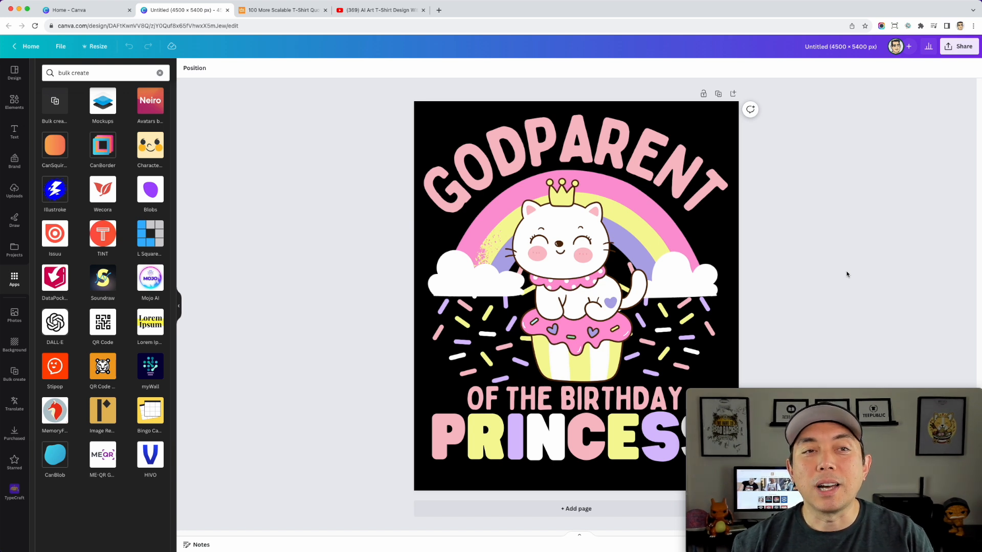
mouse_move(962, 272)
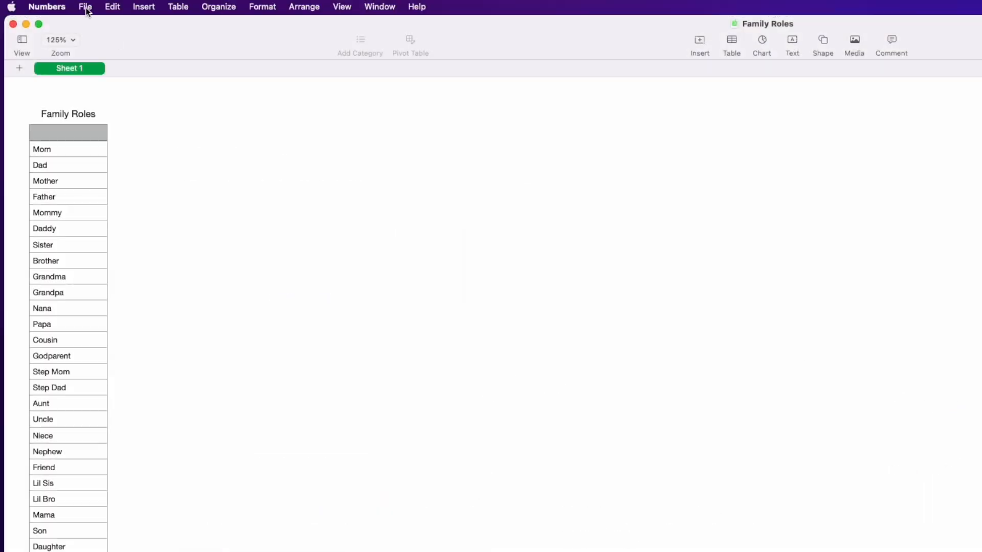
mouse_move(85, 355)
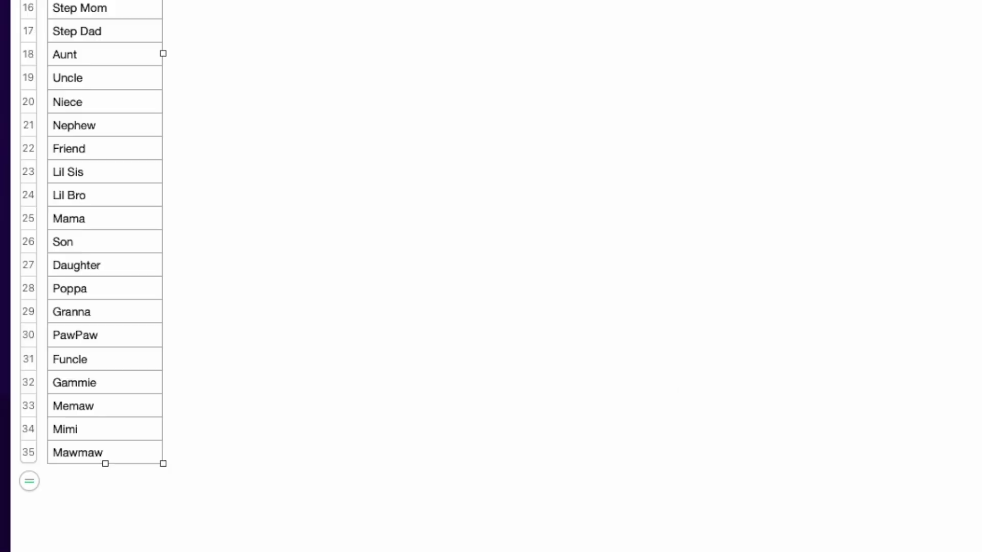
mouse_move(190, 251)
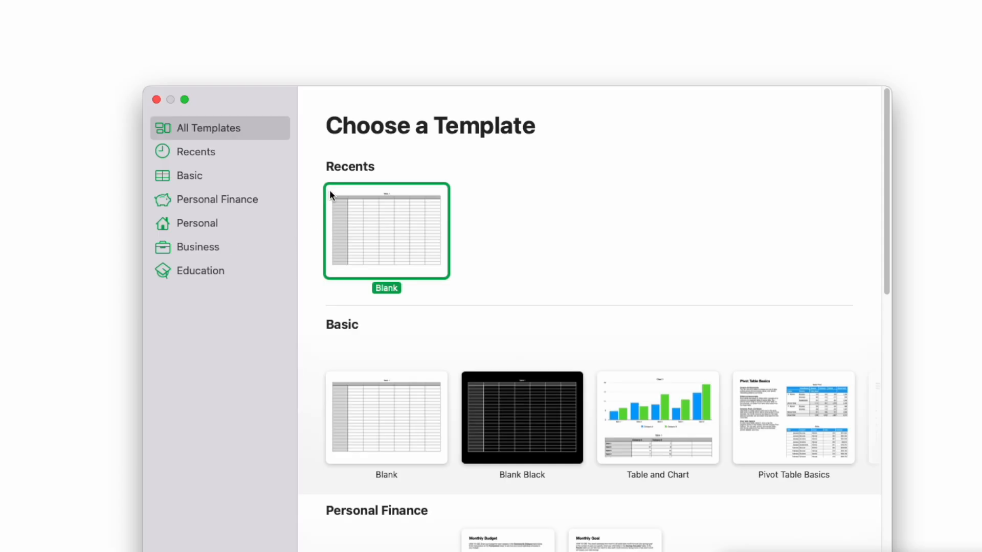
mouse_move(397, 435)
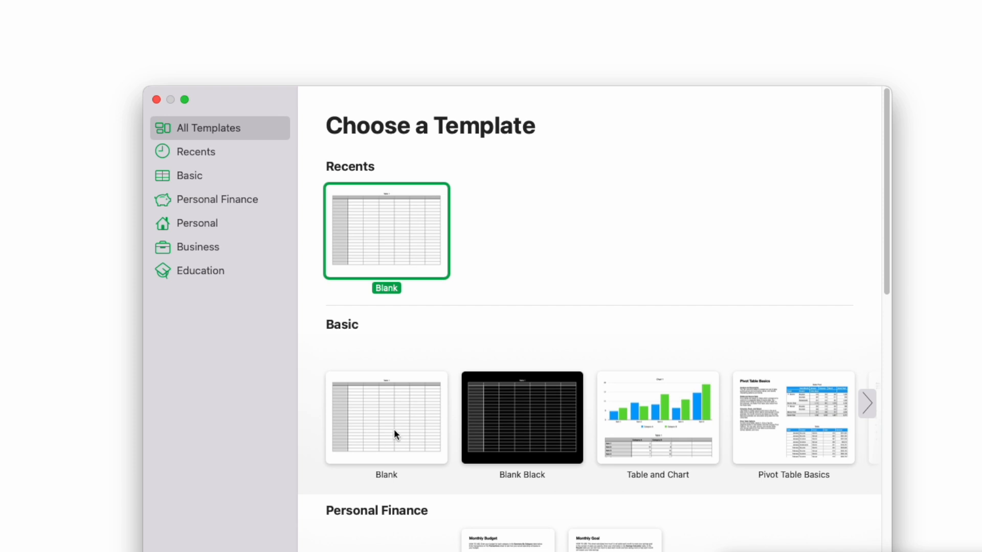
Create a blank Numbers spreadsheet and trim its table to a single column.
double_click(385, 231)
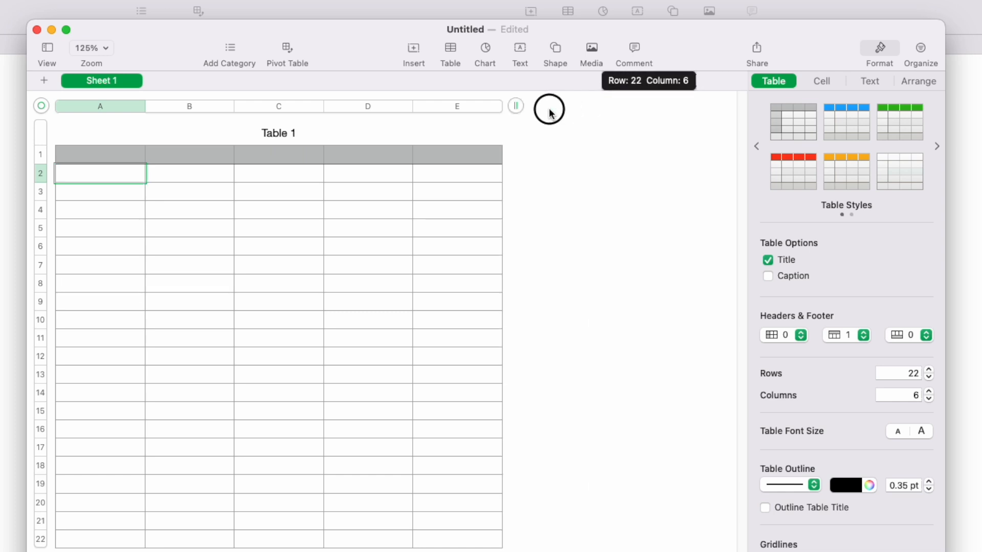
left_click(930, 399)
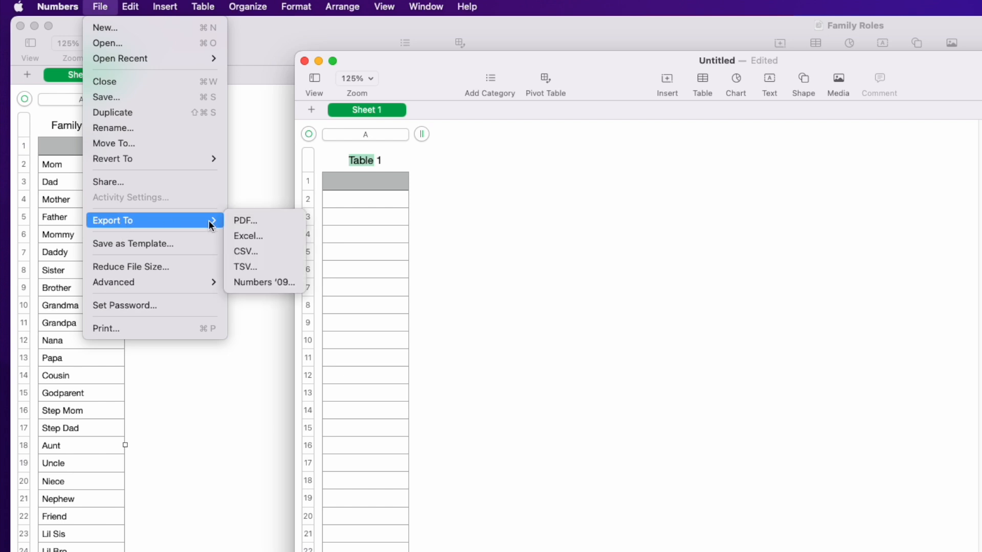
mouse_move(261, 253)
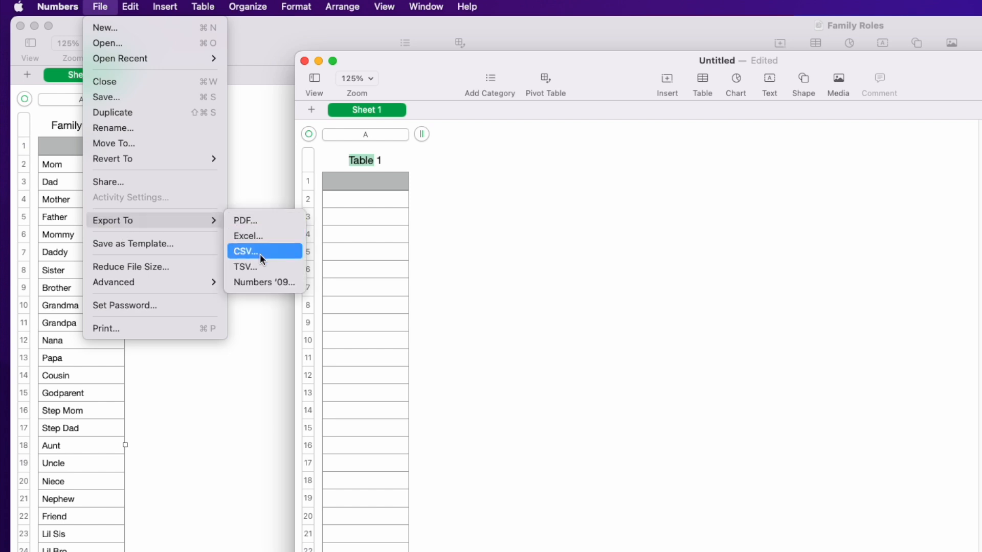
Export the spreadsheet as CSV and proceed to the save dialog with Desktop as the location.
left_click(246, 252)
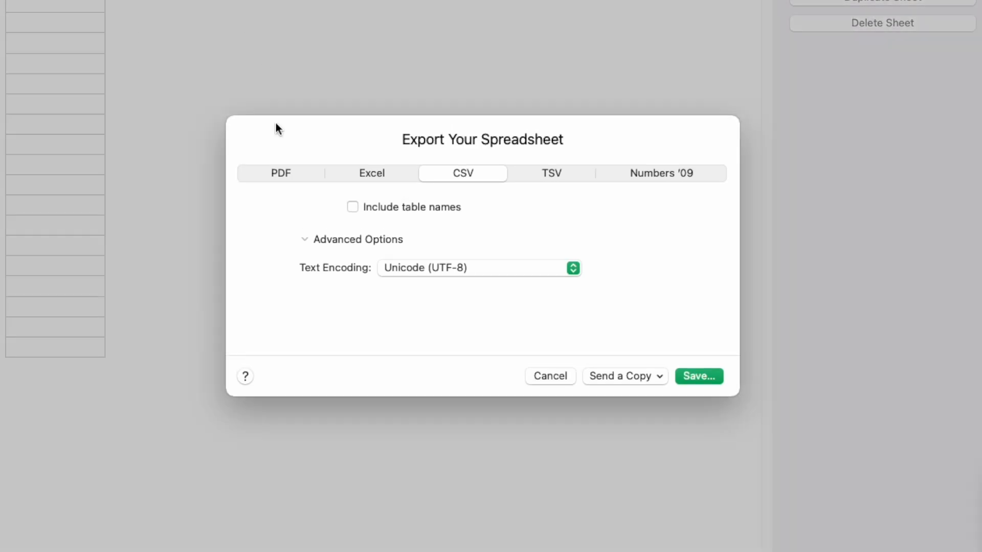
mouse_move(469, 187)
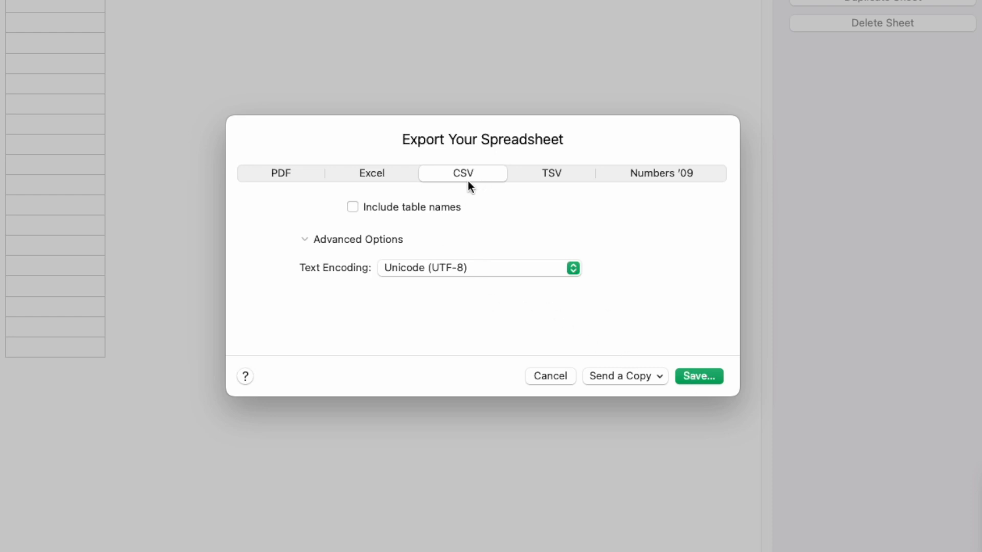
left_click(697, 375)
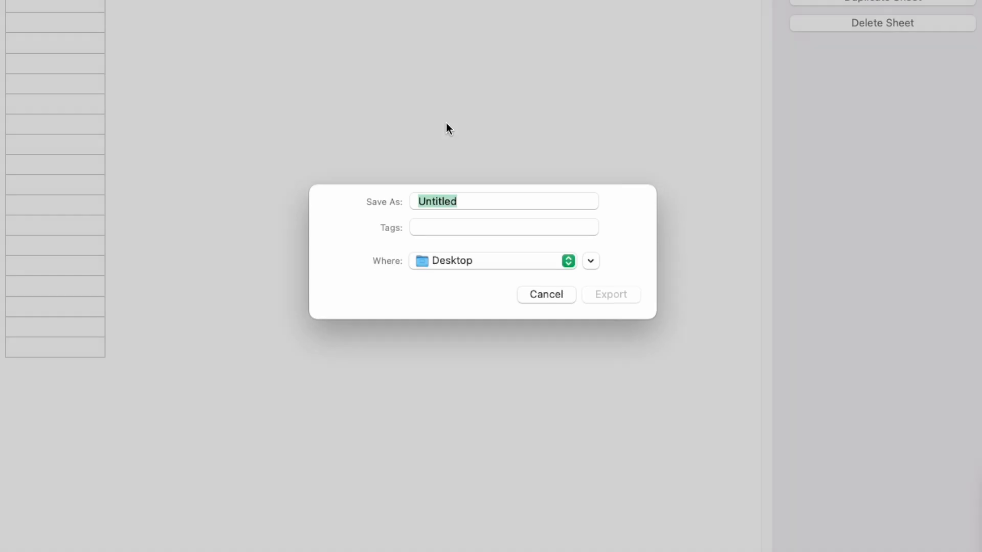
left_click(503, 205)
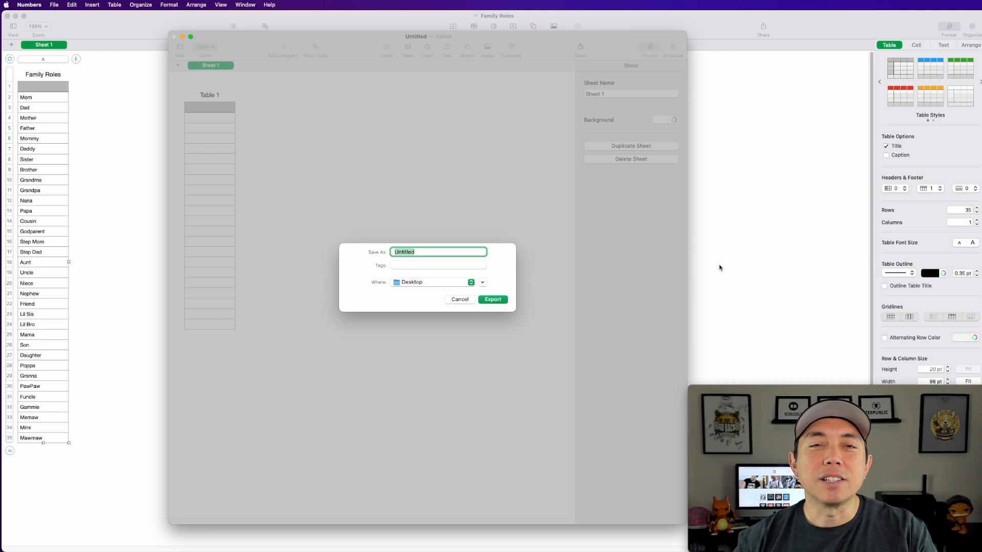
mouse_move(225, 269)
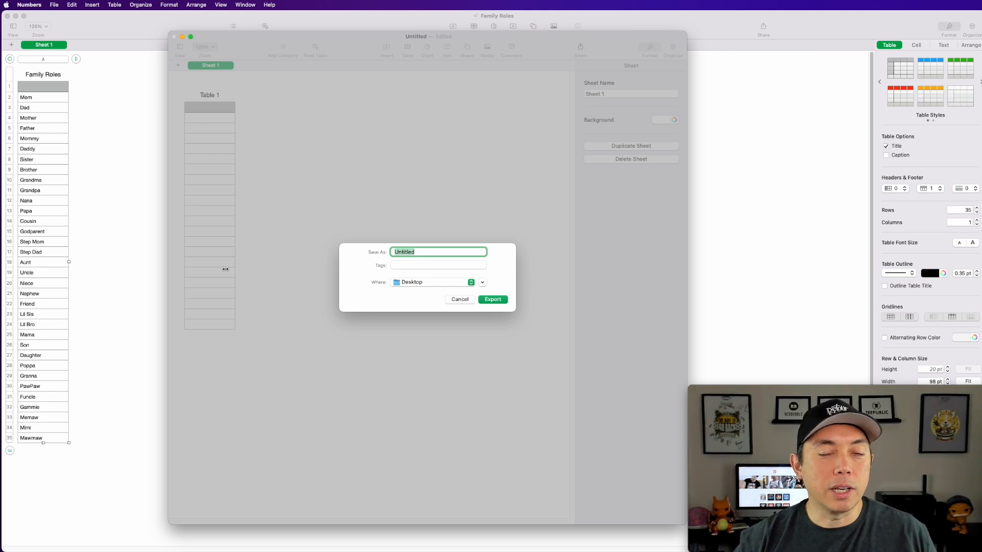
mouse_move(756, 238)
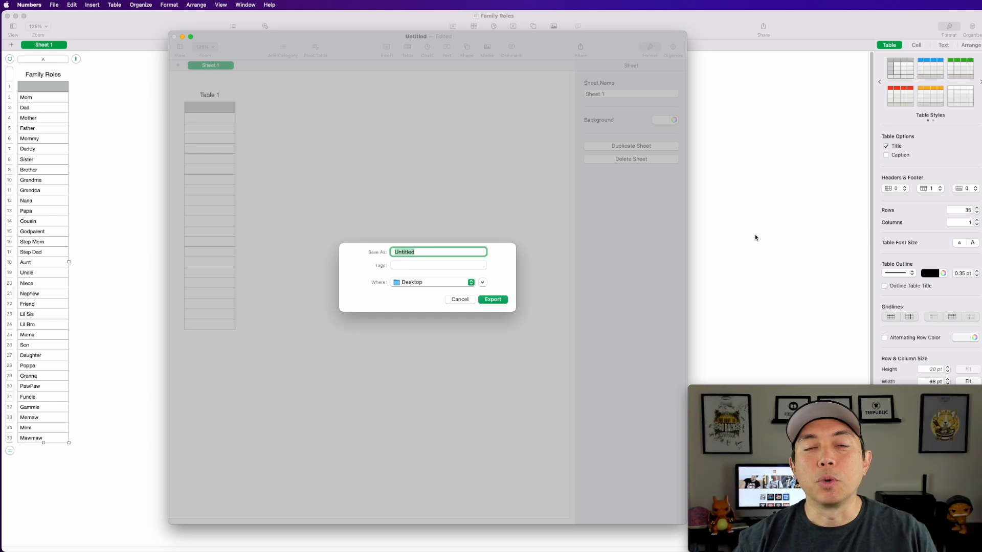
mouse_move(769, 256)
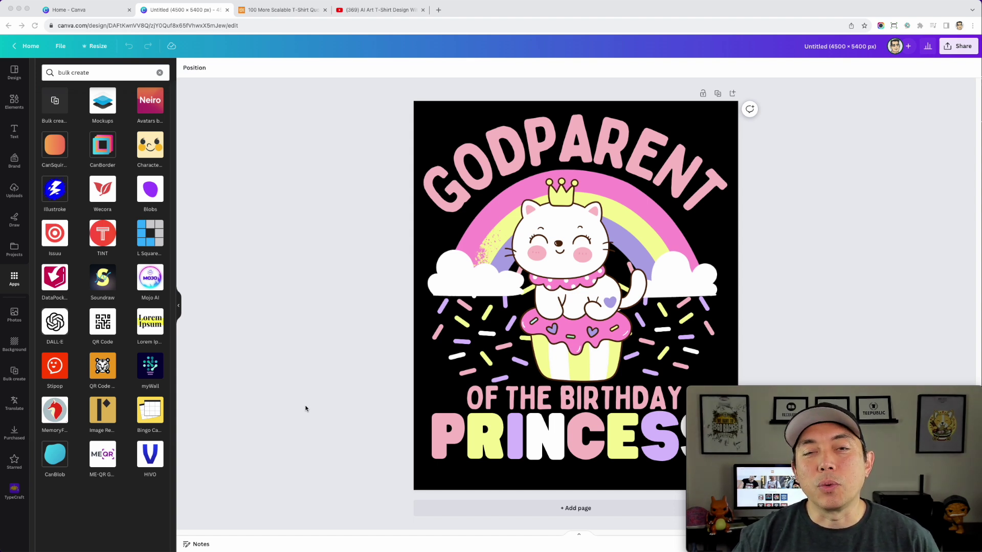
Launch Bulk create for the design and choose to enter data manually.
left_click(54, 103)
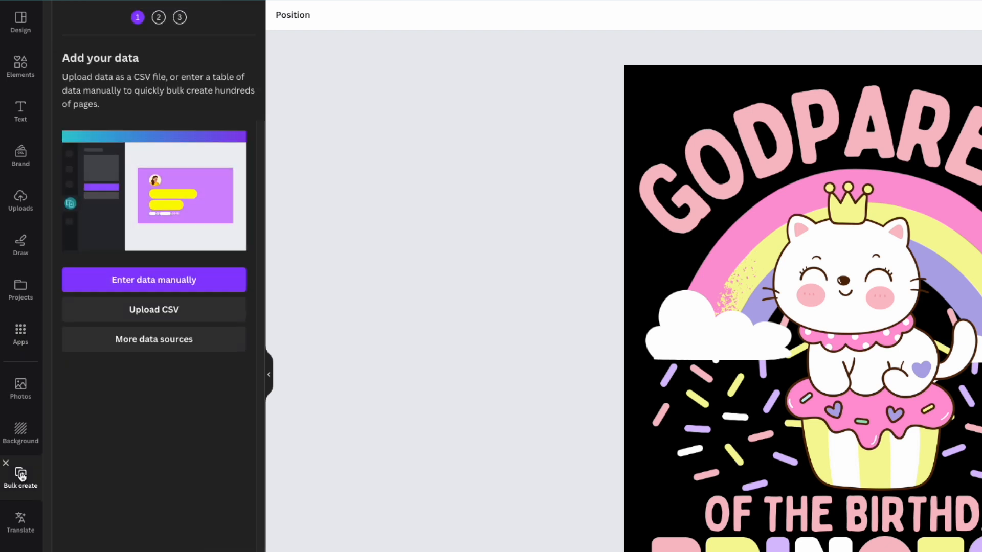
mouse_move(114, 66)
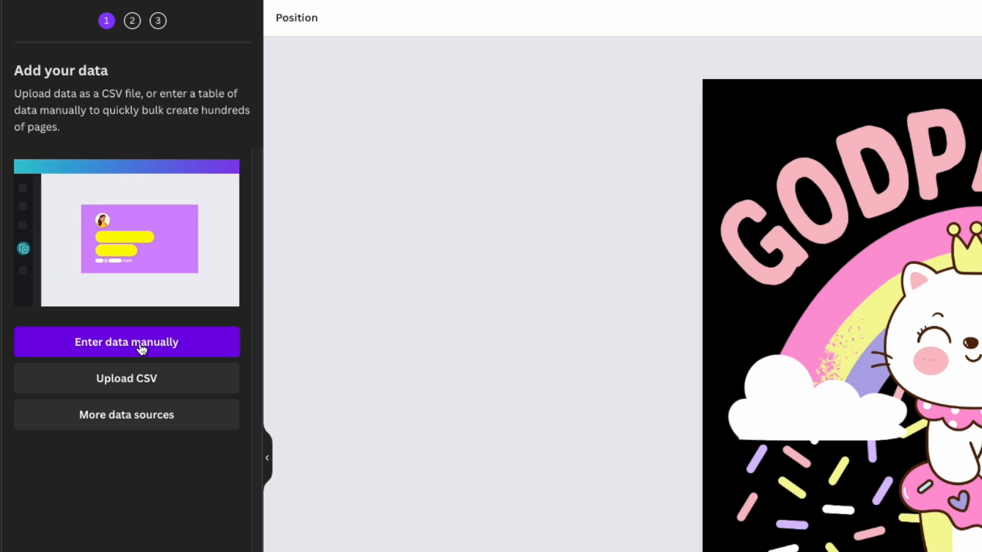
left_click(126, 343)
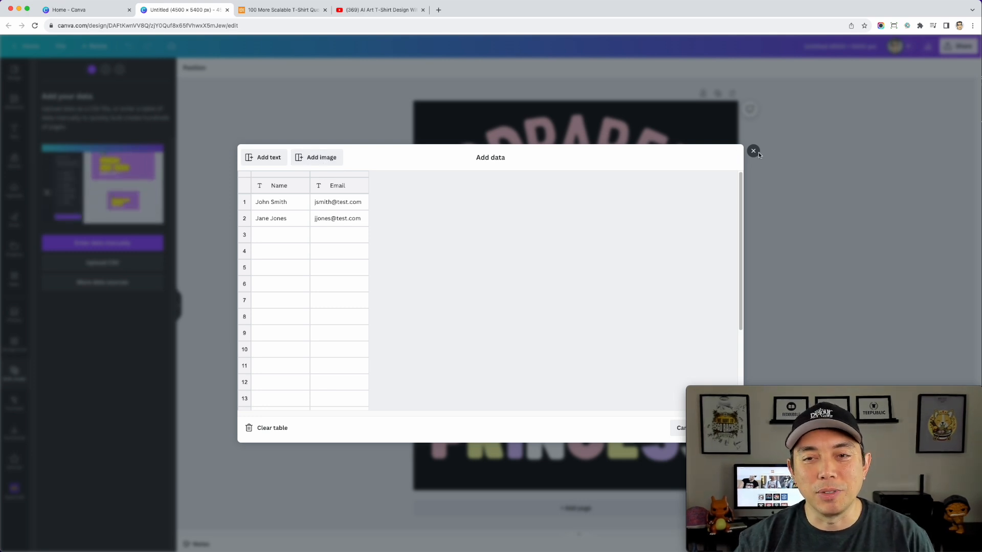
Upload the family roles CSV instead and select the GODPARENT headline for connecting data.
left_click(754, 152)
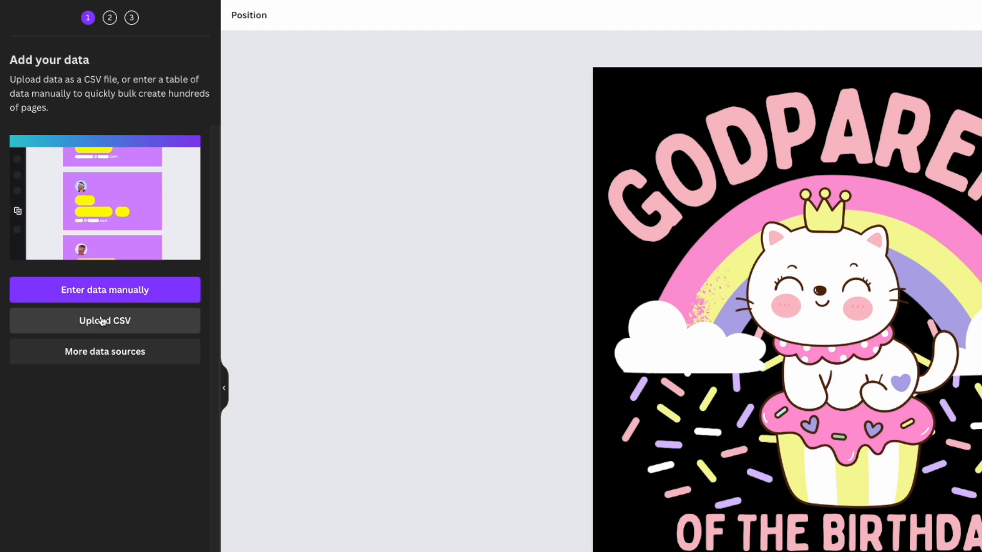
left_click(105, 320)
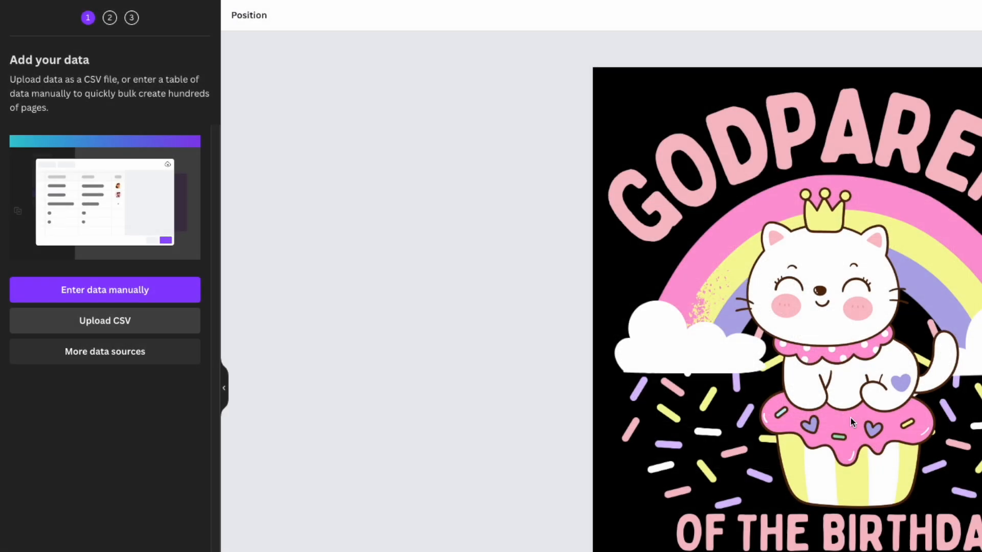
left_click(105, 289)
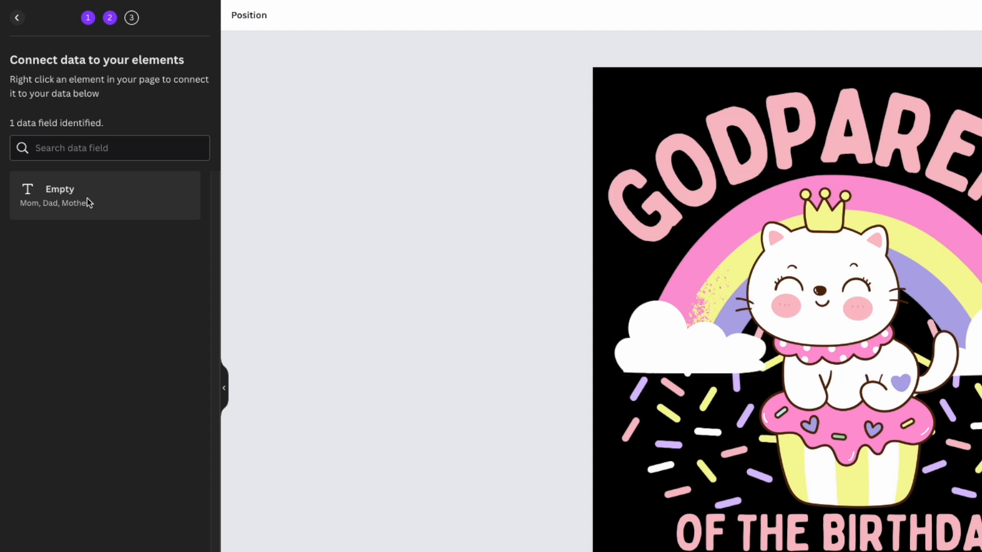
left_click(109, 147)
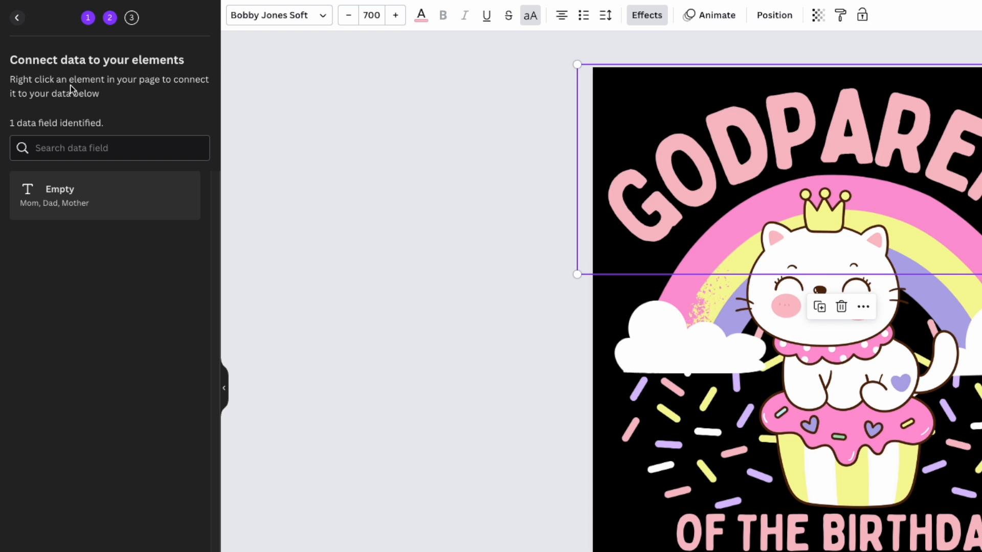
mouse_move(197, 90)
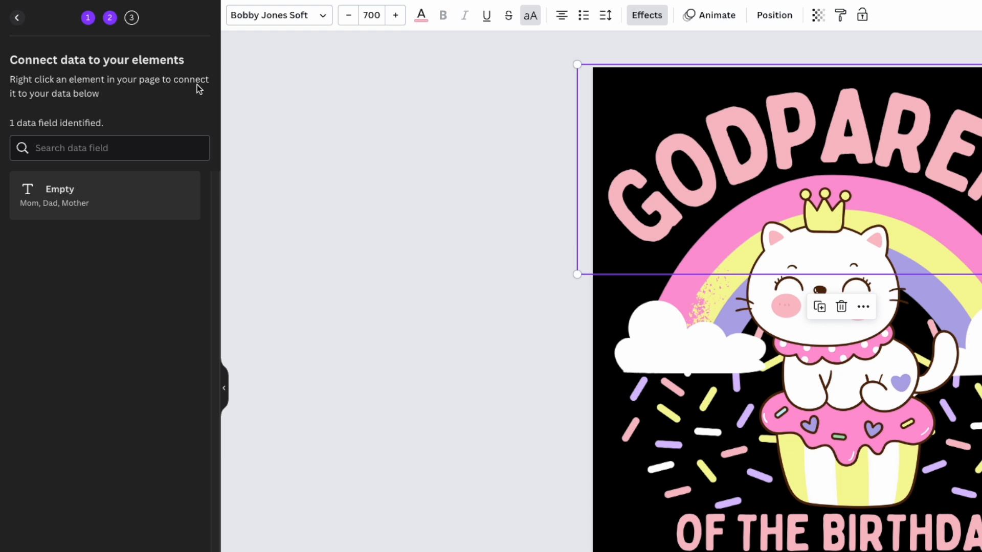
mouse_move(57, 204)
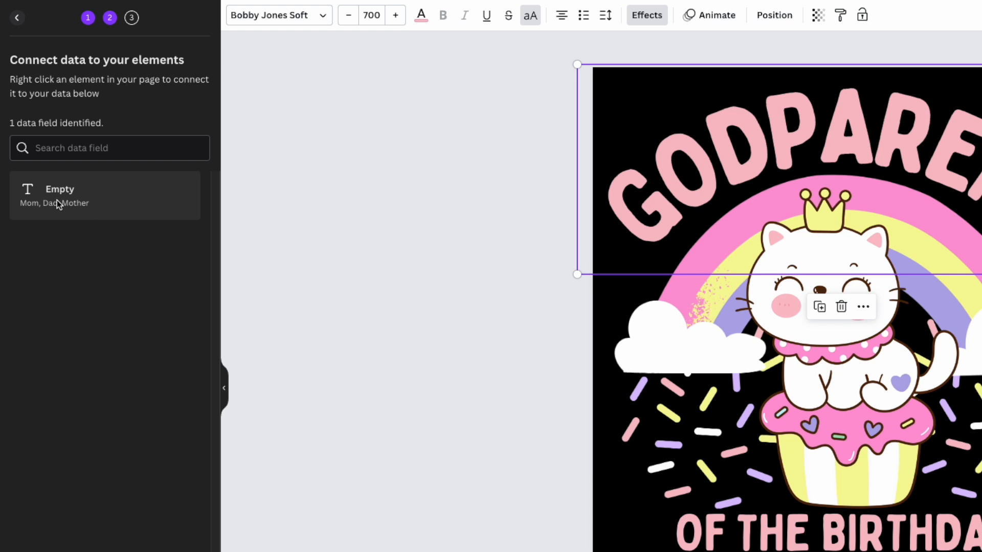
Connect the GODPARENT headline to the Empty data field so it shows {EMPTY}.
right_click(767, 133)
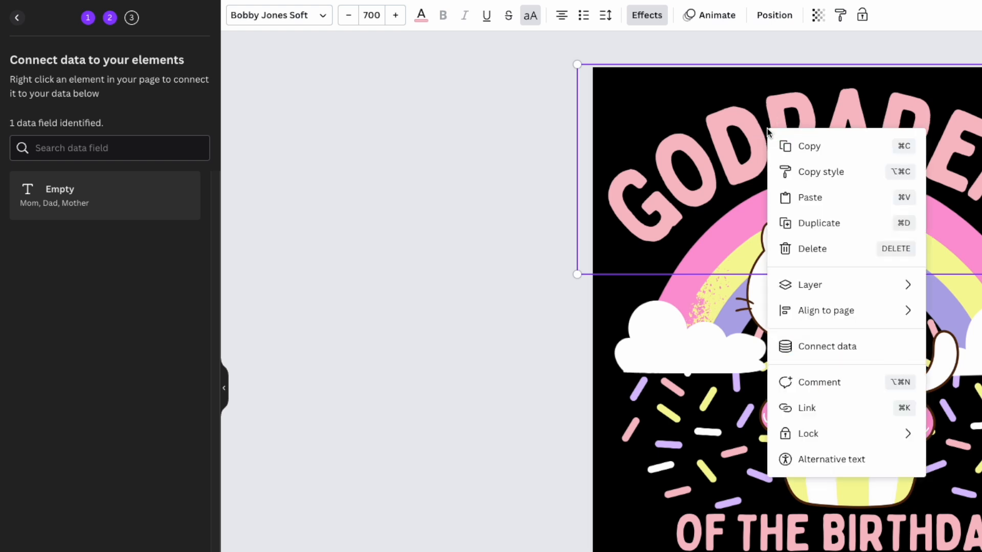
mouse_move(826, 347)
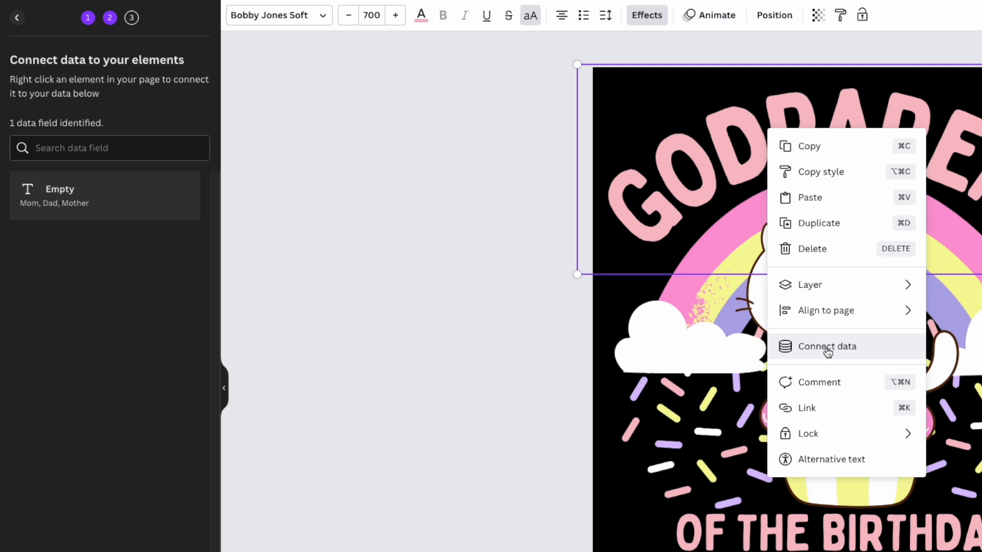
left_click(826, 347)
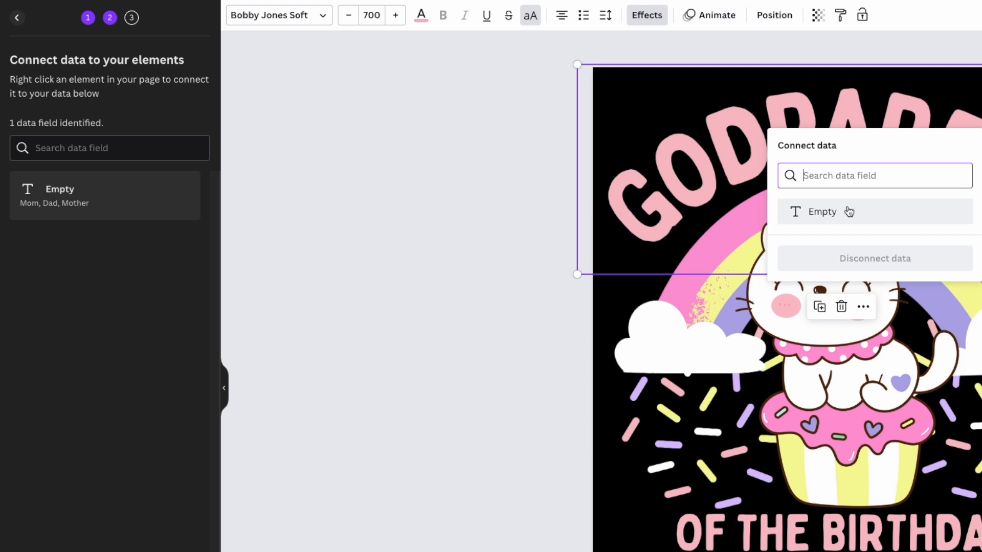
mouse_move(824, 216)
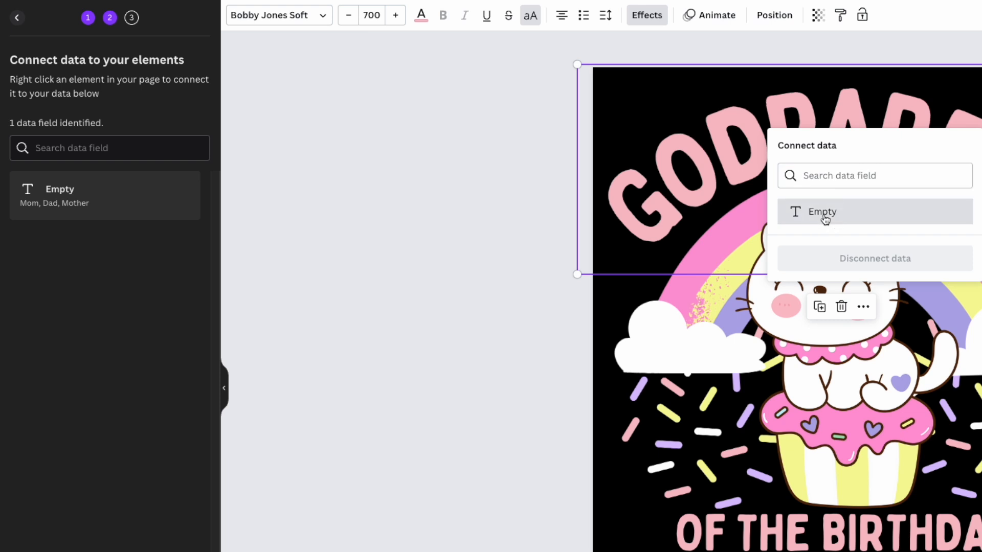
left_click(822, 212)
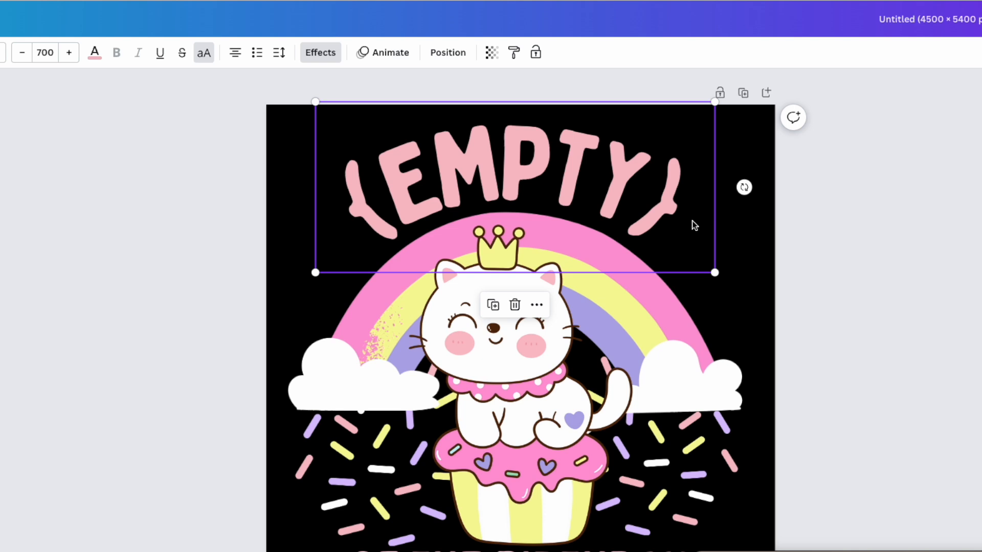
mouse_move(716, 280)
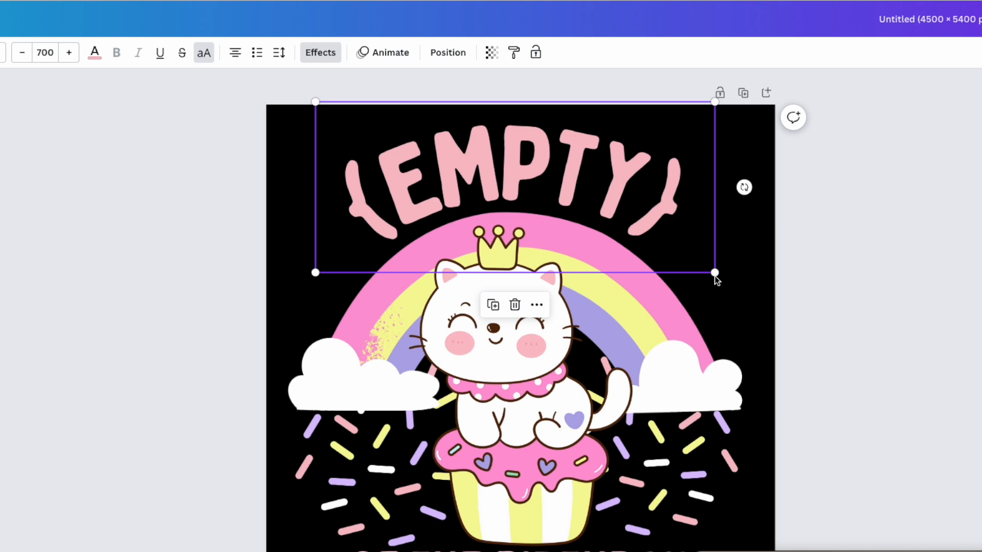
mouse_move(780, 299)
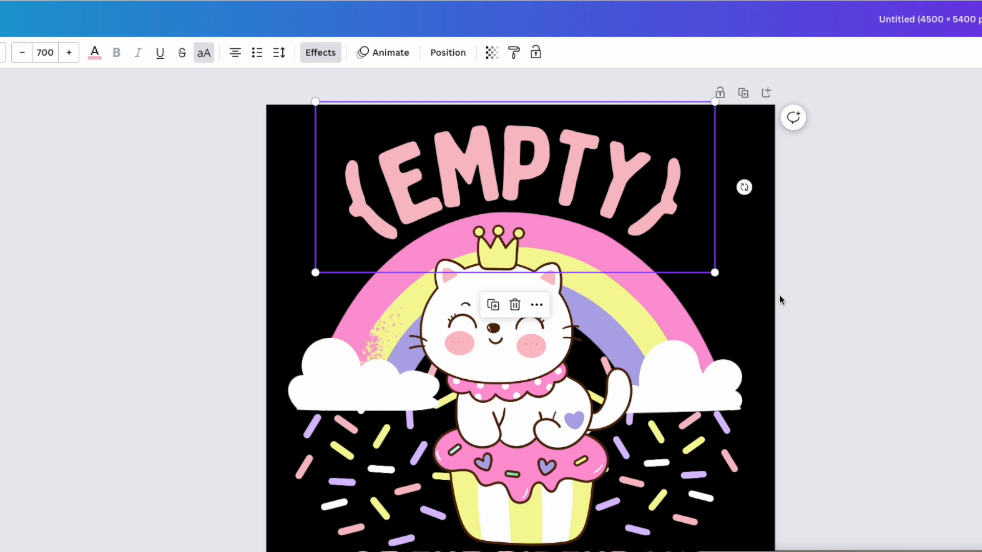
mouse_move(658, 202)
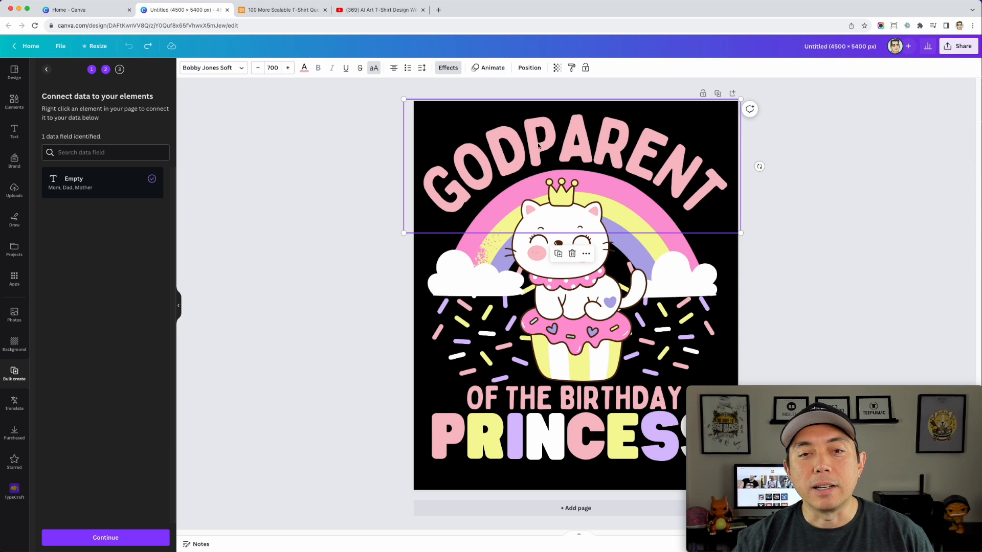
mouse_move(699, 219)
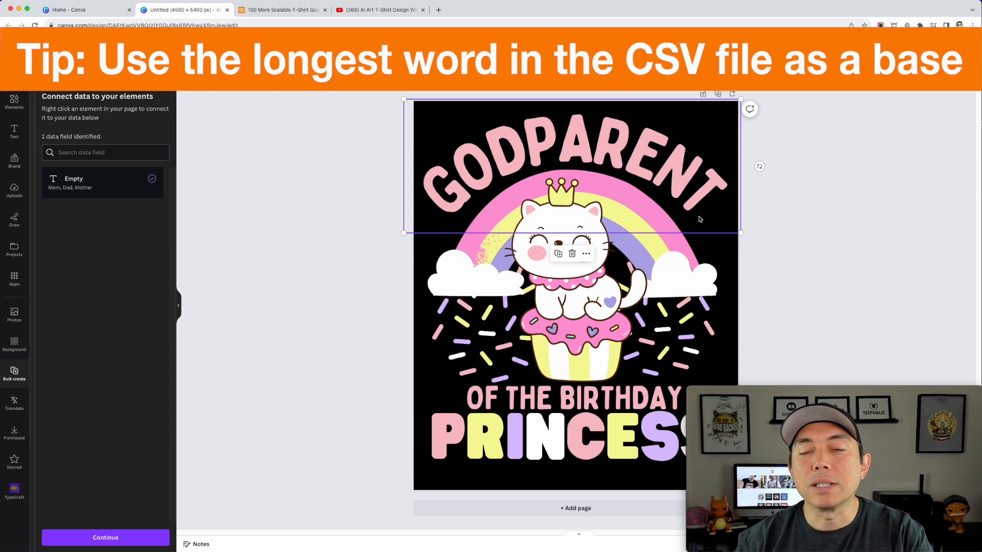
mouse_move(618, 158)
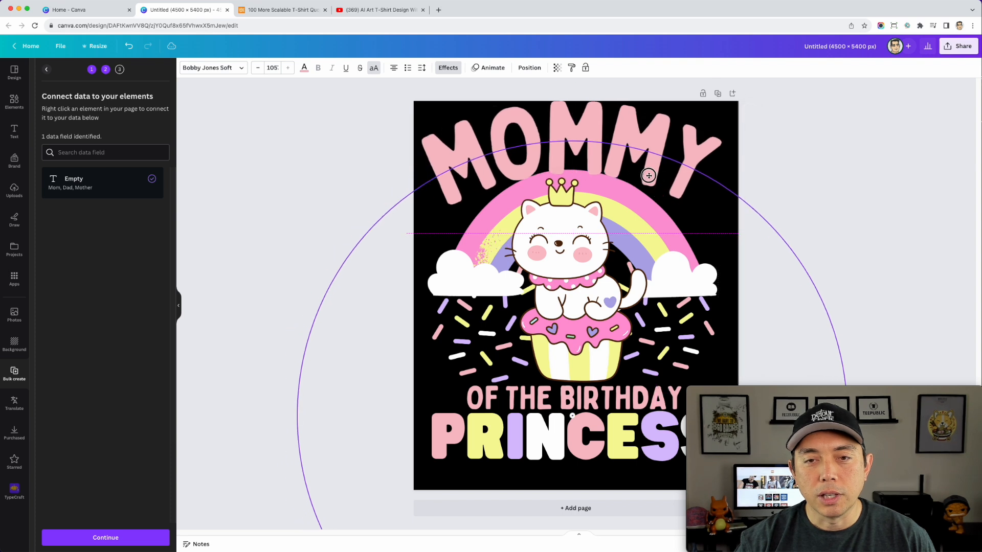
left_click(626, 174)
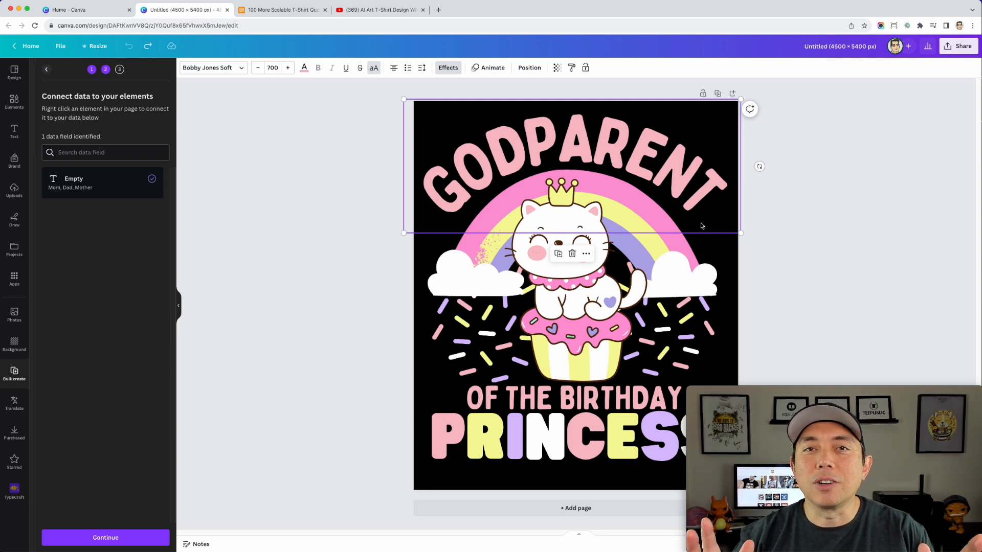
mouse_move(592, 171)
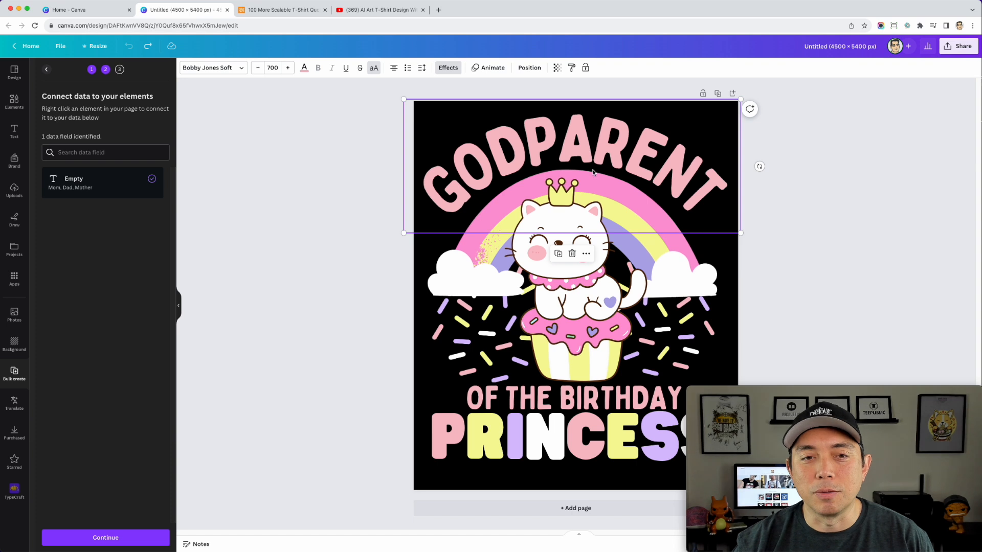
mouse_move(693, 188)
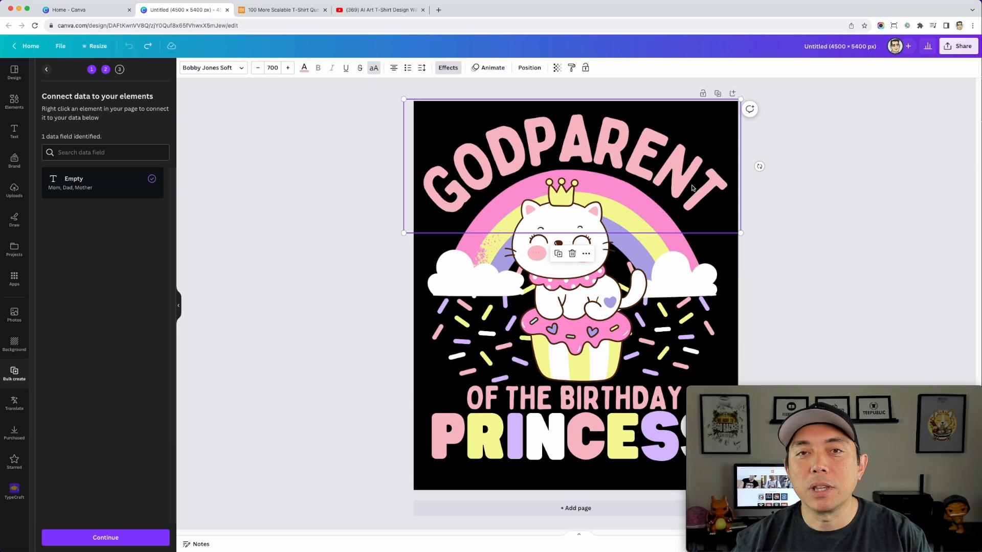
mouse_move(707, 201)
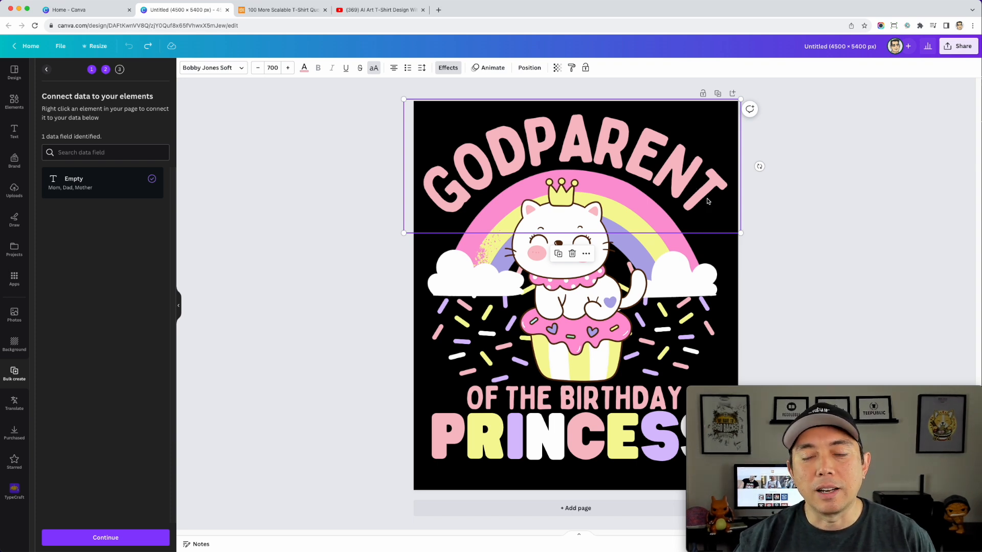
mouse_move(686, 153)
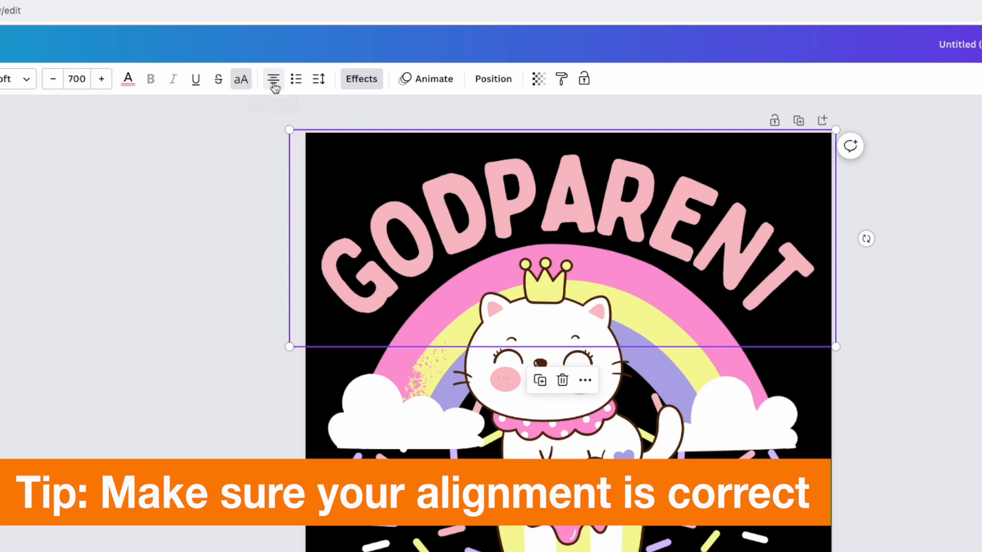
mouse_move(703, 222)
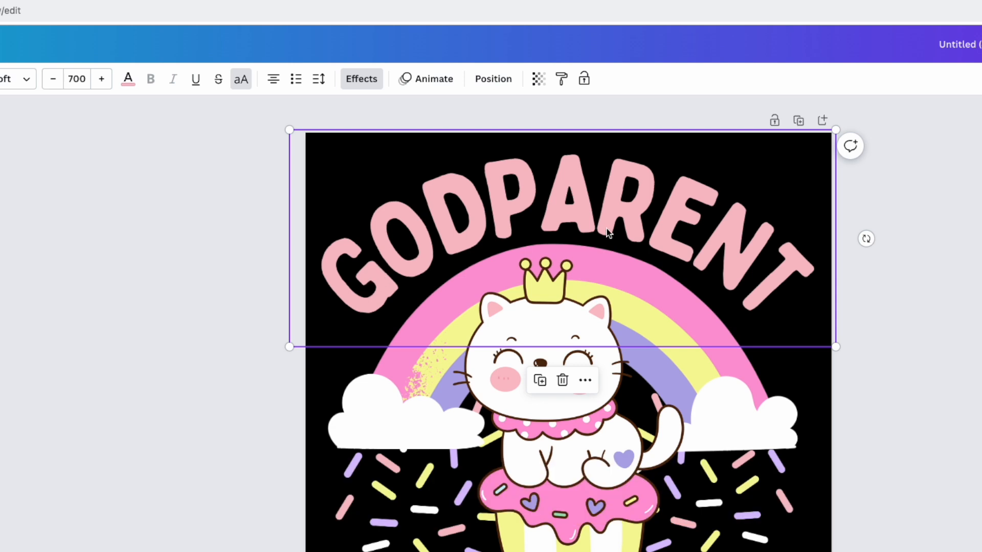
mouse_move(569, 221)
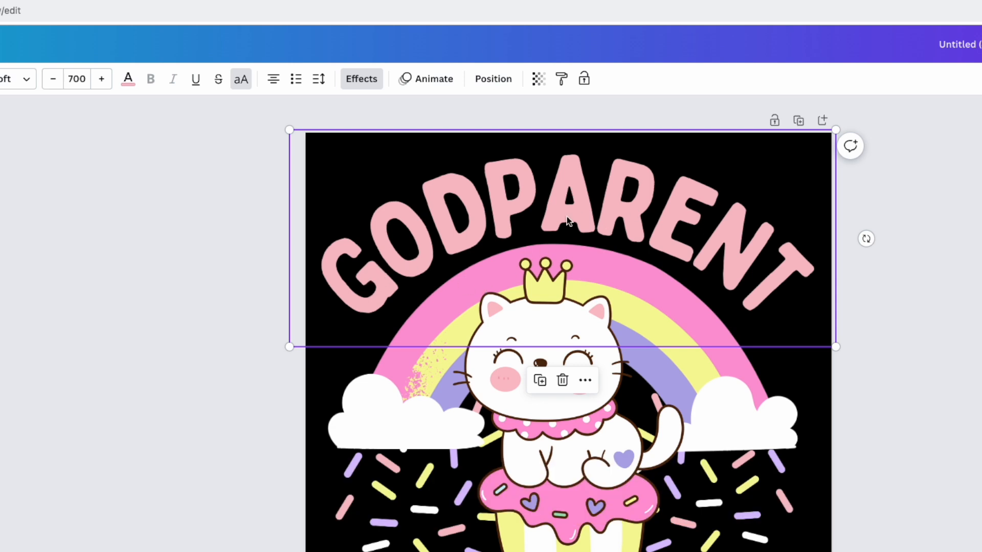
mouse_move(401, 254)
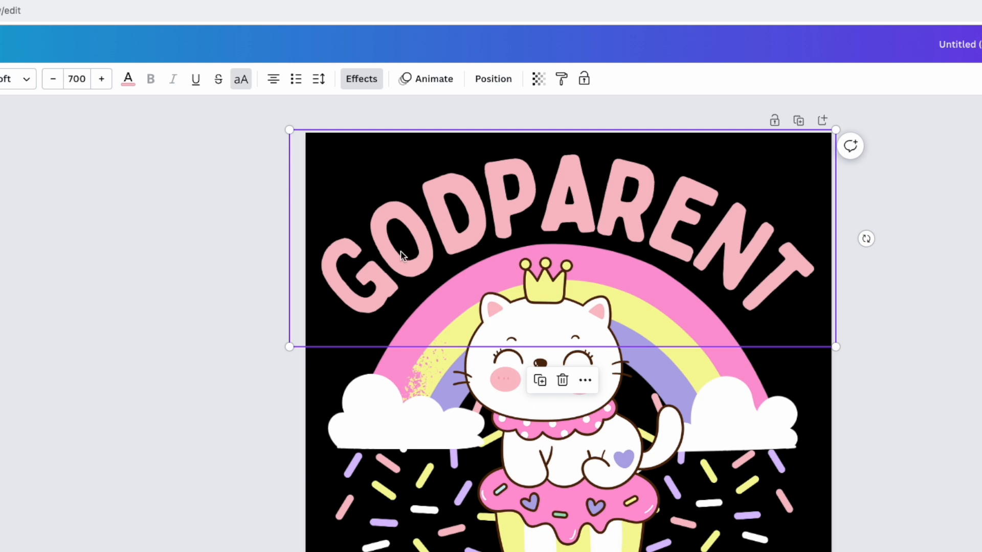
mouse_move(420, 245)
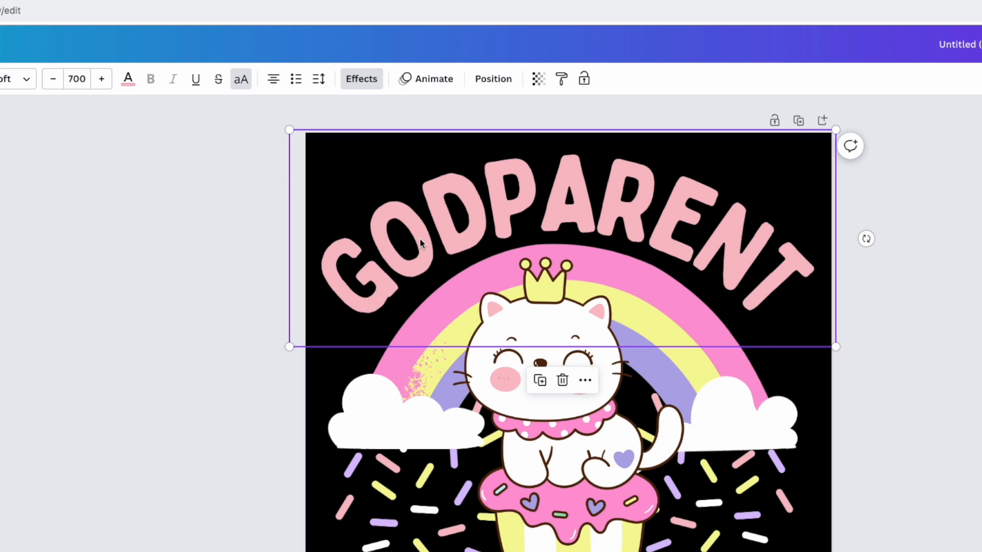
mouse_move(374, 288)
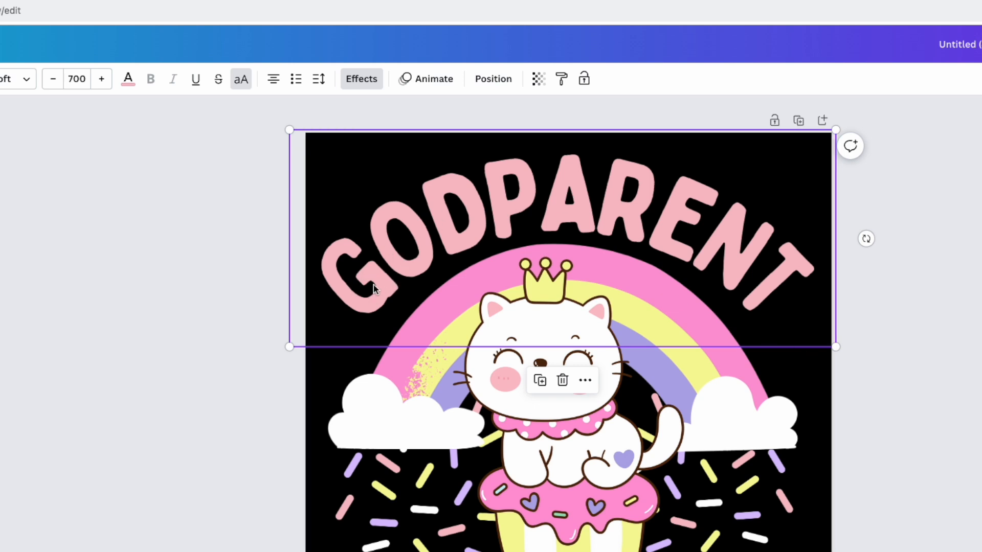
mouse_move(838, 322)
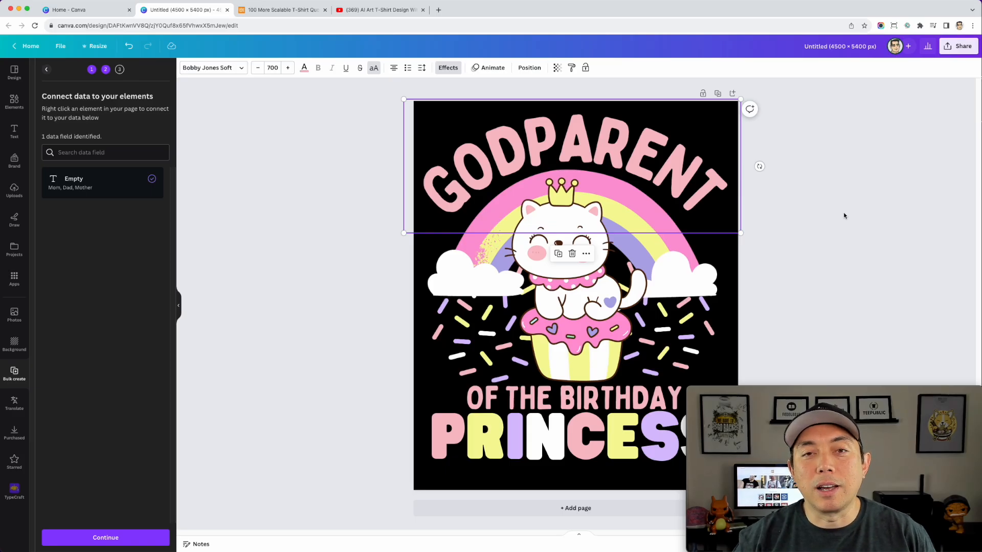
mouse_move(602, 150)
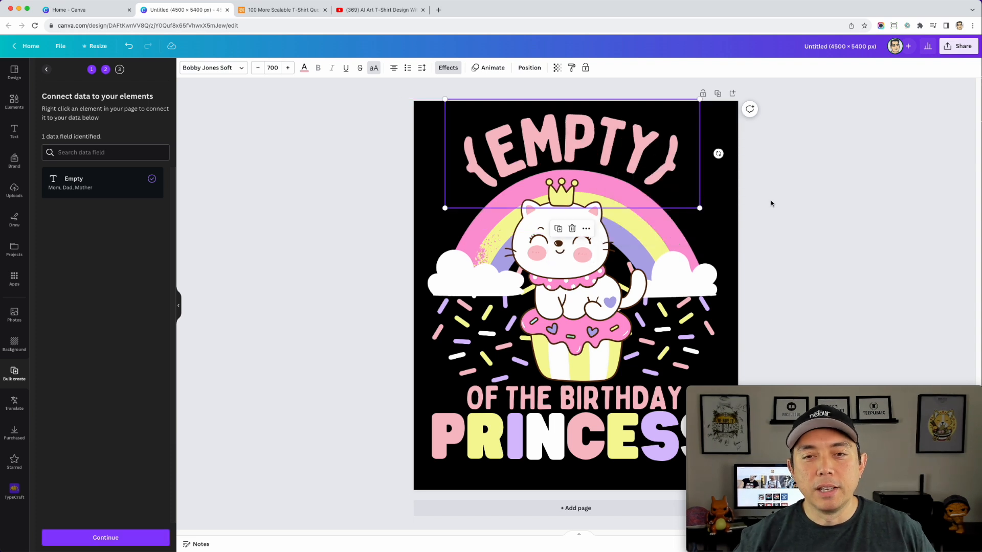
mouse_move(826, 236)
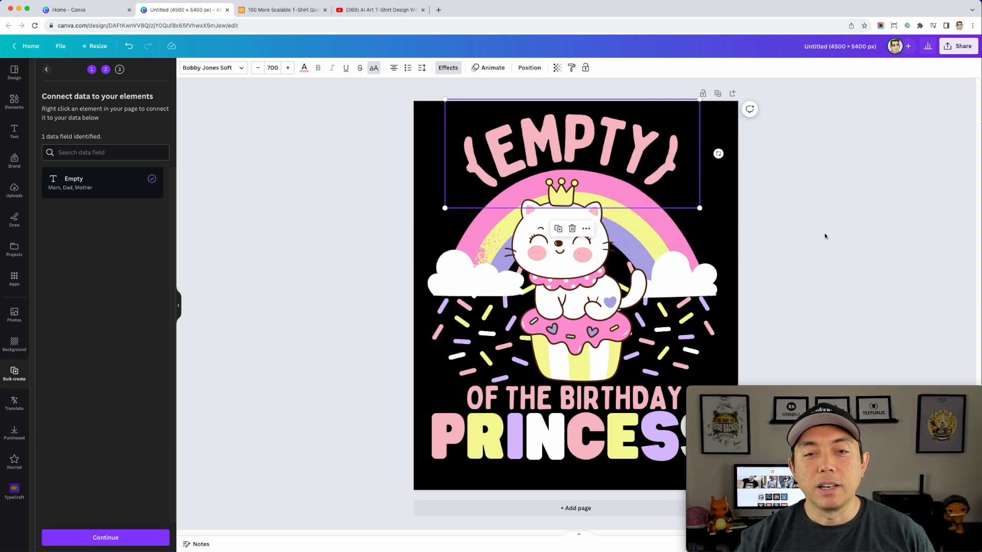
mouse_move(192, 84)
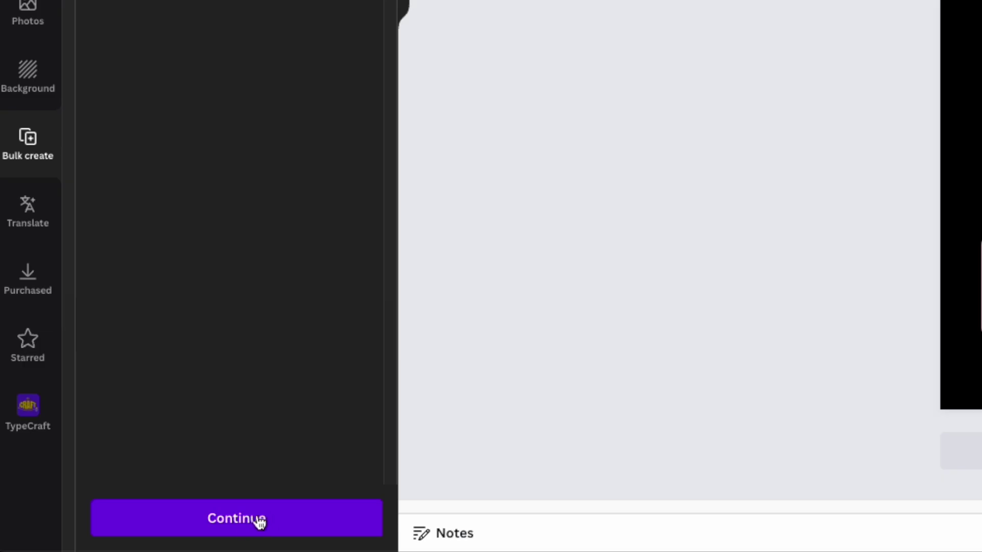
In Apply data, uncheck the Son and Daughter rows, leaving 32 family roles selected.
left_click(237, 518)
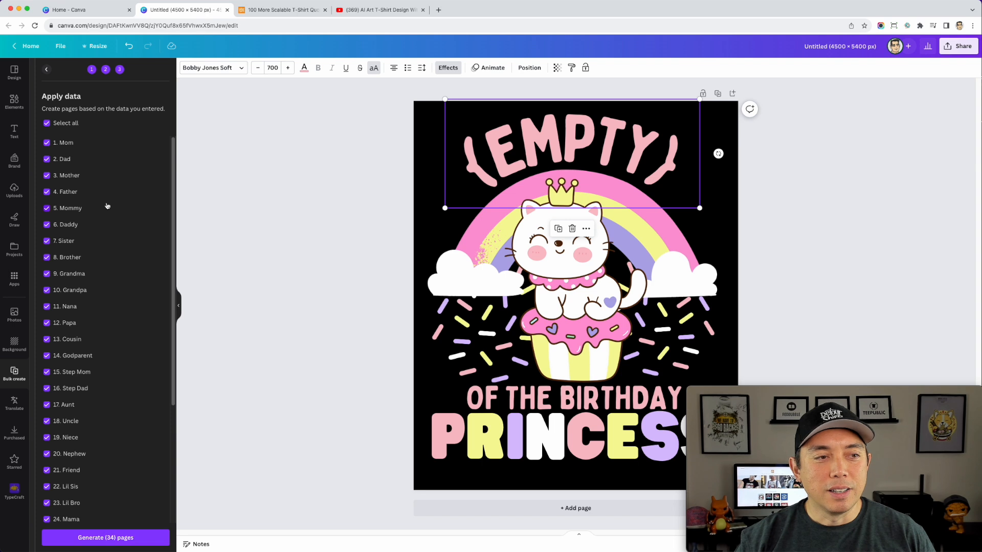
mouse_move(94, 140)
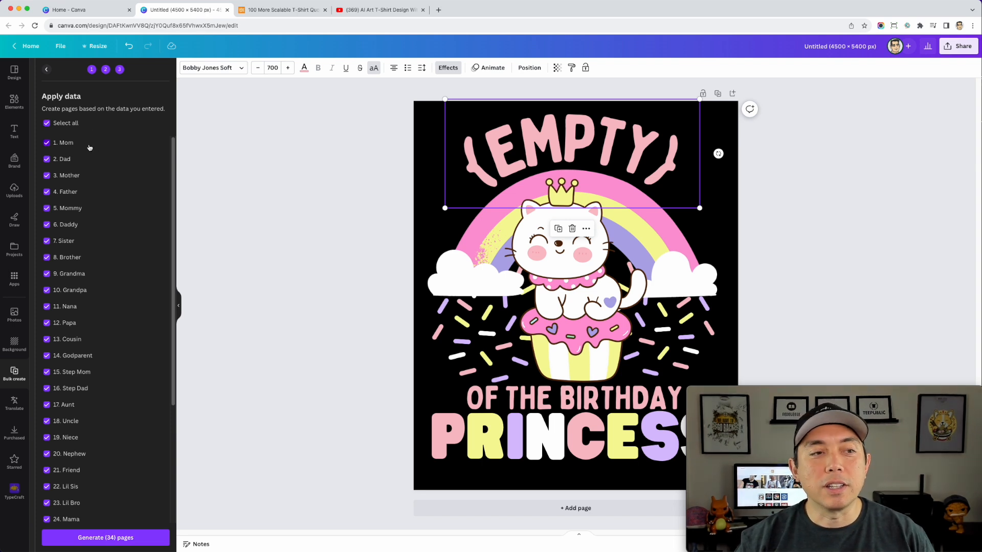
scroll("down", 3)
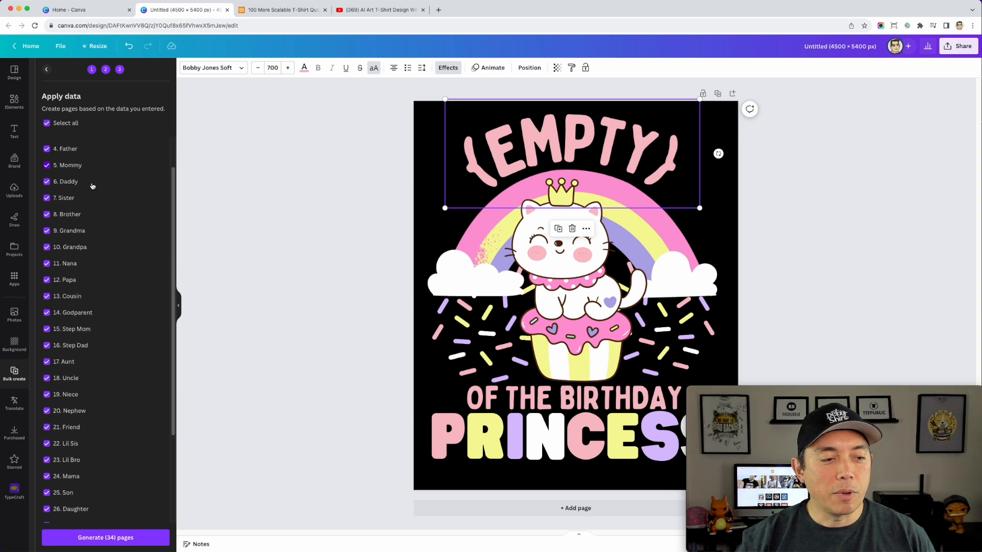
scroll("down", 3)
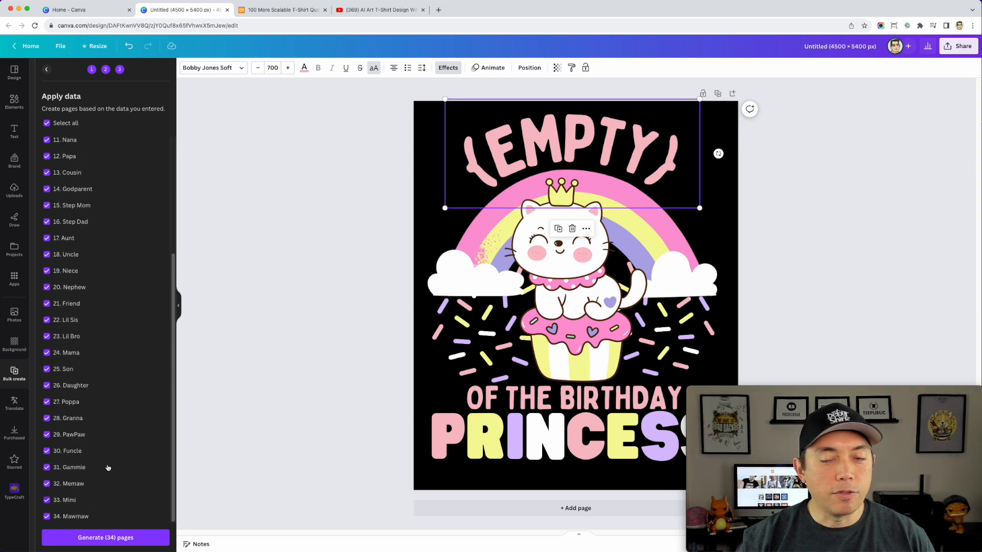
mouse_move(105, 434)
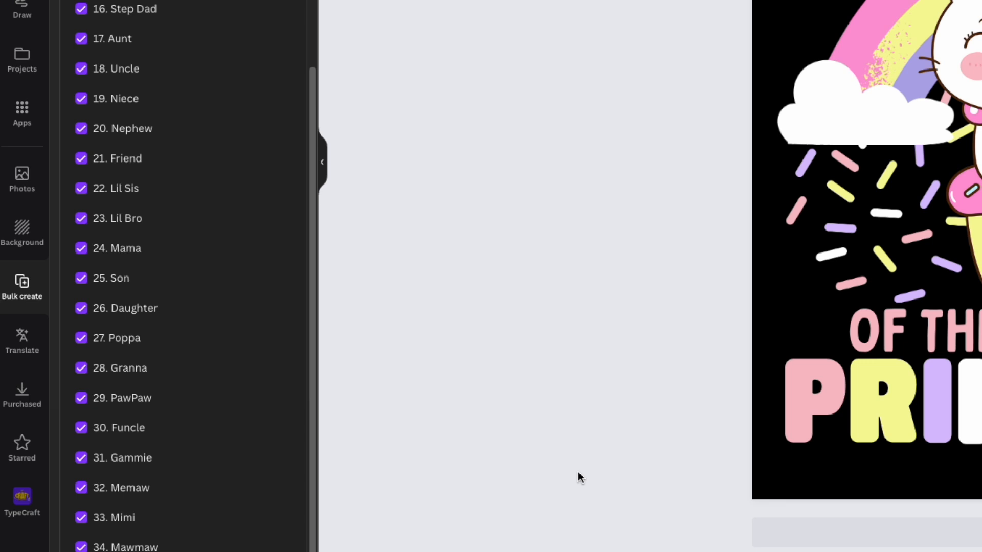
mouse_move(579, 478)
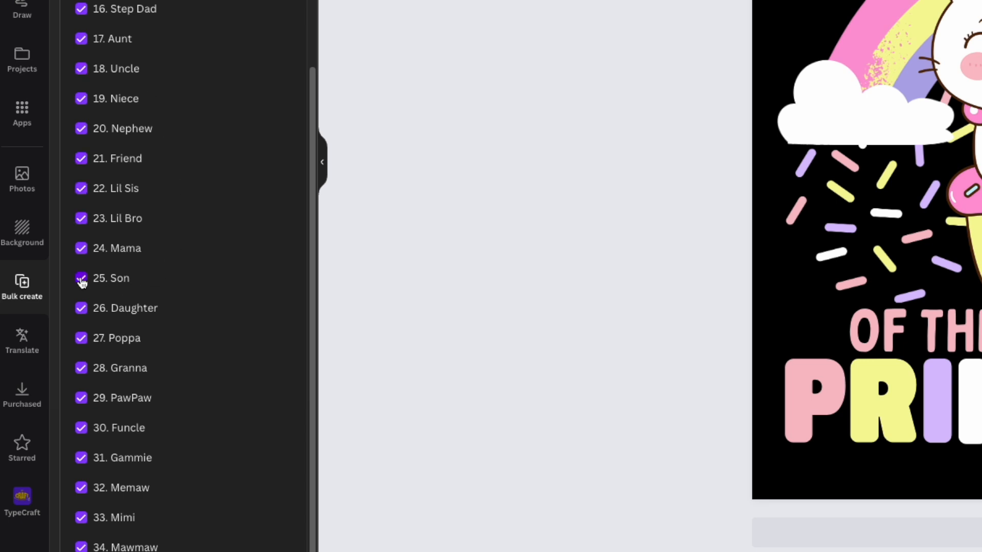
left_click(80, 278)
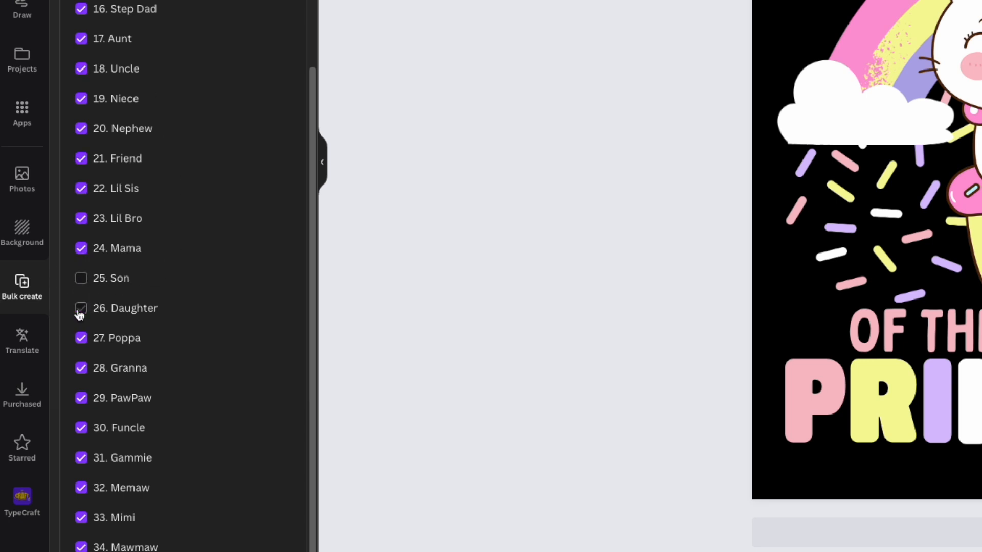
left_click(80, 308)
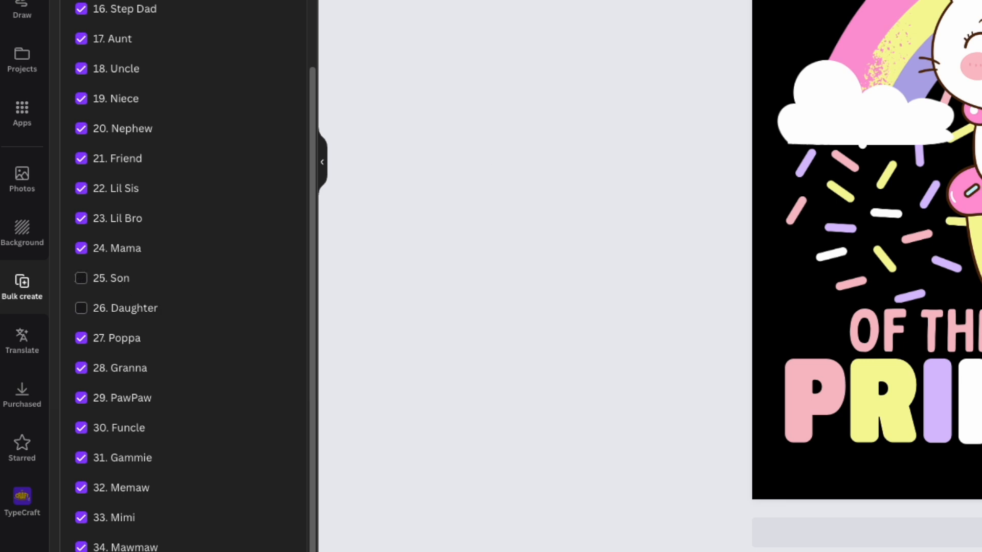
Review the remaining checked rows in the Apply data list before generating.
left_click(870, 407)
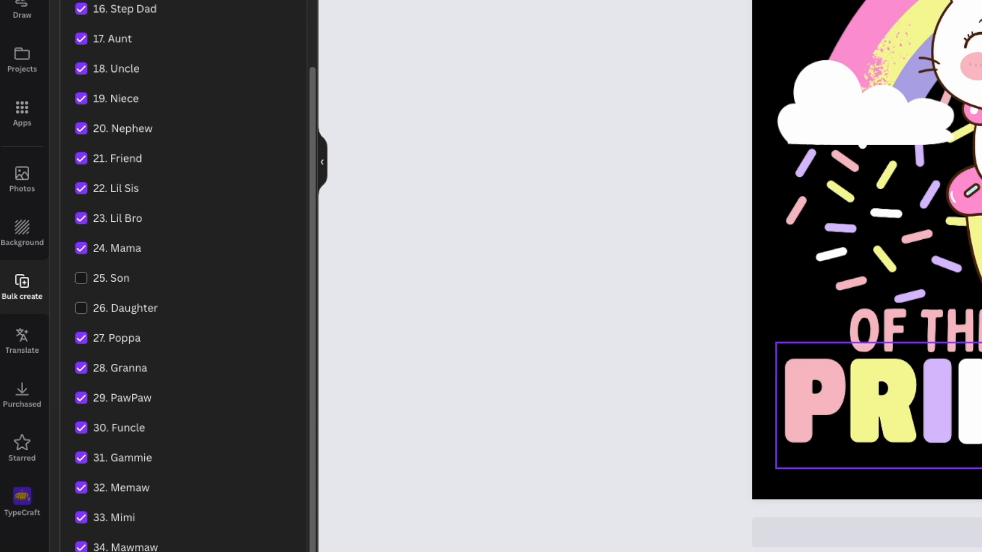
left_click(453, 254)
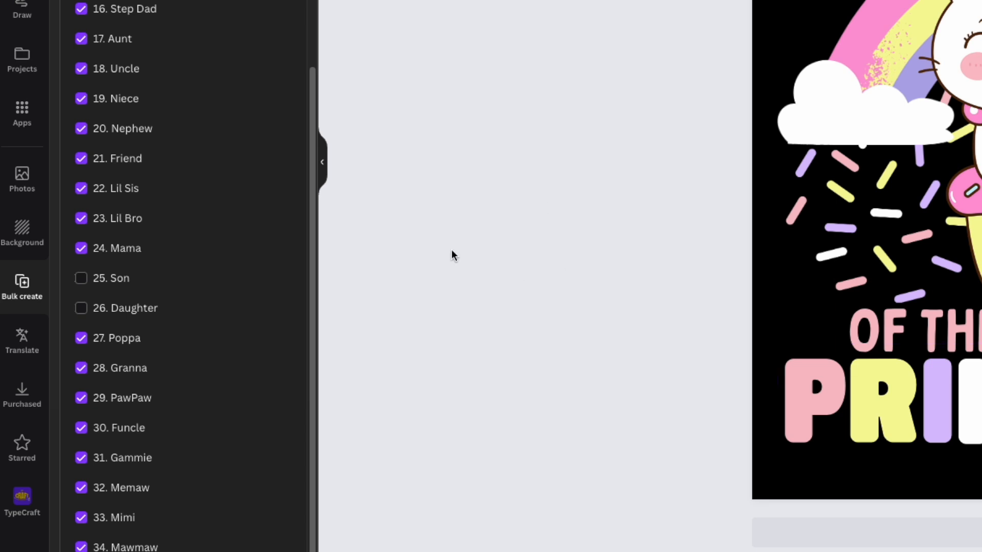
mouse_move(125, 508)
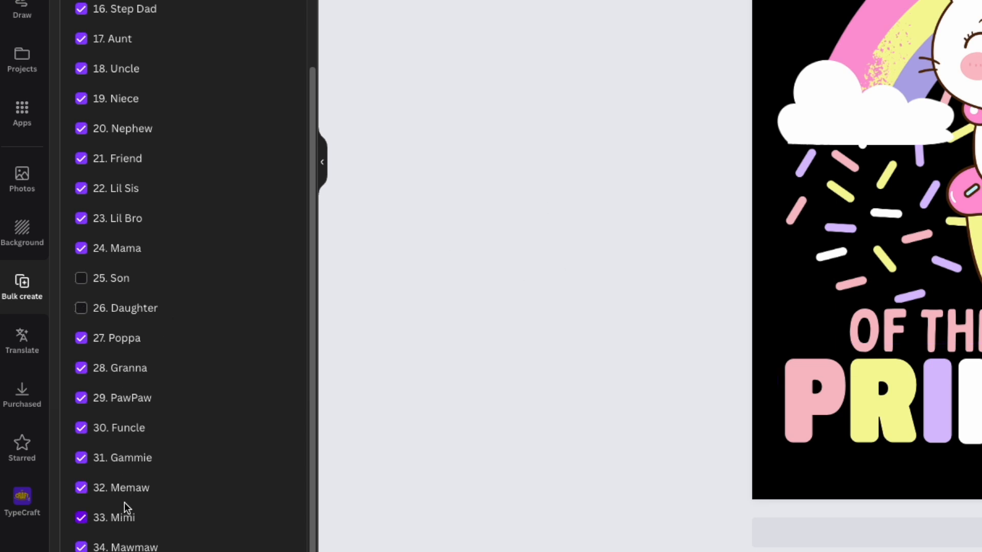
mouse_move(191, 442)
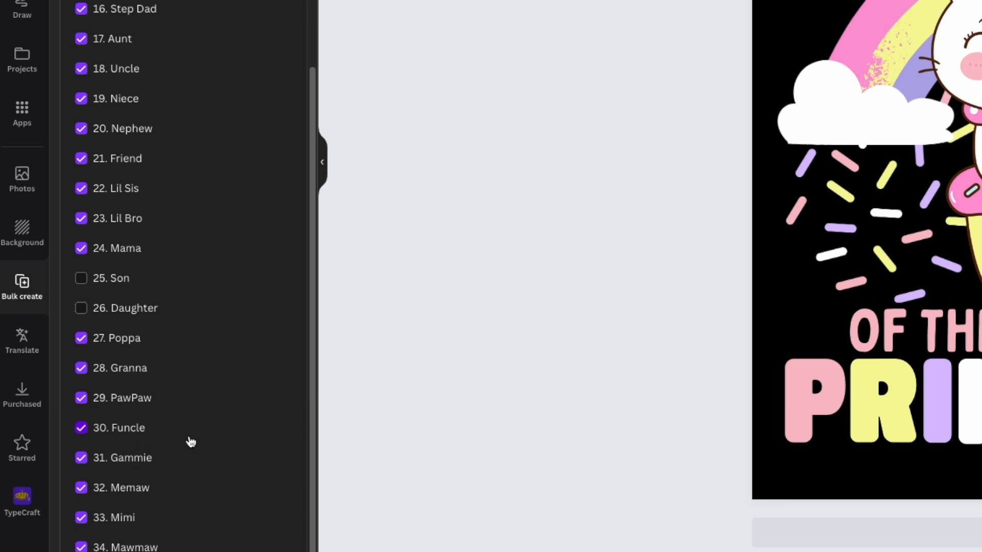
mouse_move(128, 411)
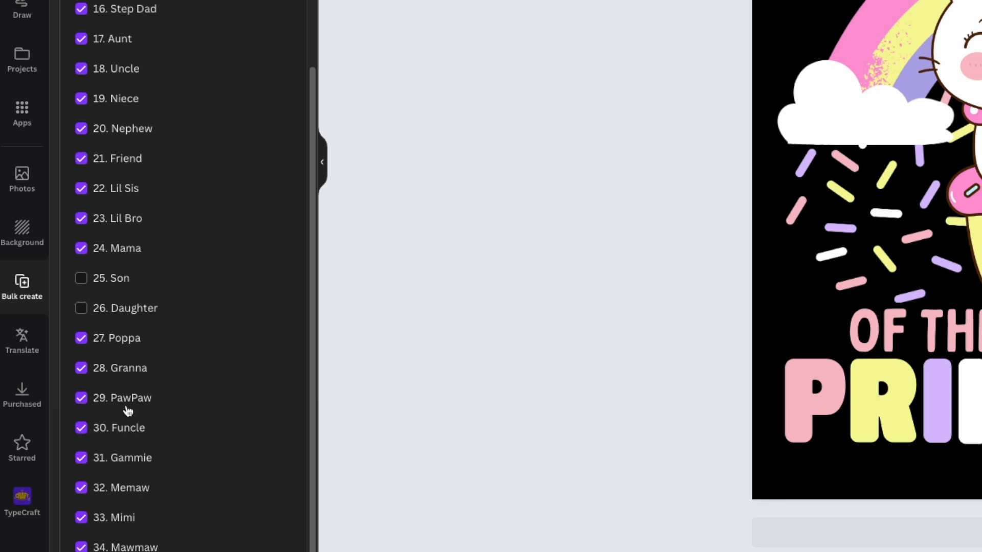
scroll("up", 3)
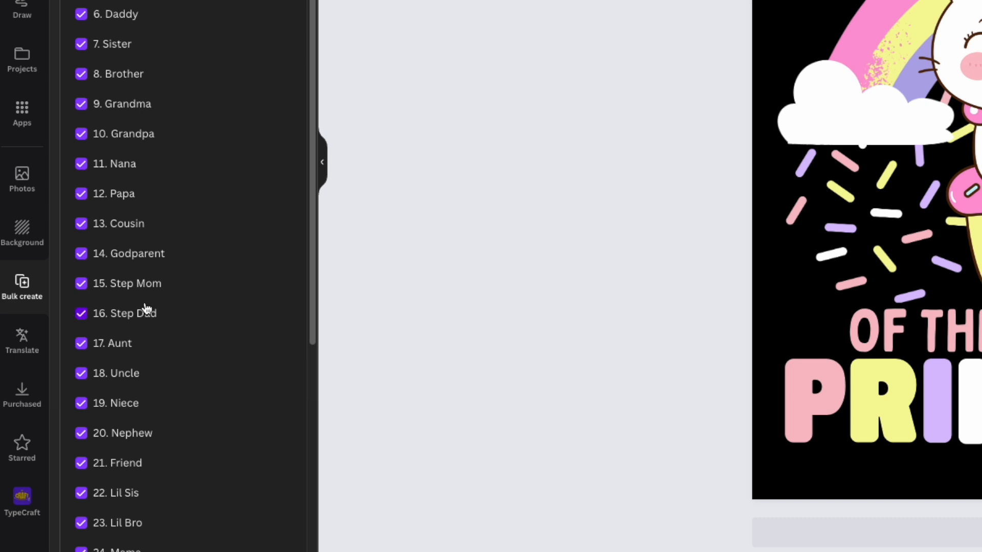
scroll("down", 3)
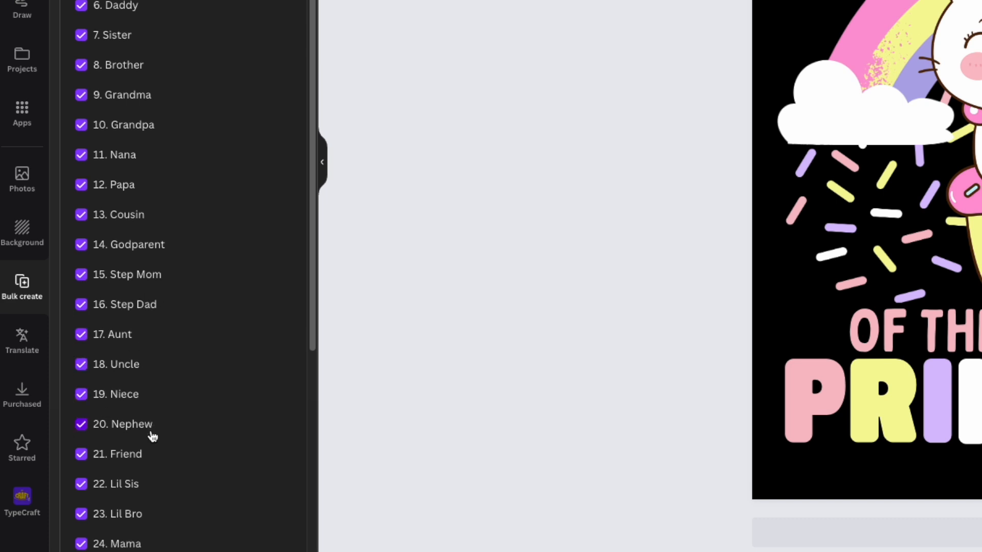
scroll("down", 3)
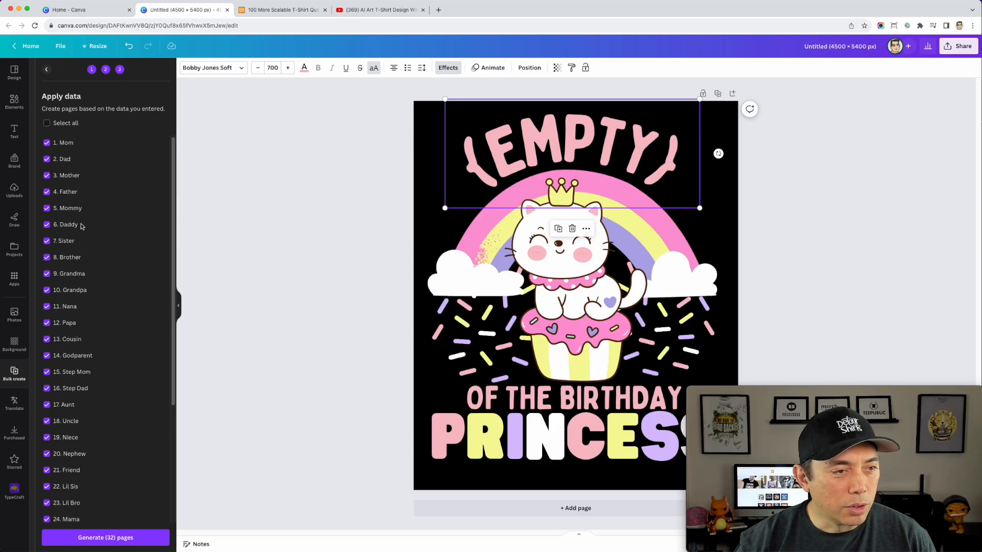
scroll("down", 3)
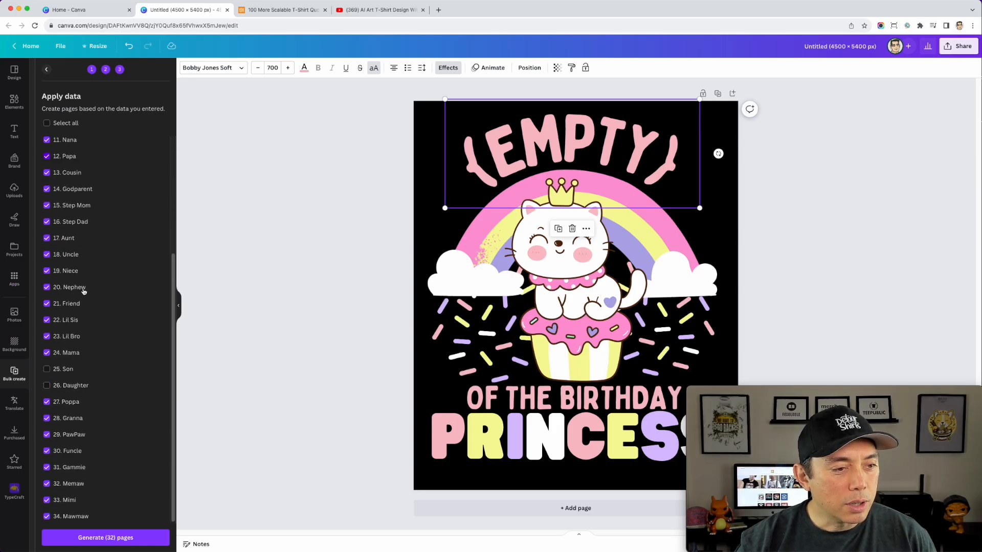
mouse_move(89, 350)
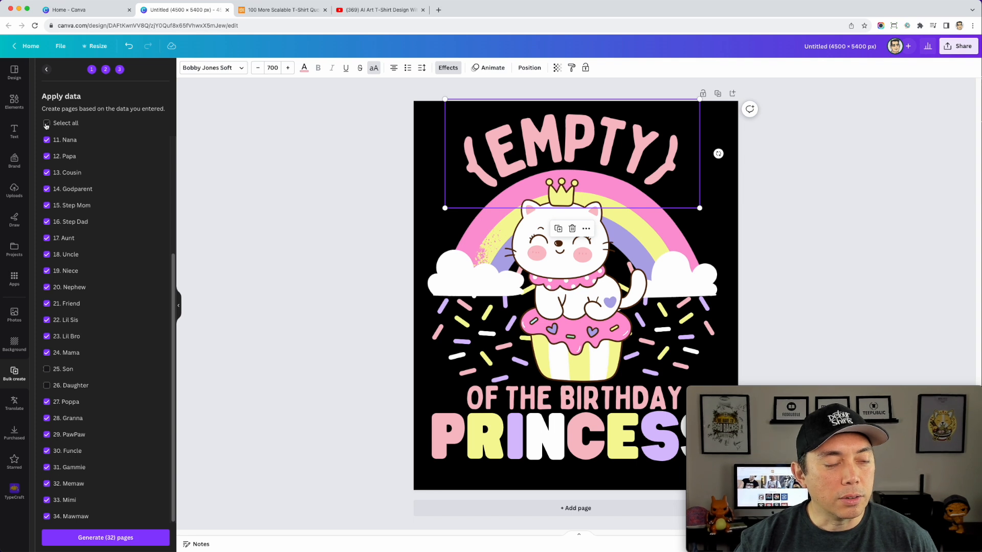
left_click(46, 123)
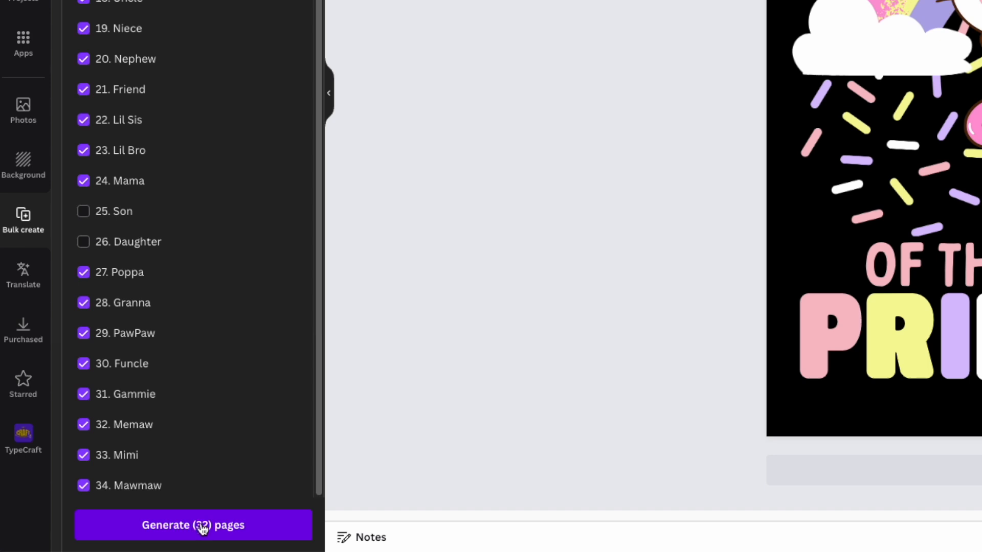
Generate the 32 pages as a new bulk design starting with MOM of the Birthday Princess.
left_click(193, 525)
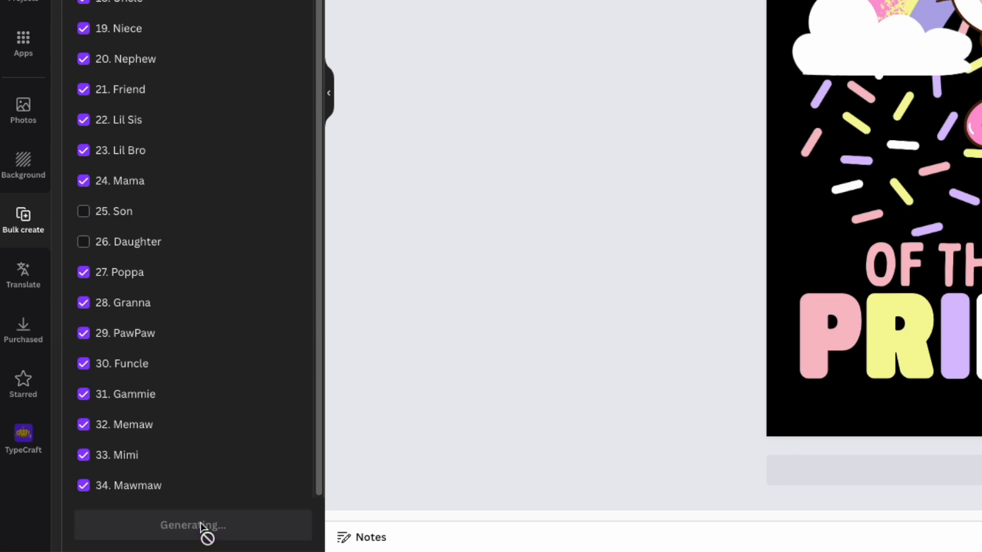
left_click(193, 524)
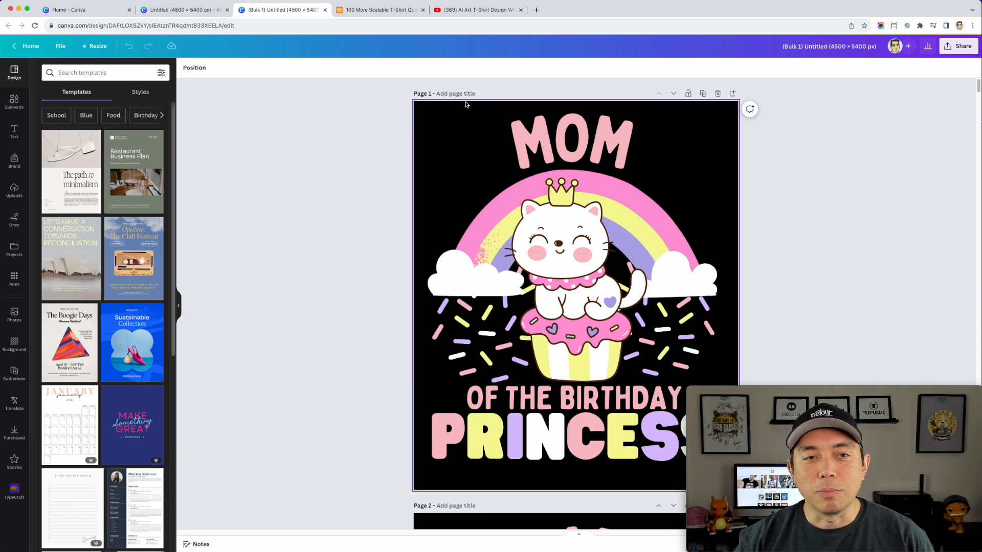
scroll("down", 3)
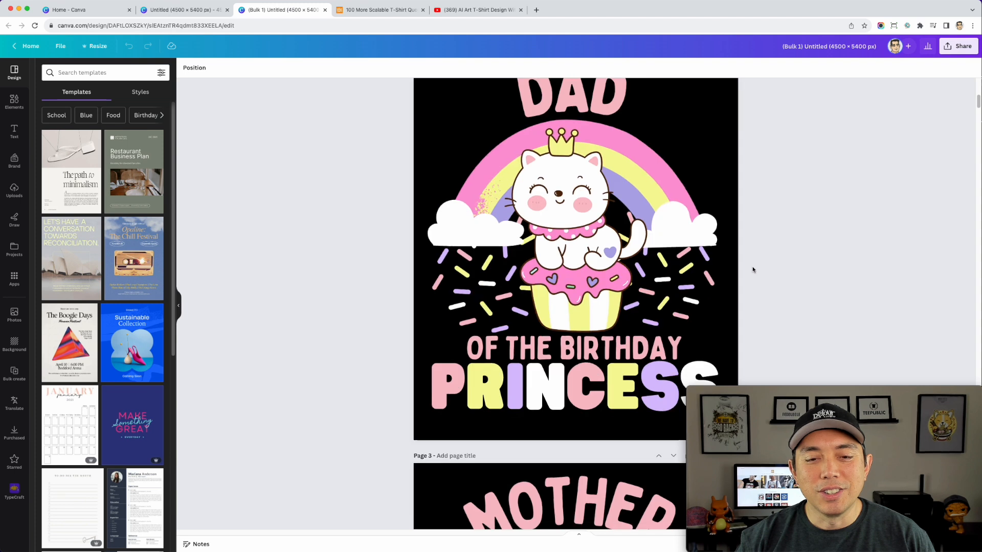
scroll("down", 3)
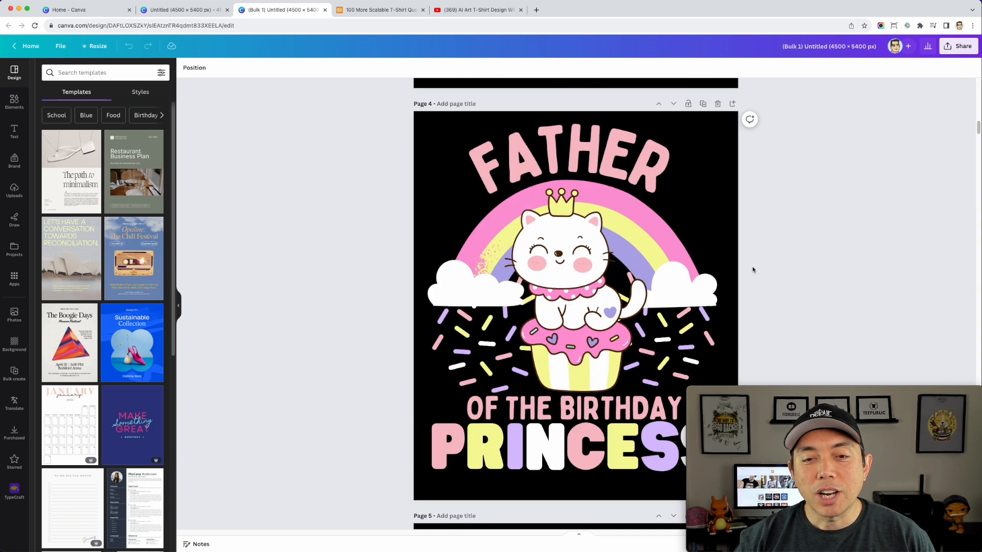
scroll("down", 3)
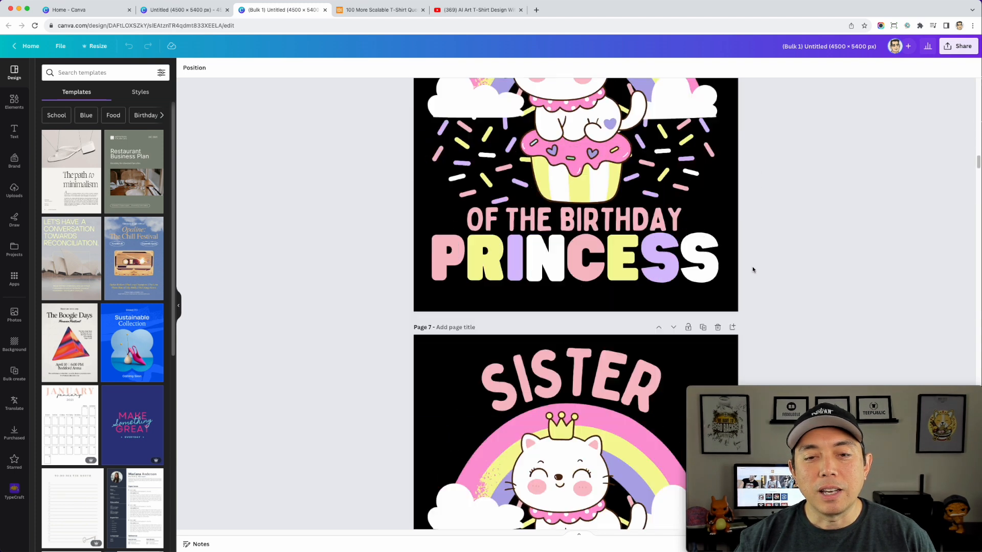
scroll("down", 3)
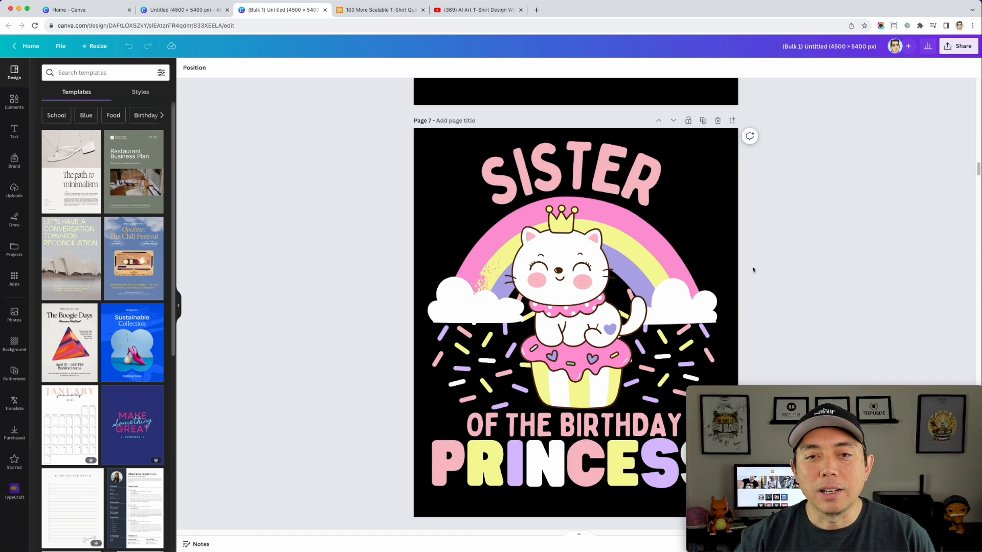
scroll("down", 3)
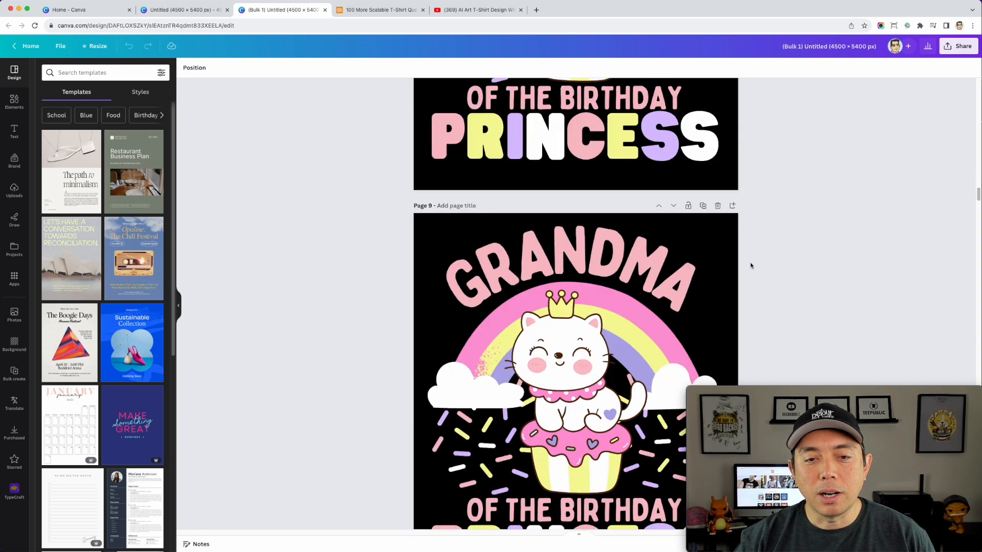
scroll("down", 3)
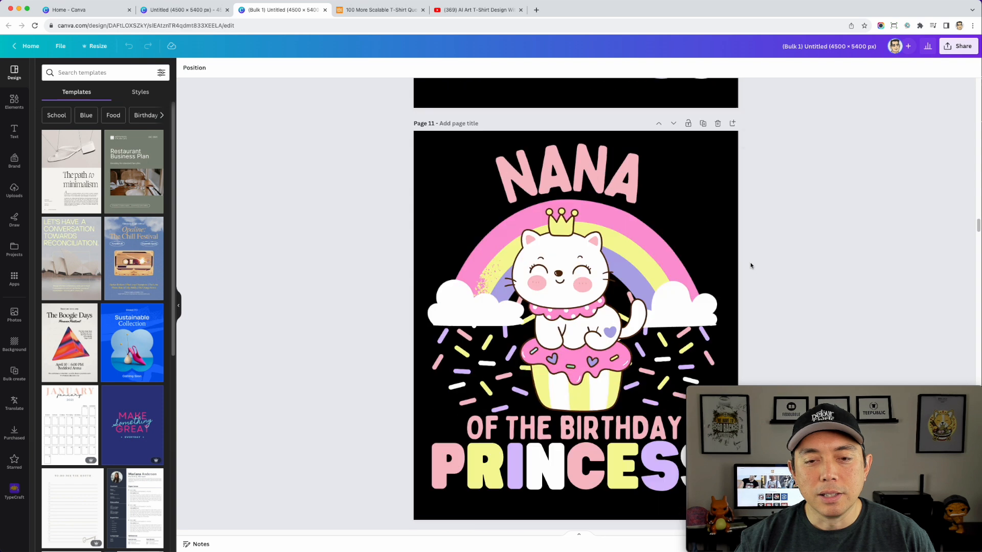
scroll("down", 3)
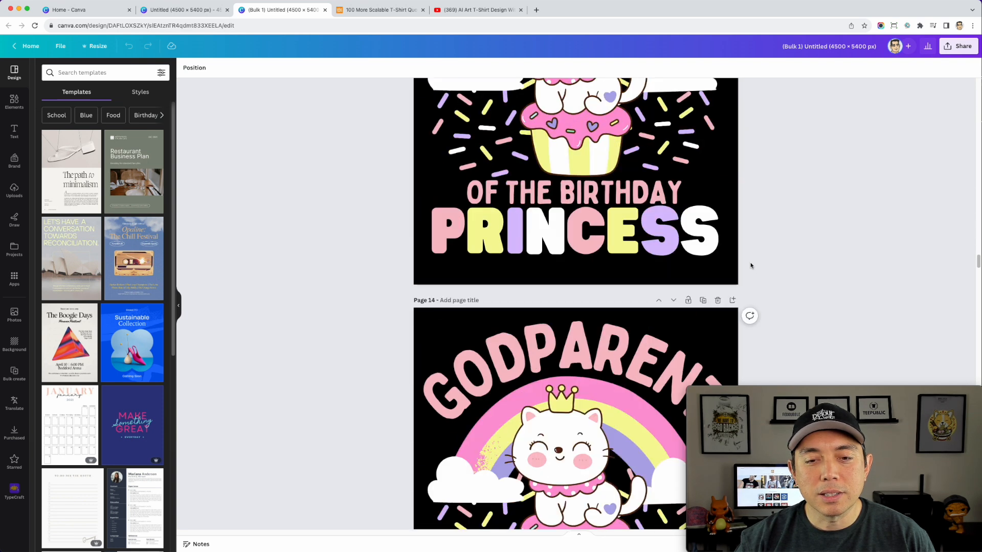
scroll("down", 3)
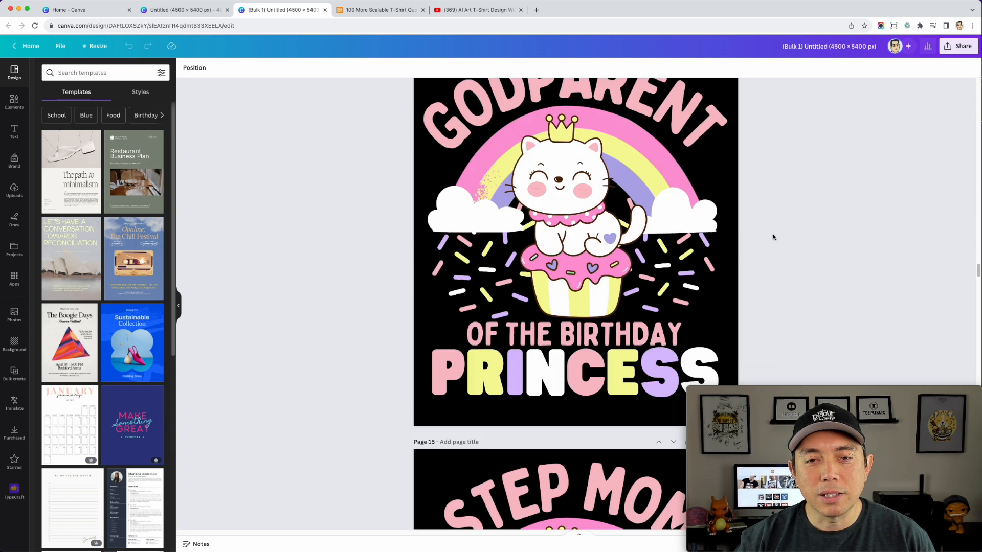
scroll("down", 3)
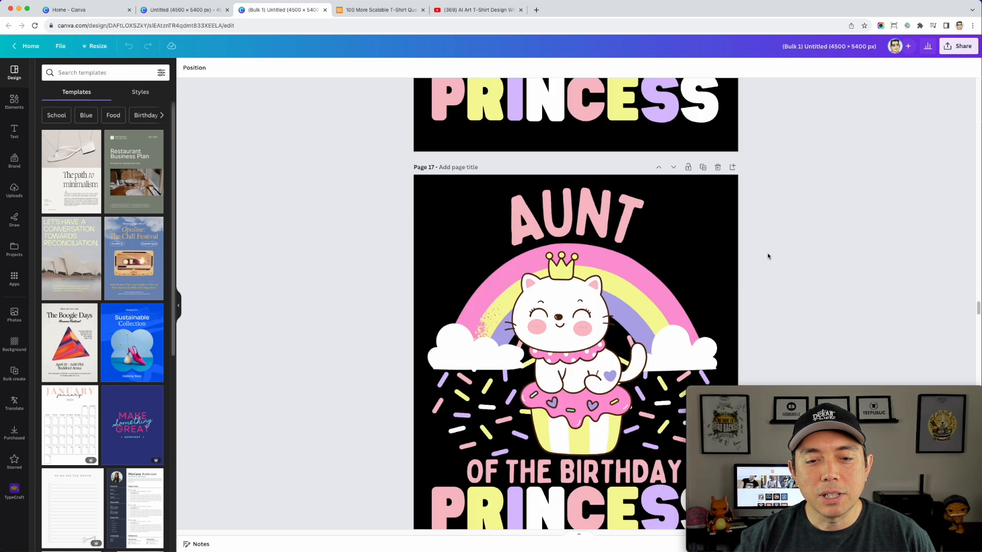
scroll("down", 3)
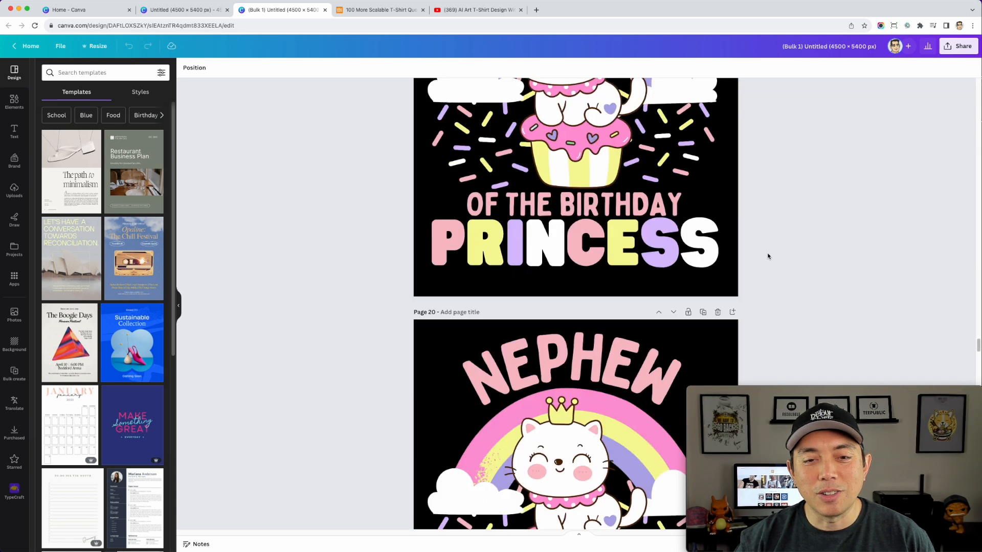
scroll("down", 3)
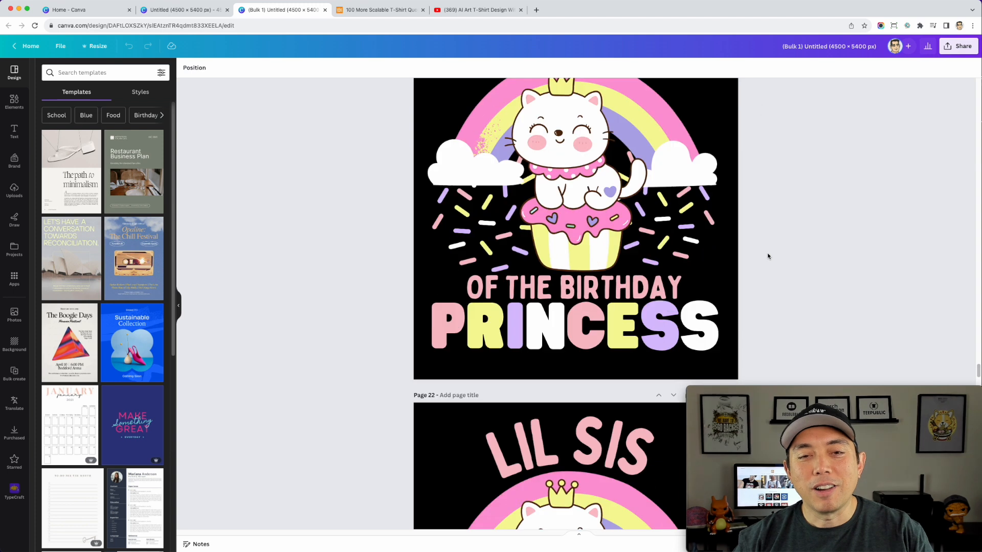
scroll("down", 3)
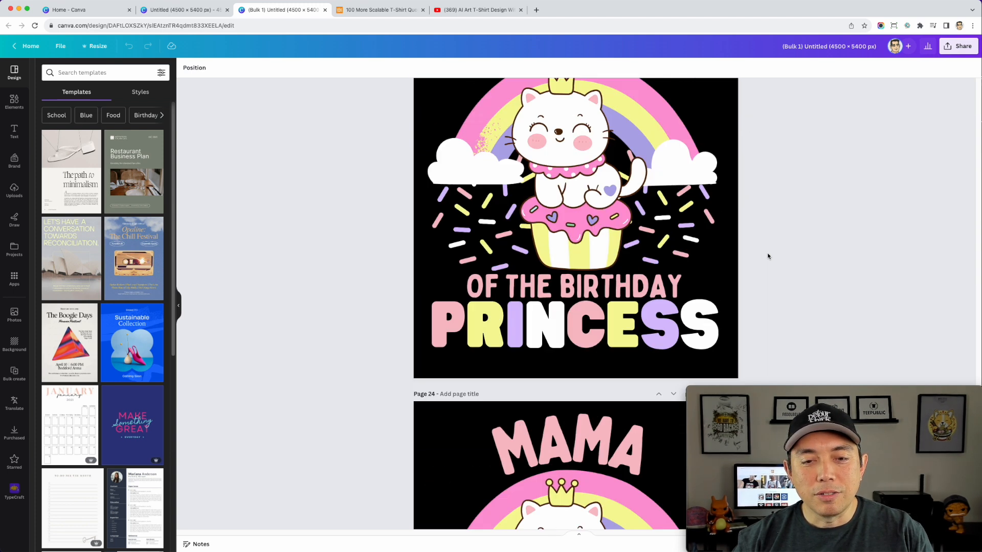
scroll("down", 3)
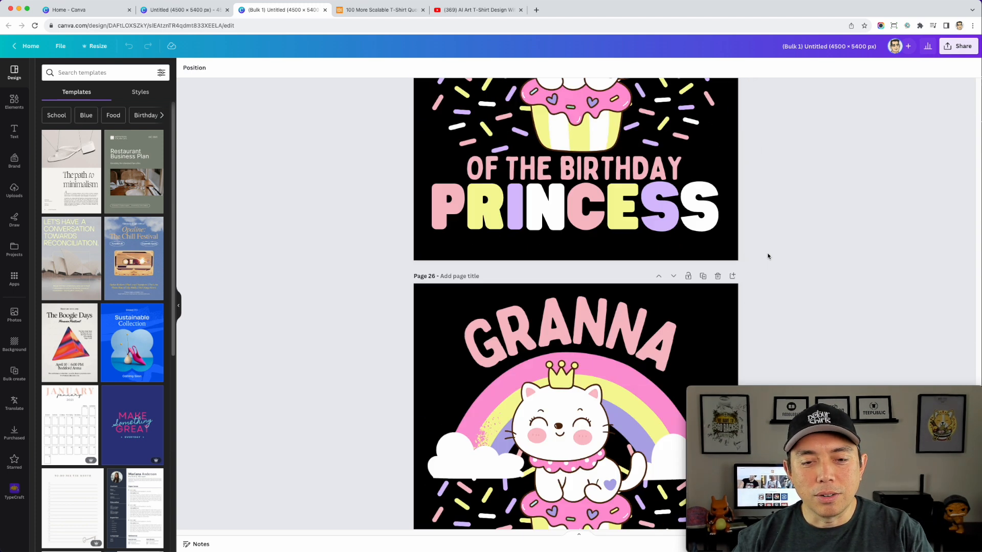
scroll("down", 3)
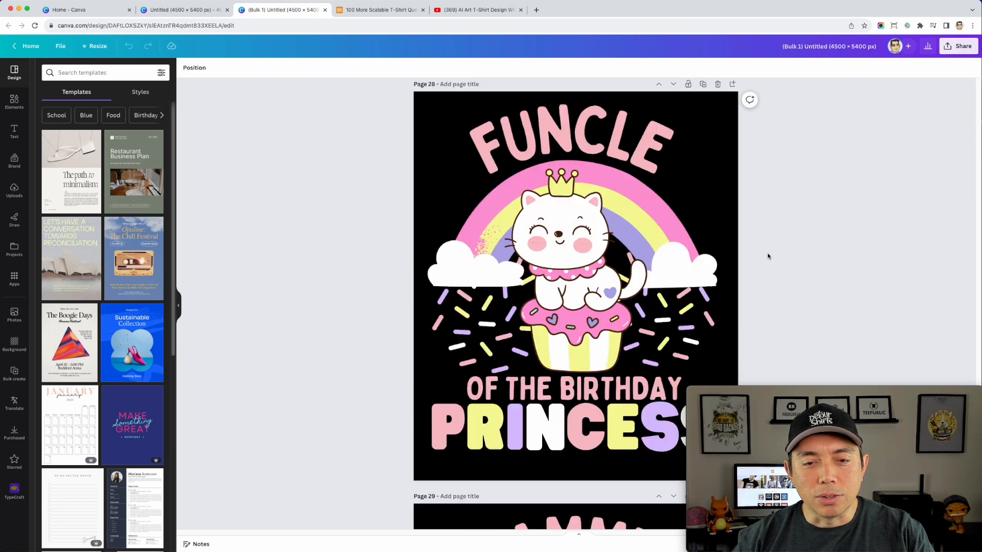
scroll("down", 3)
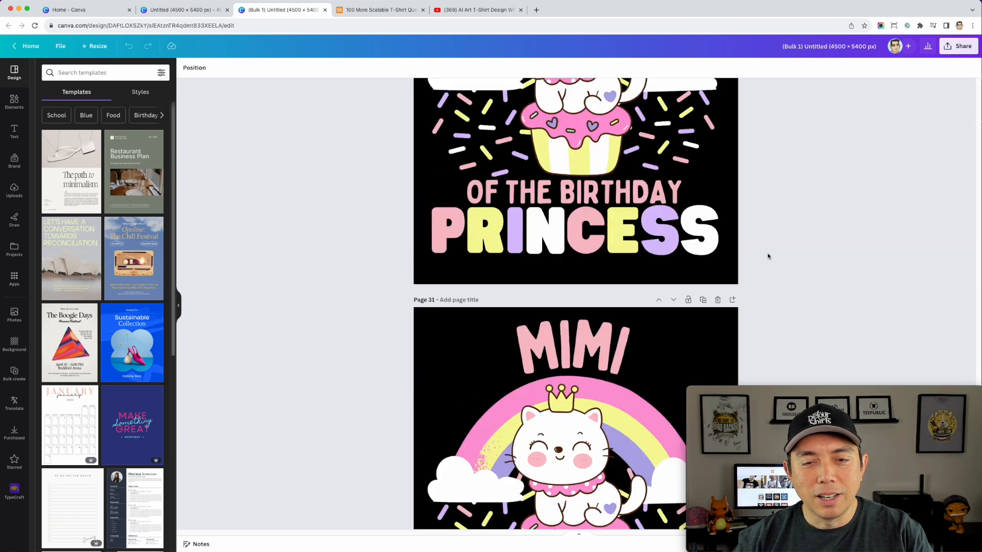
scroll("down", 3)
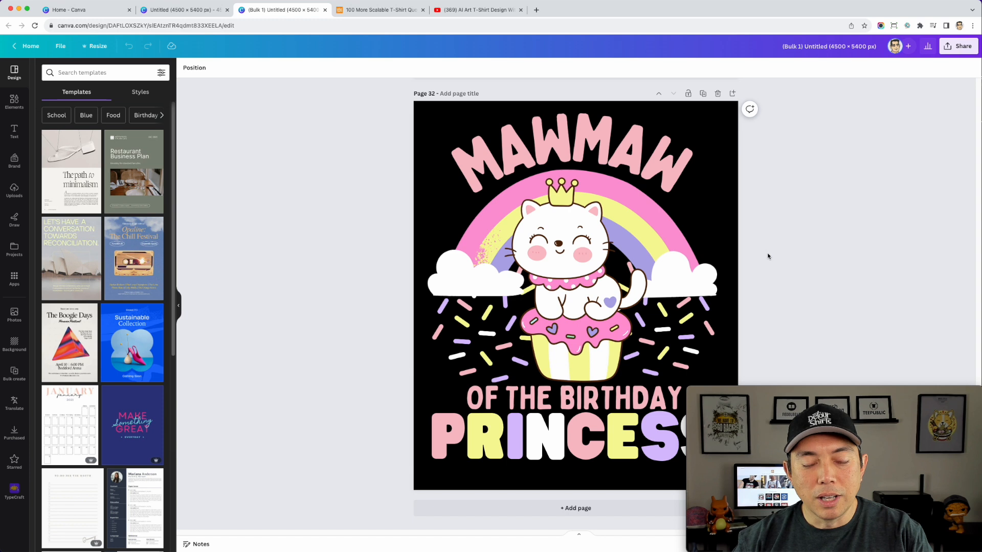
mouse_move(939, 135)
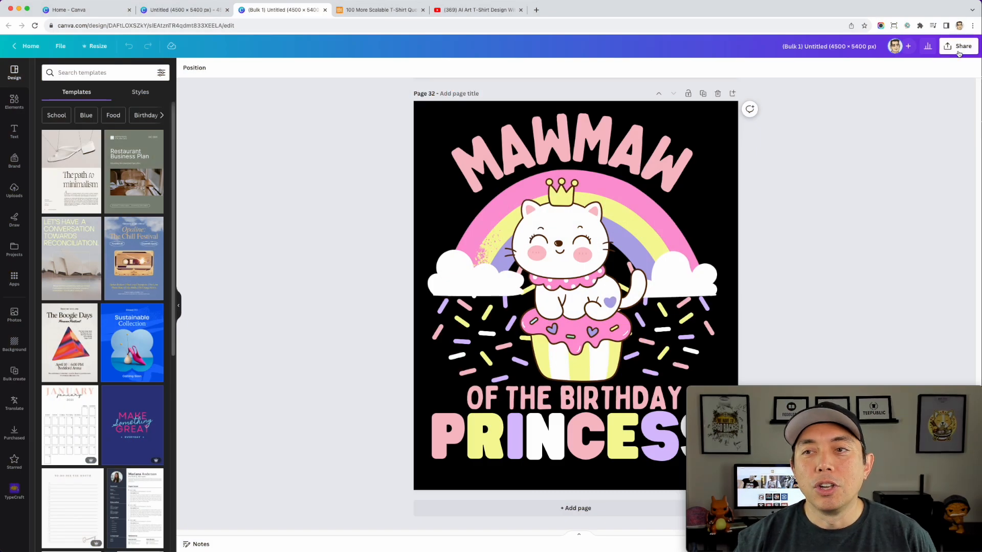
Export all 32 pages via Share > Download as PNG with transparent background.
left_click(963, 46)
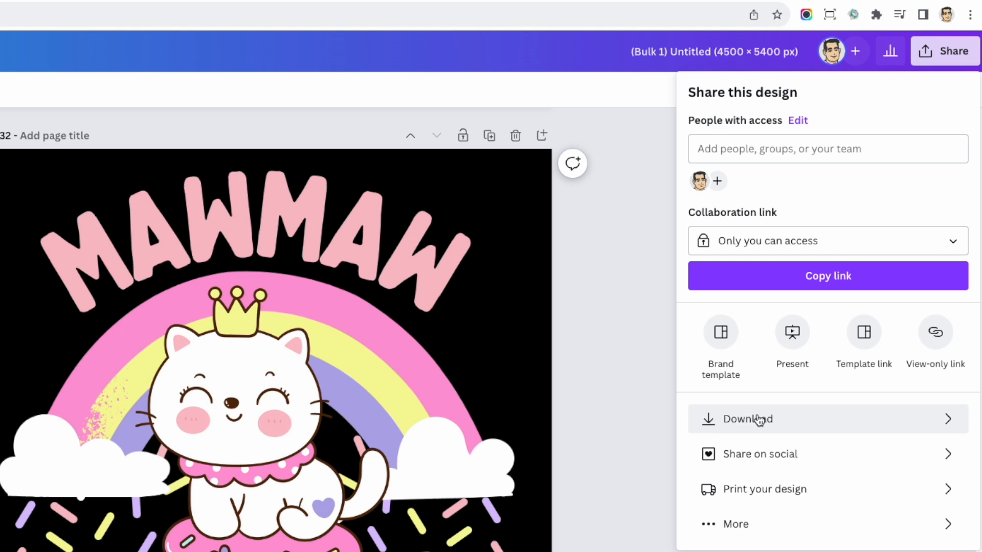
left_click(747, 419)
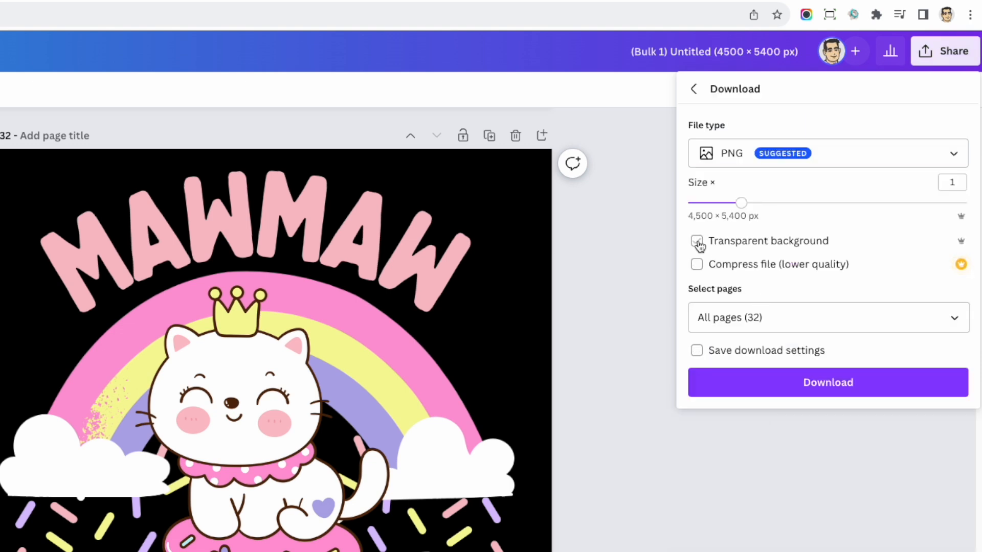
left_click(696, 241)
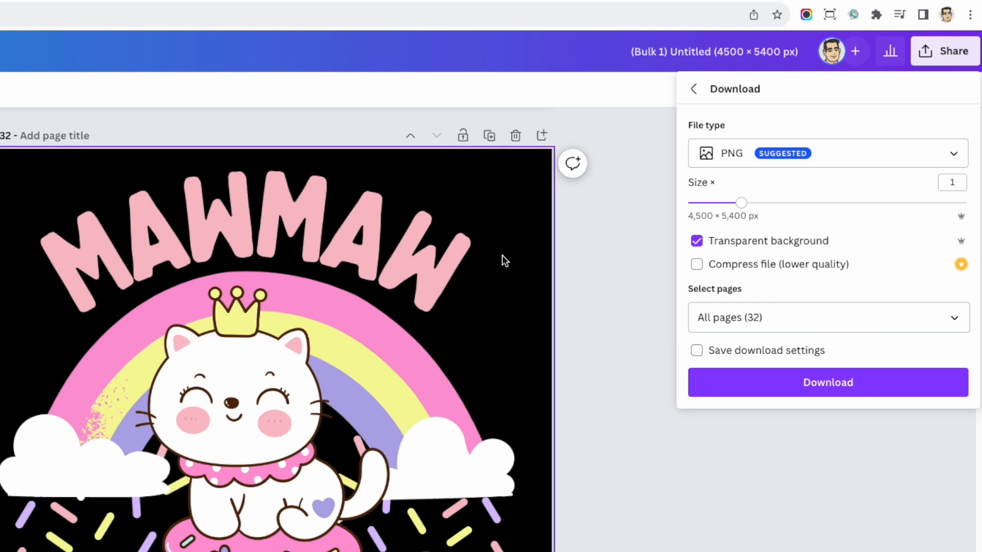
left_click(696, 349)
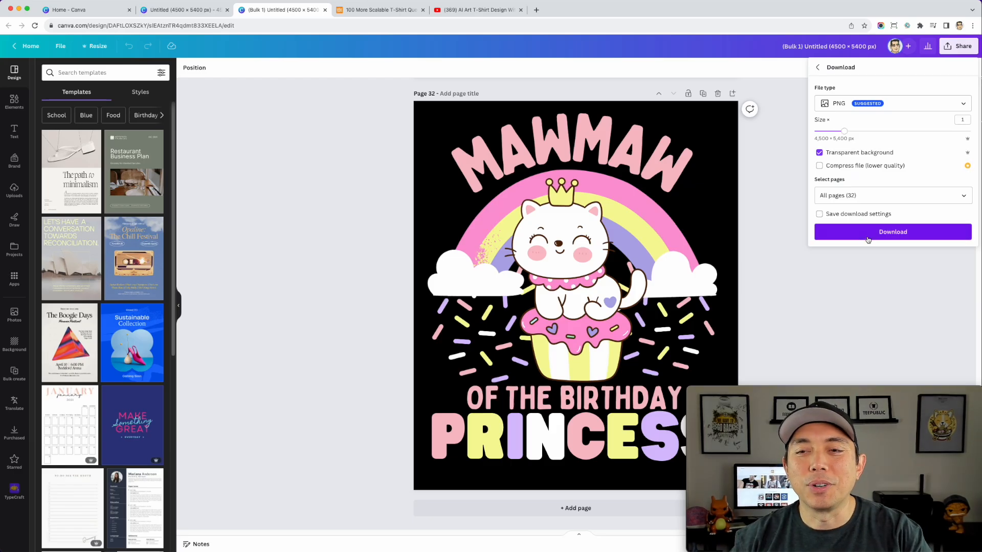
left_click(548, 156)
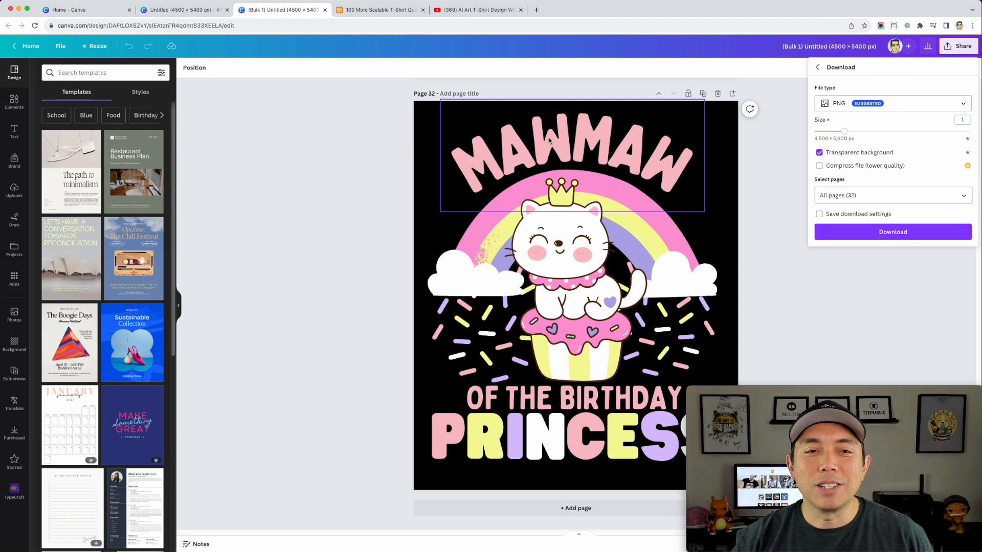
left_click(425, 132)
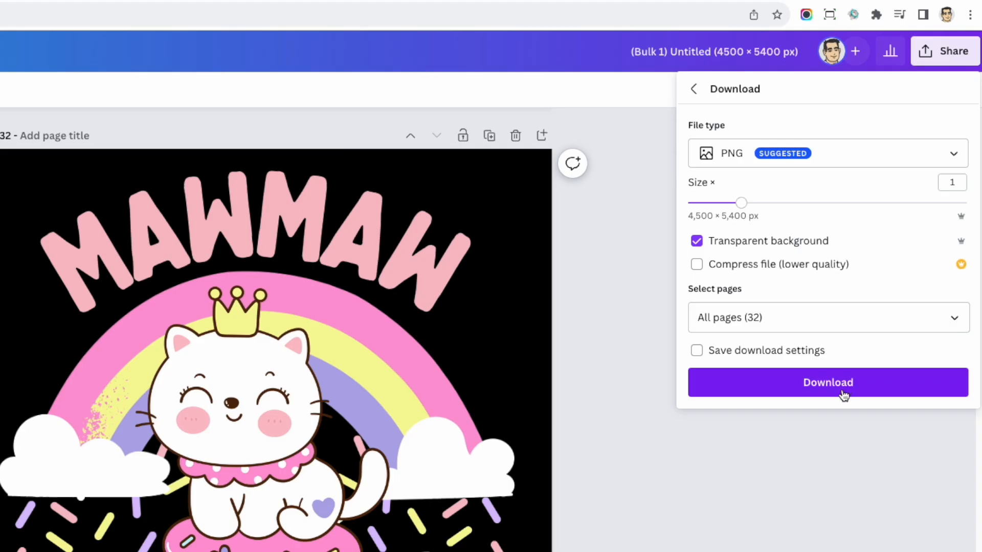
left_click(827, 381)
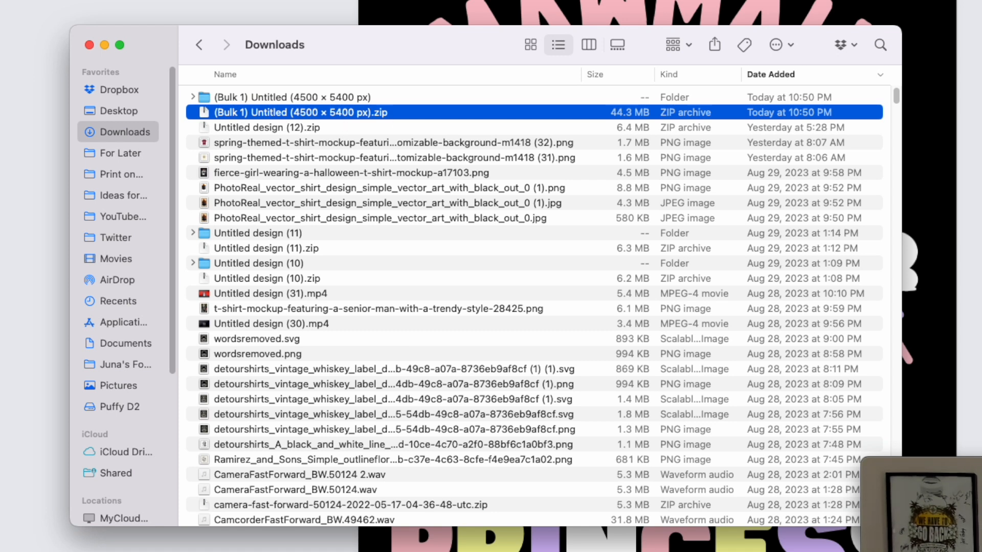
In Downloads, enter the extracted (Bulk 1) Untitled (4500 × 5400 px) folder and review 1.png–32.png.
left_click(288, 96)
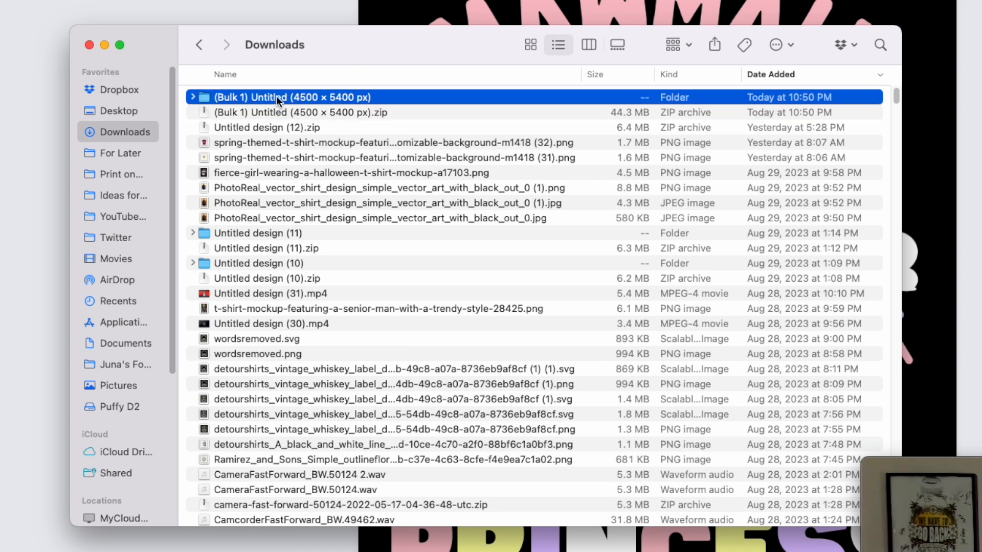
double_click(282, 96)
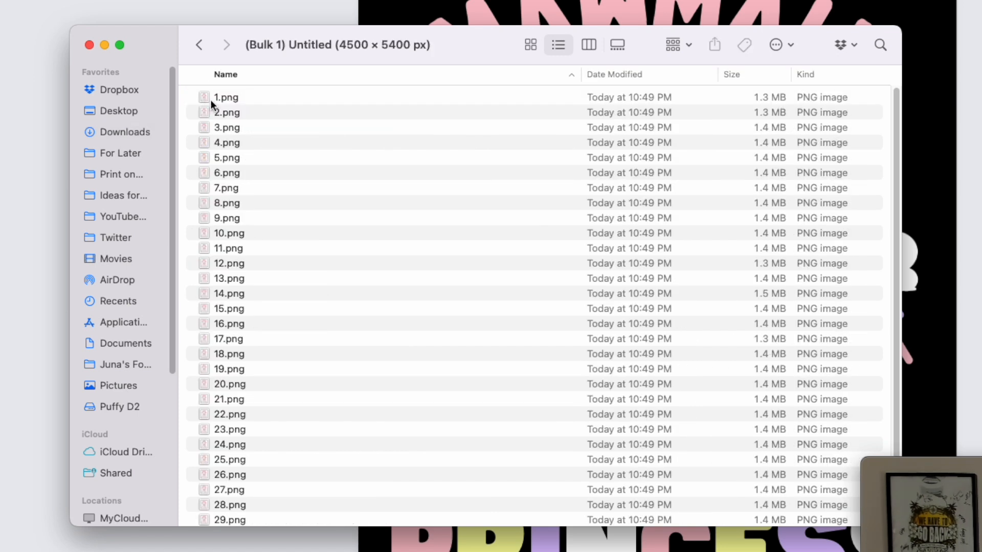
scroll("down", 3)
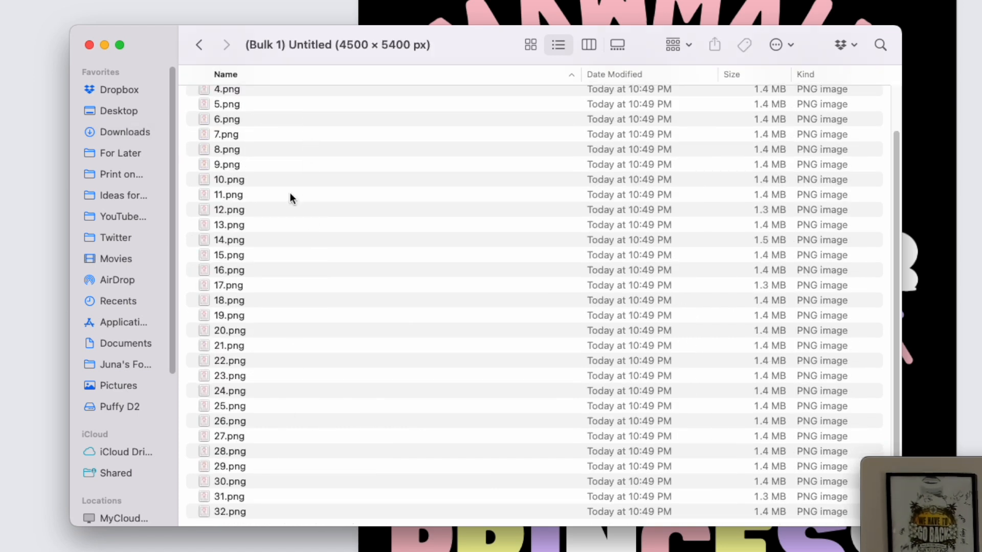
scroll("up", 3)
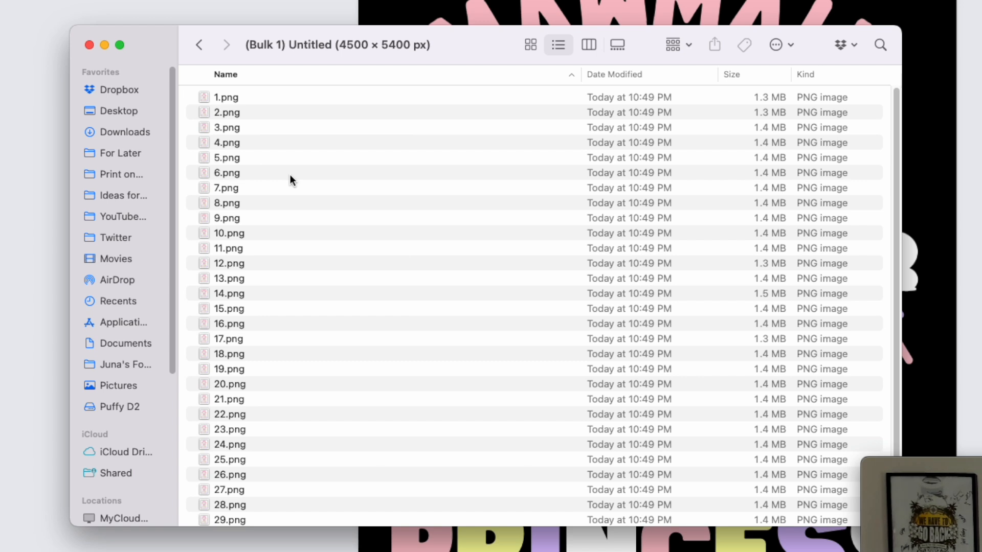
mouse_move(219, 103)
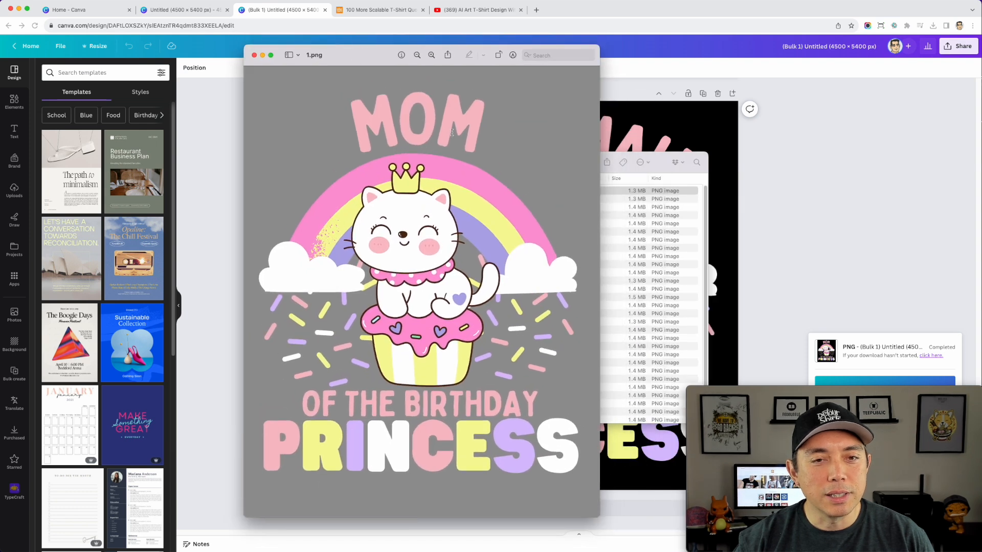
mouse_move(542, 147)
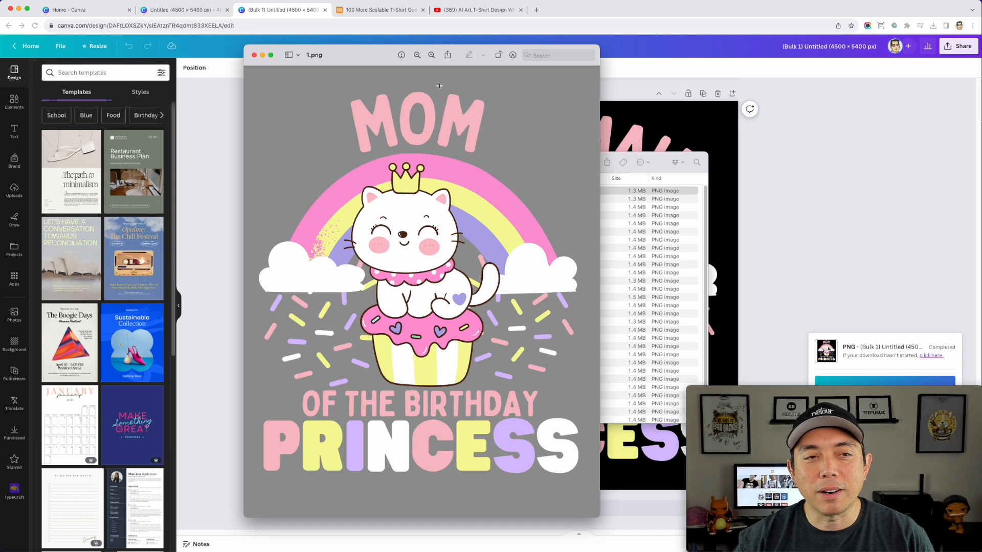
mouse_move(316, 88)
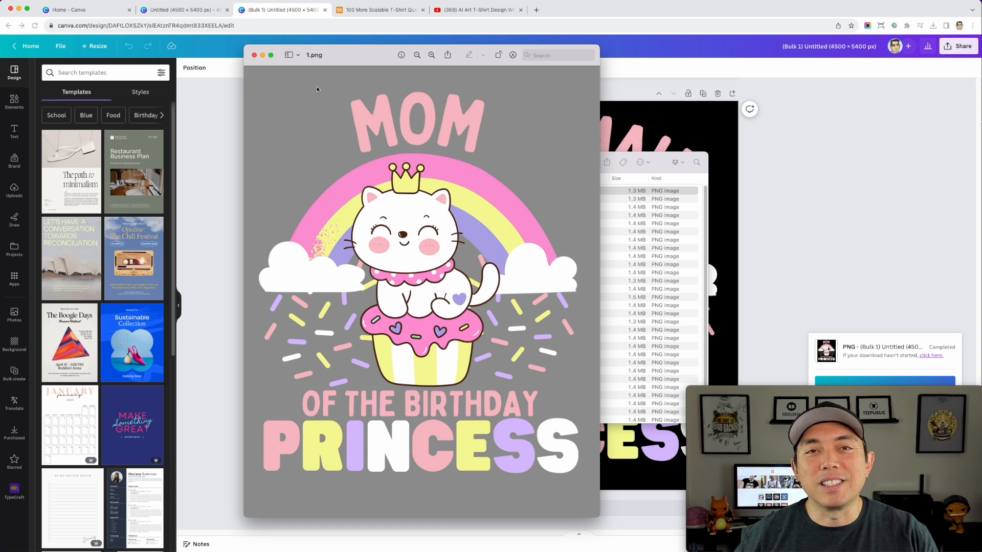
mouse_move(275, 217)
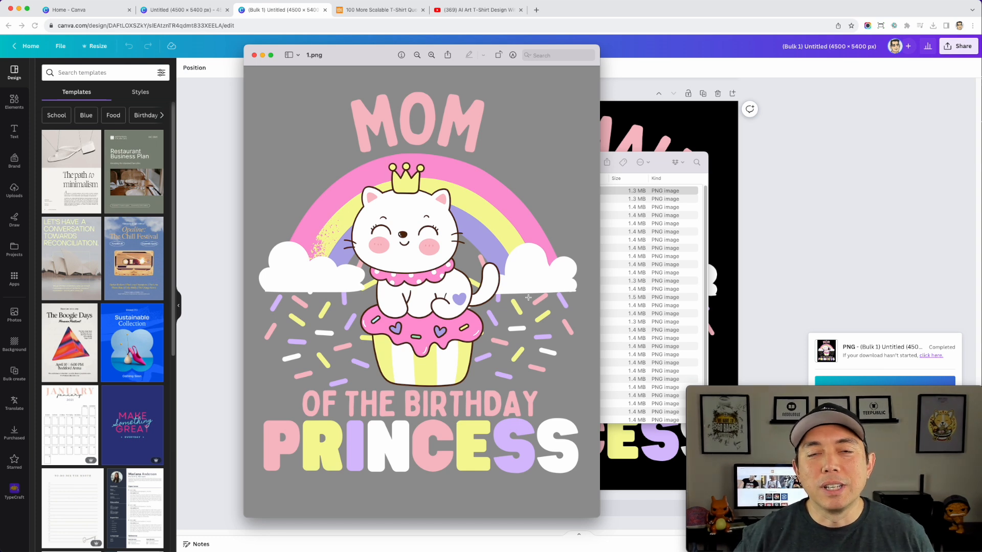
mouse_move(402, 264)
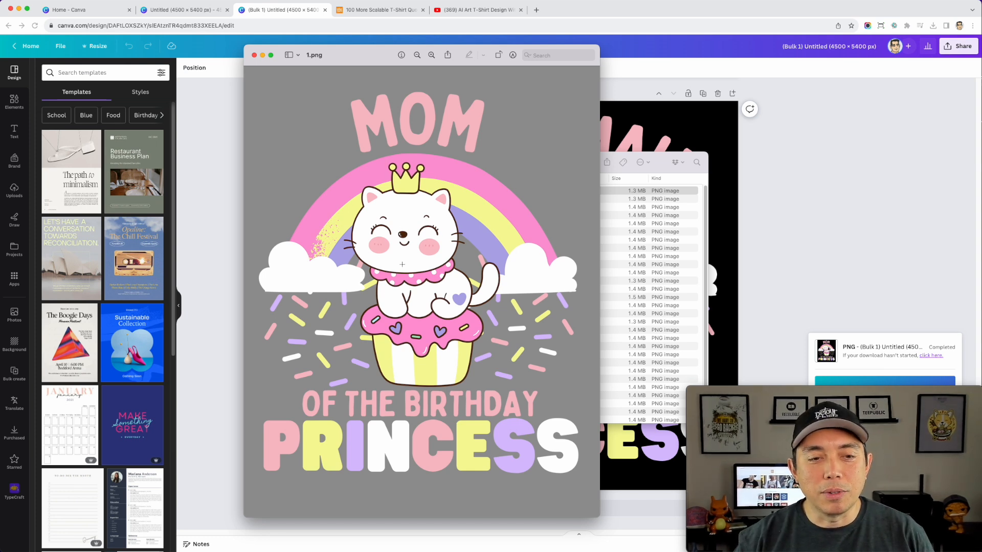
mouse_move(476, 269)
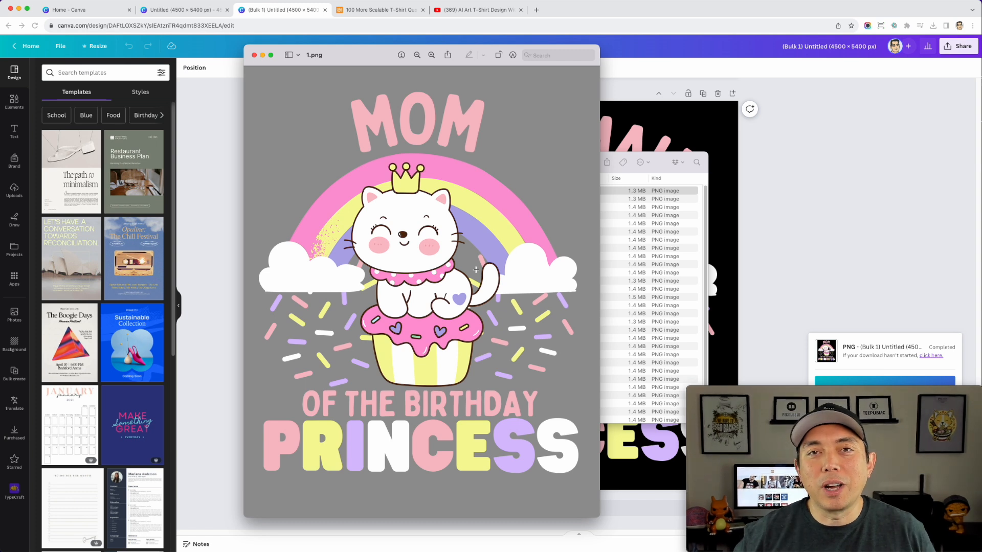
mouse_move(331, 440)
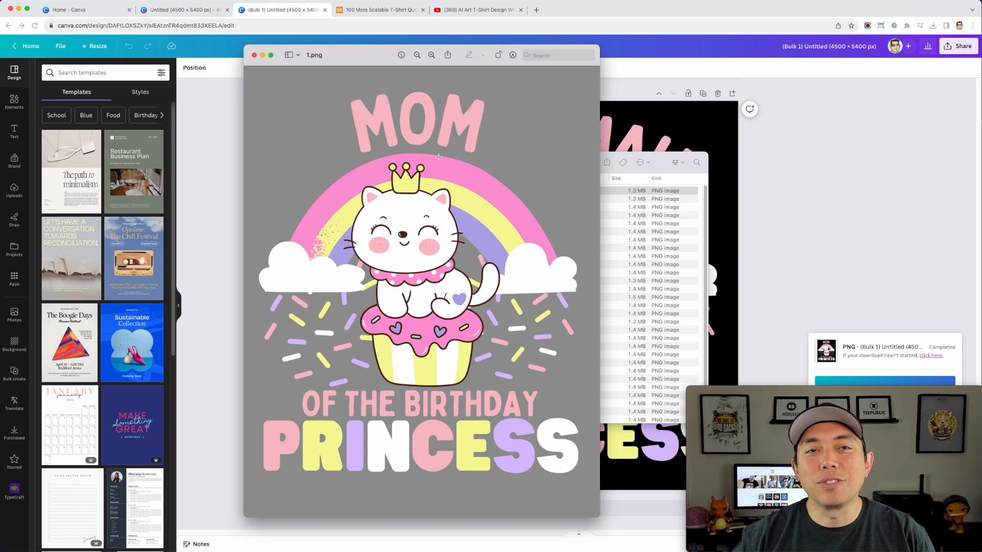
View the YouTube description's Gumroad links, then return to the Detour Shirts quotes product page.
left_click(381, 10)
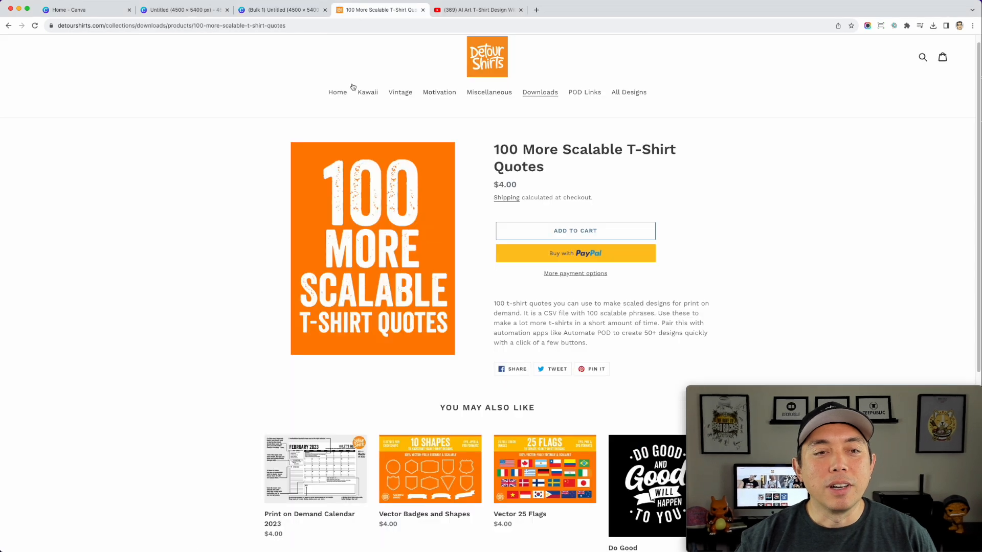
mouse_move(98, 278)
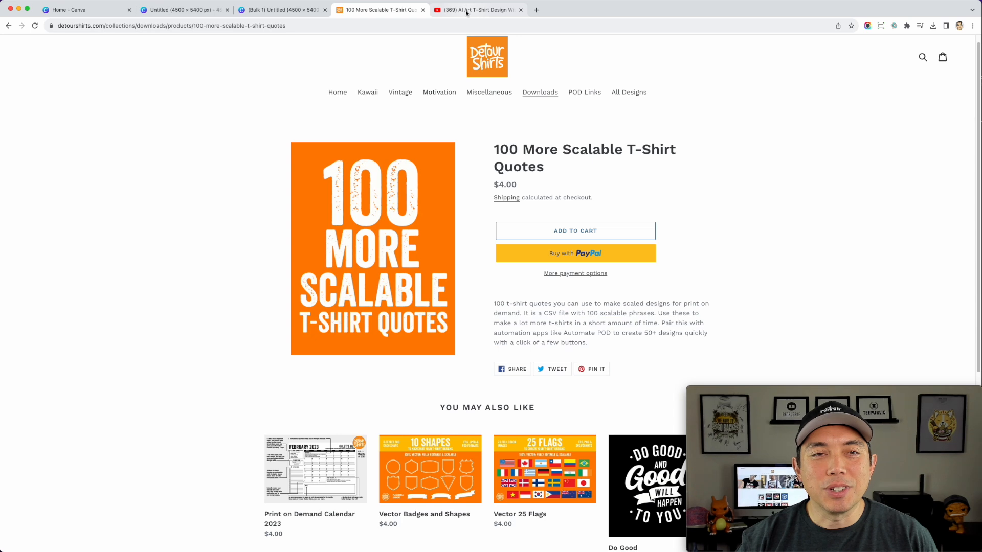
left_click(478, 9)
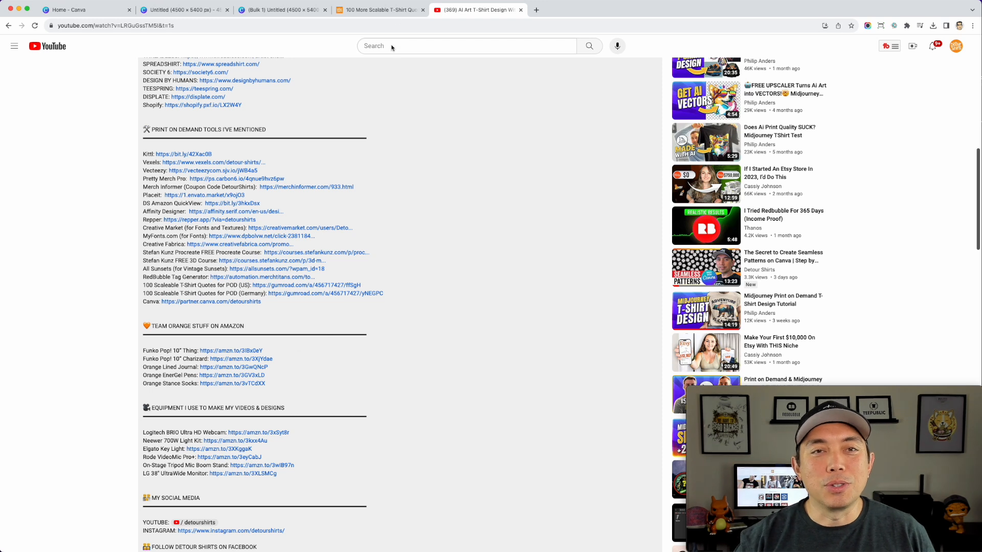
mouse_move(343, 154)
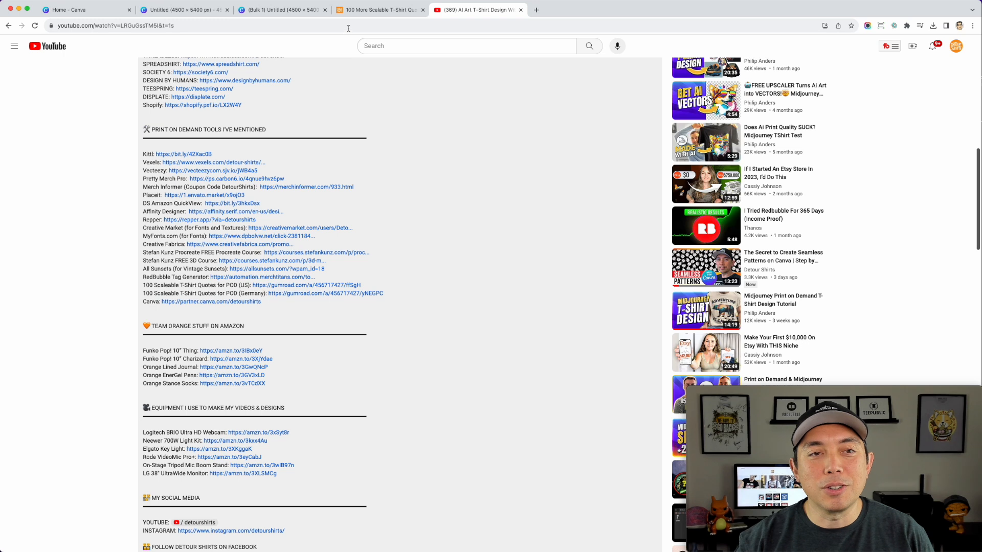
mouse_move(337, 72)
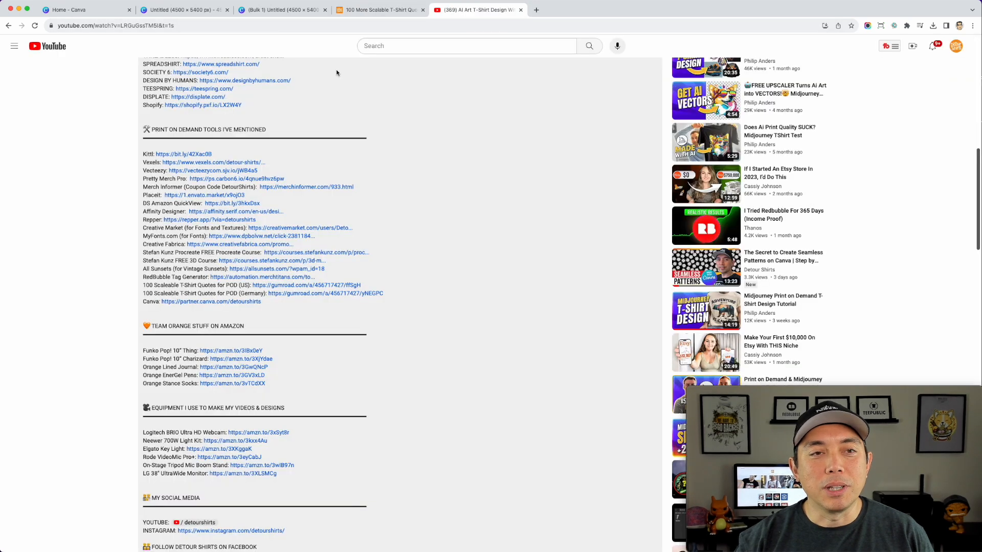
left_click(379, 10)
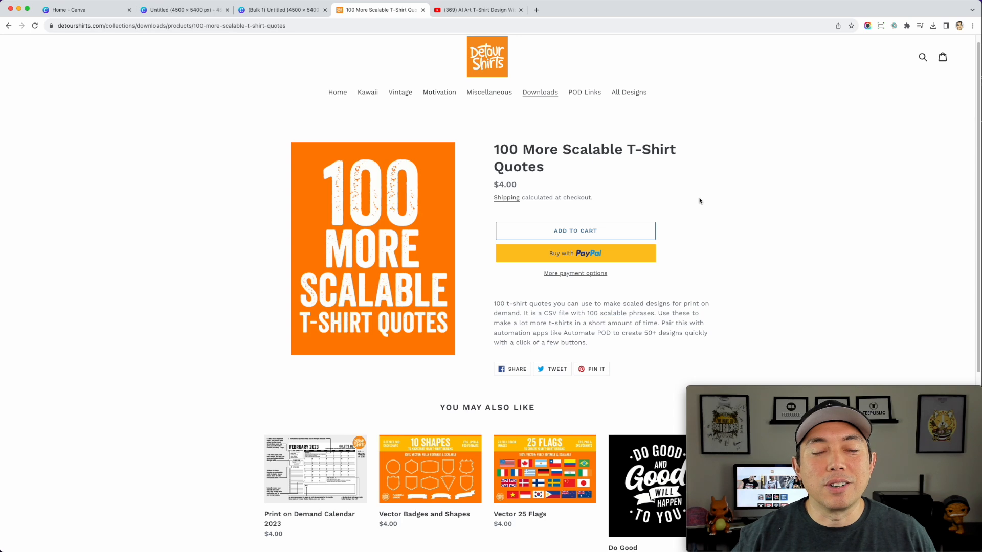
mouse_move(827, 235)
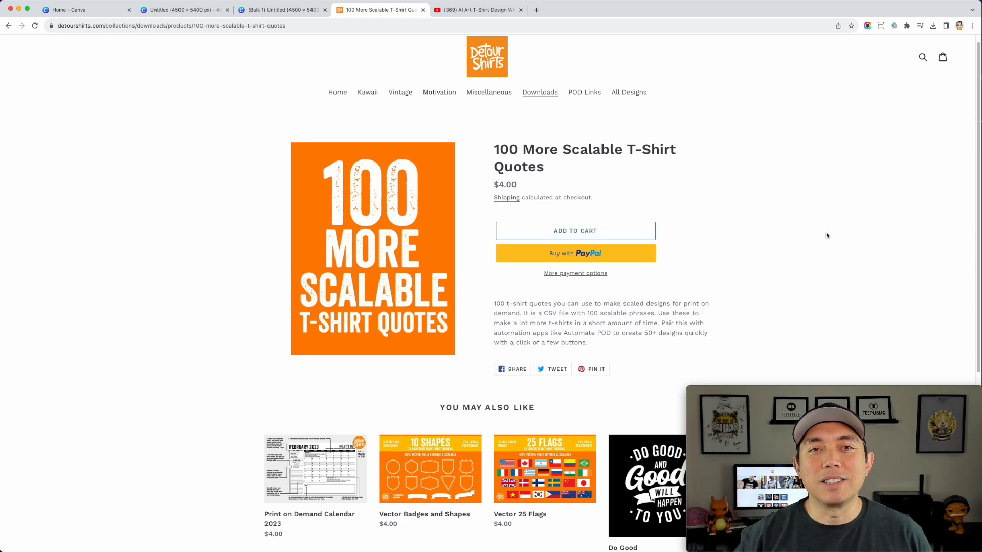